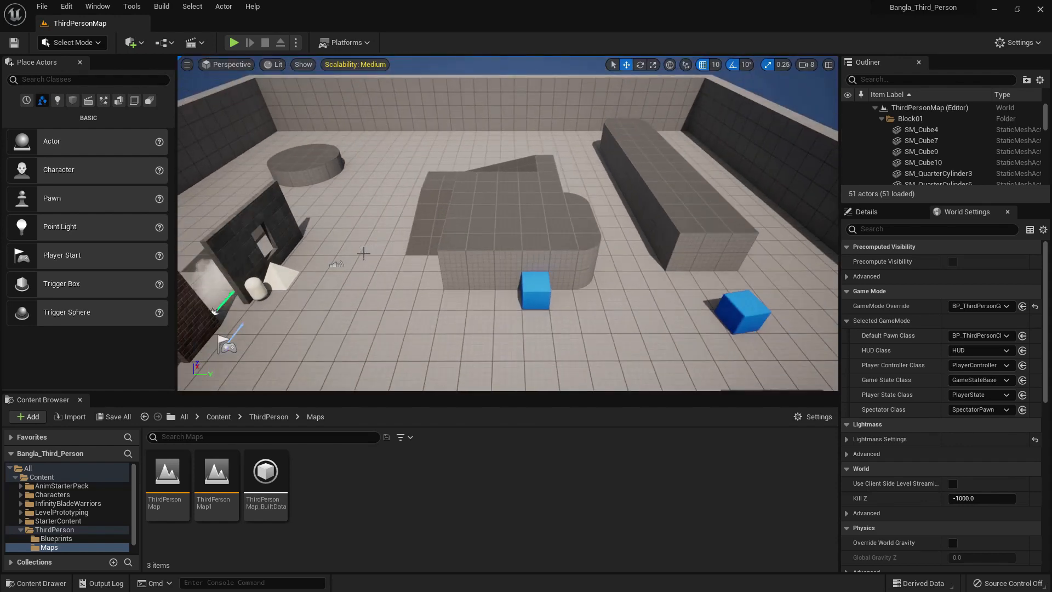
pyautogui.moveTo(406, 195)
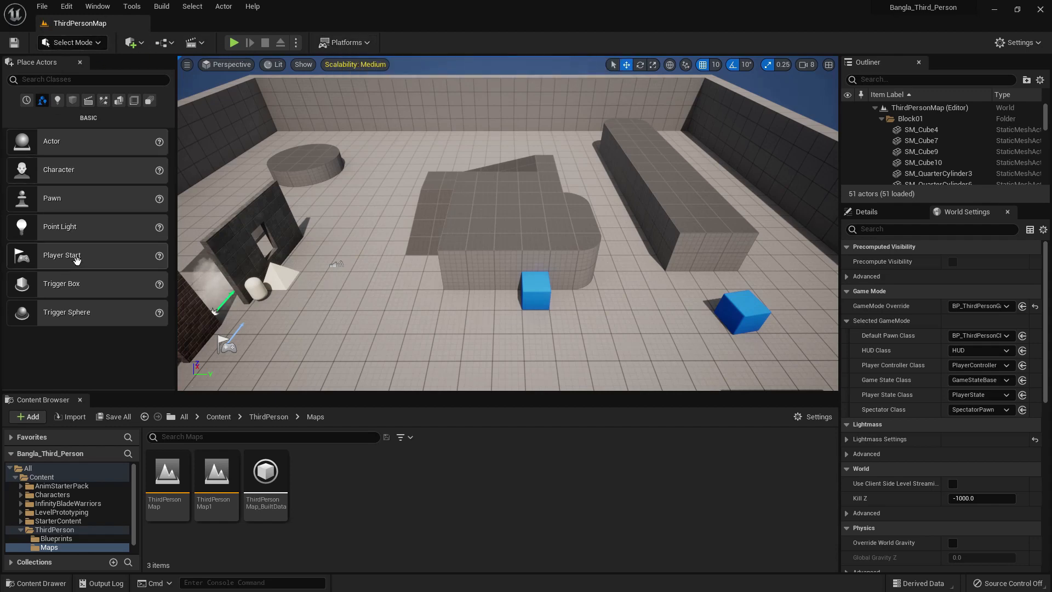
pyautogui.moveTo(194, 460)
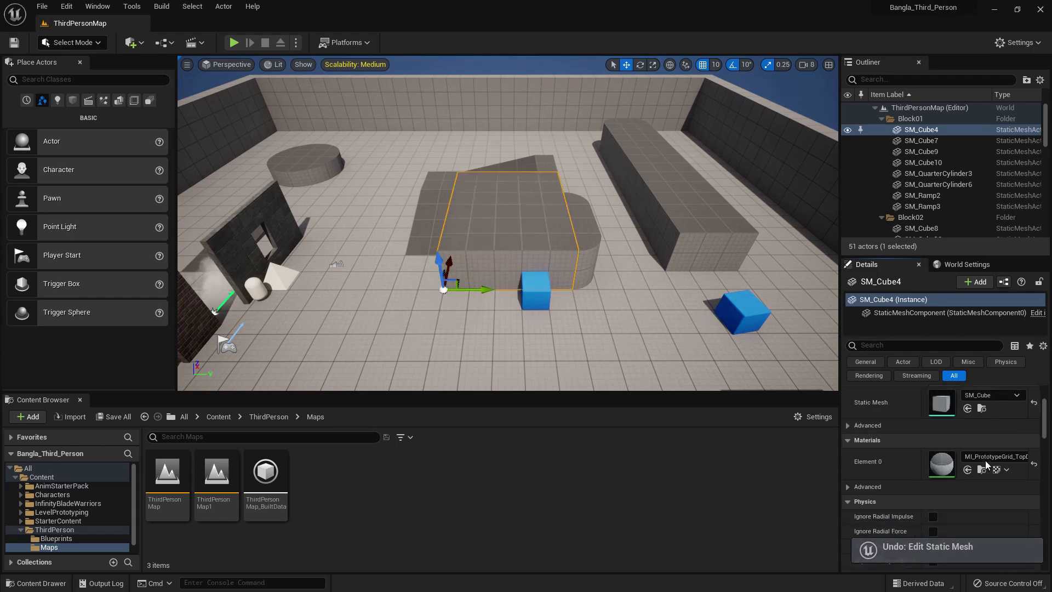
# Step: Switch the Details panel to World Settings and scroll to the Navigation, VR and Rendering sections
pyautogui.click(994, 438)
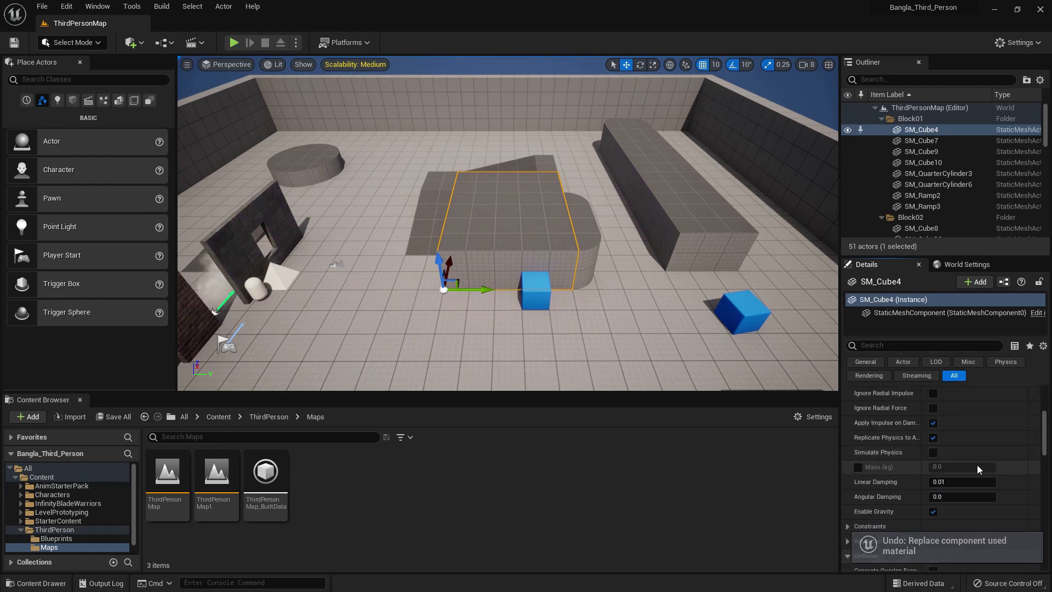
pyautogui.scroll(-3)
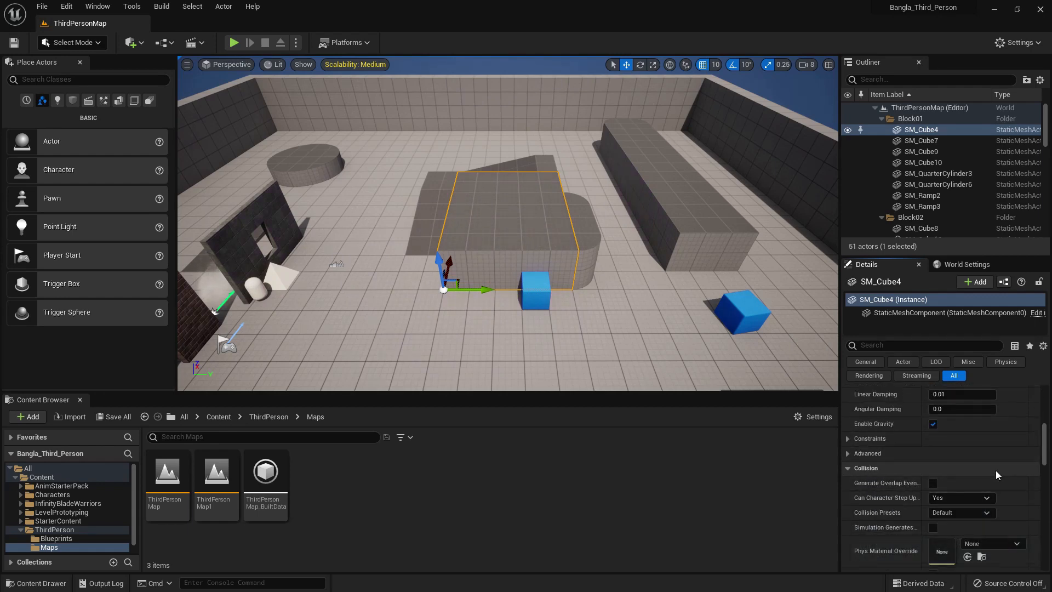
pyautogui.click(968, 264)
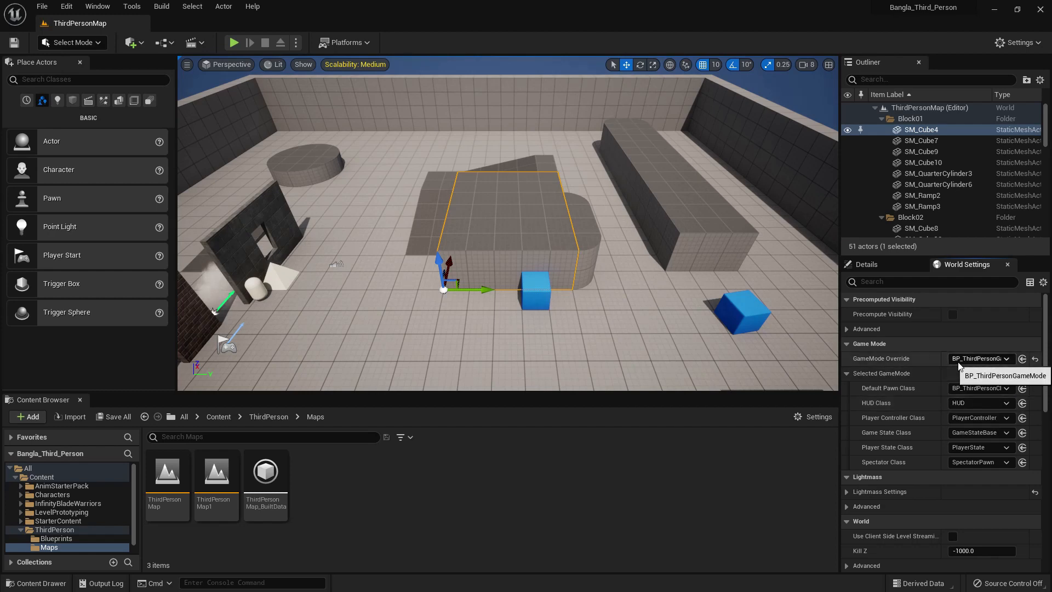
pyautogui.scroll(-3)
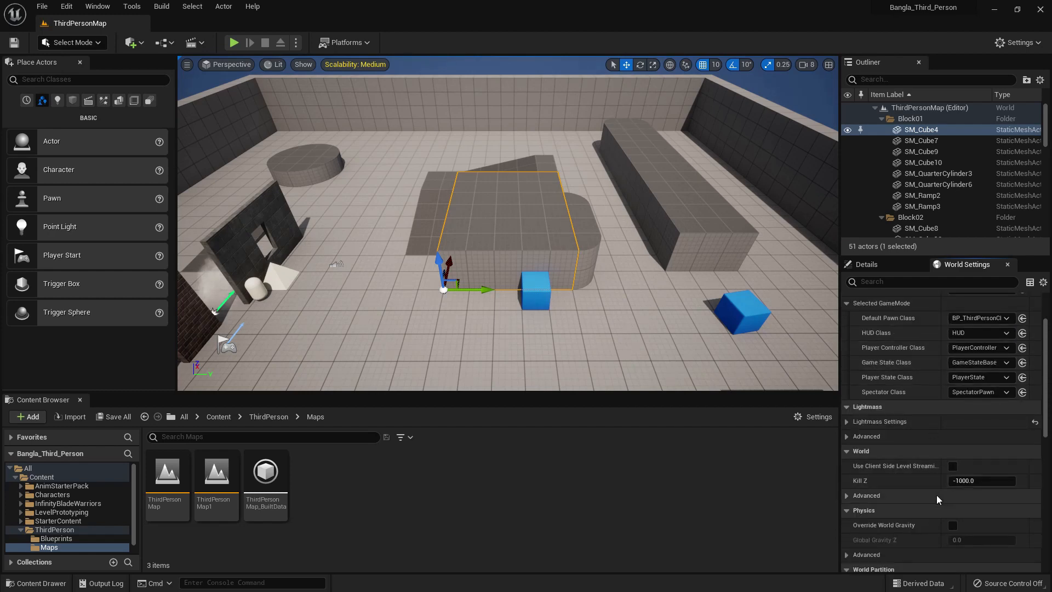
pyautogui.scroll(-3)
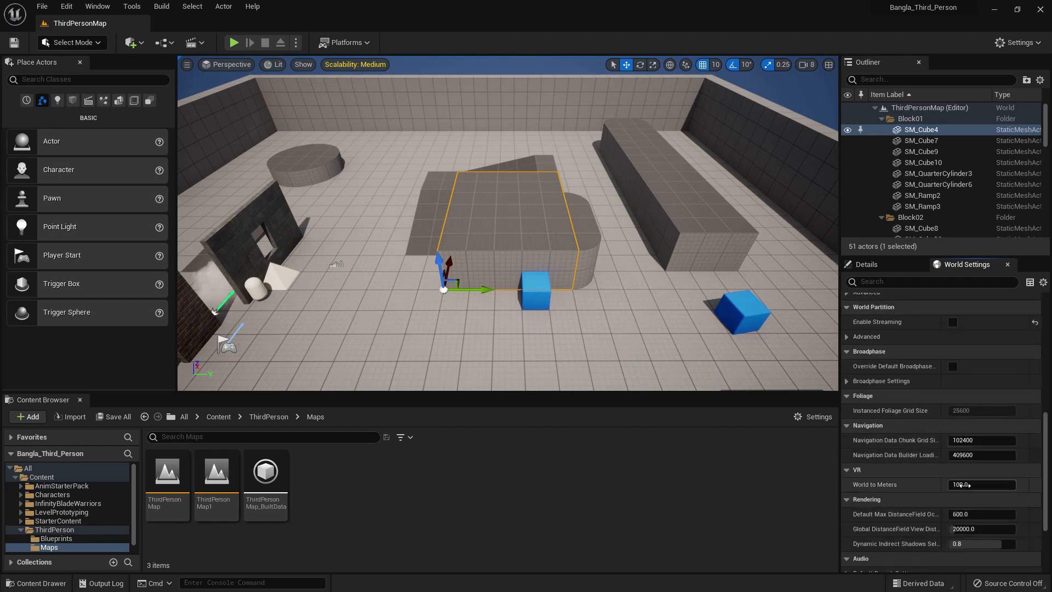
# Step: Start opening an existing level via File > Open Level, browsing from the Content folder
pyautogui.click(42, 7)
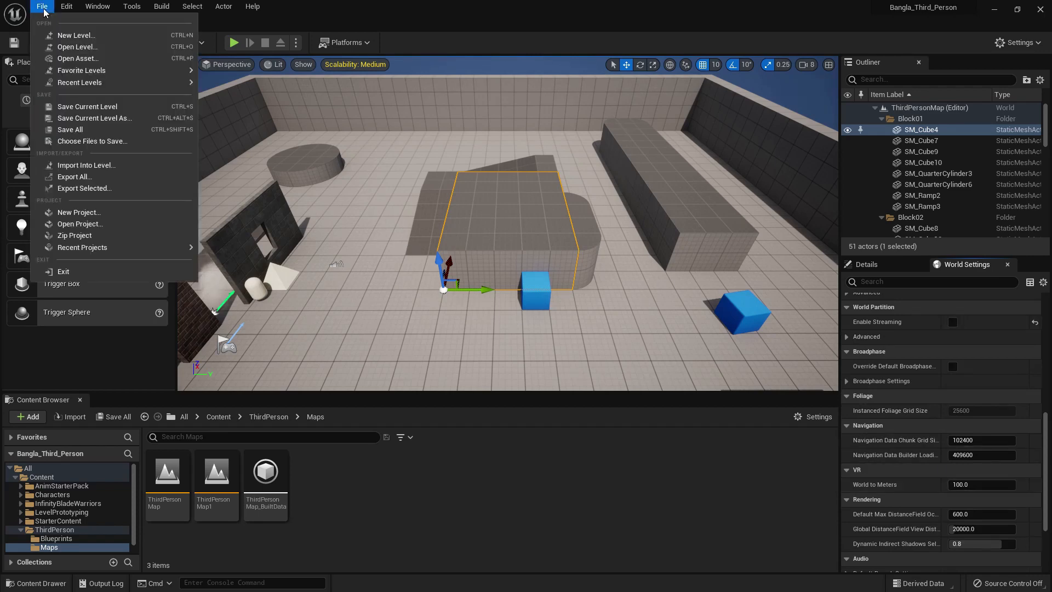
pyautogui.moveTo(76, 35)
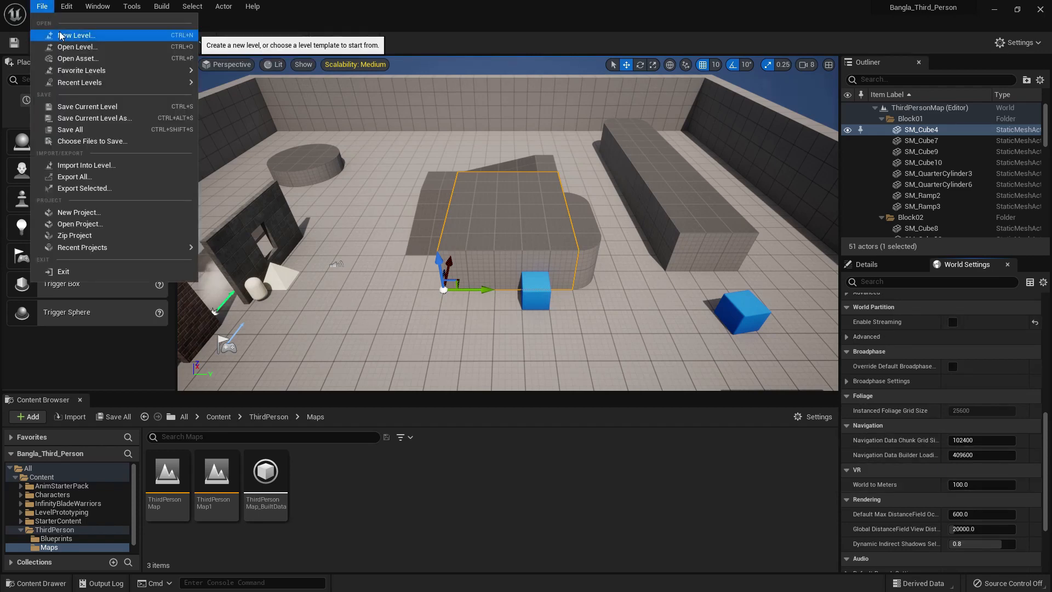
pyautogui.click(76, 35)
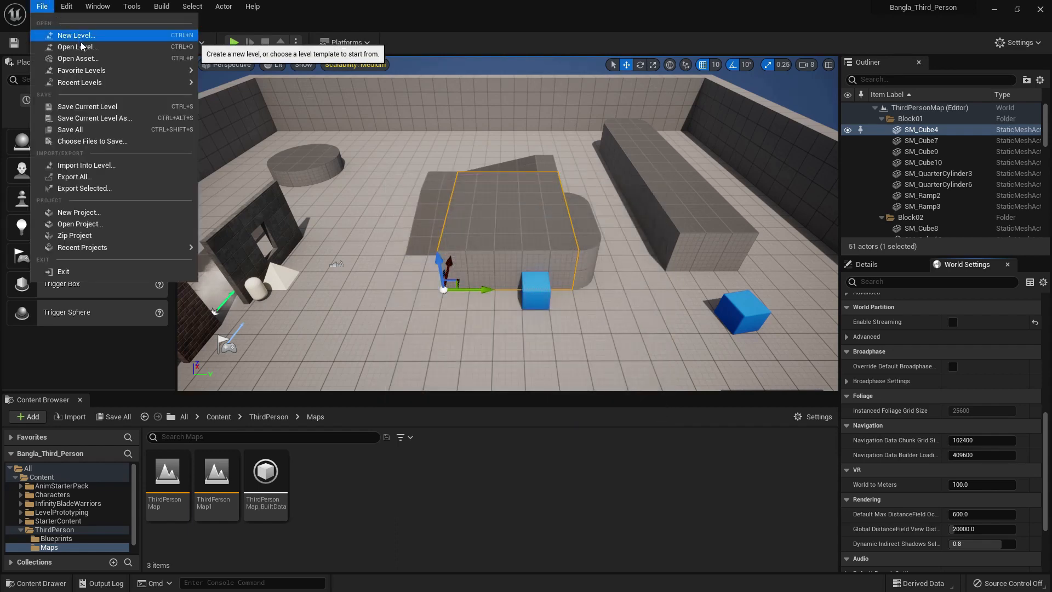
pyautogui.click(77, 46)
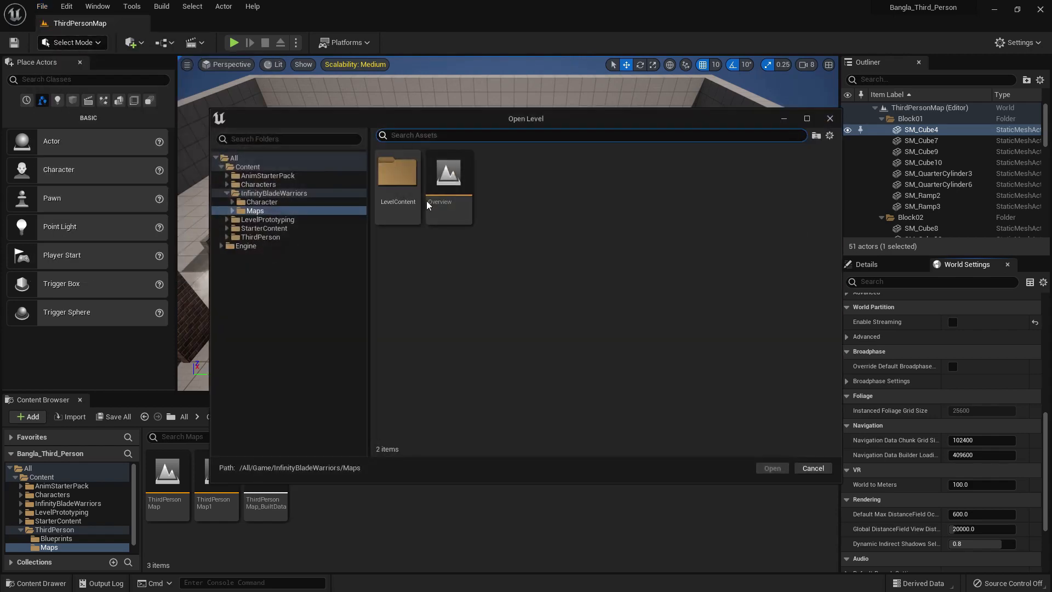
pyautogui.click(247, 167)
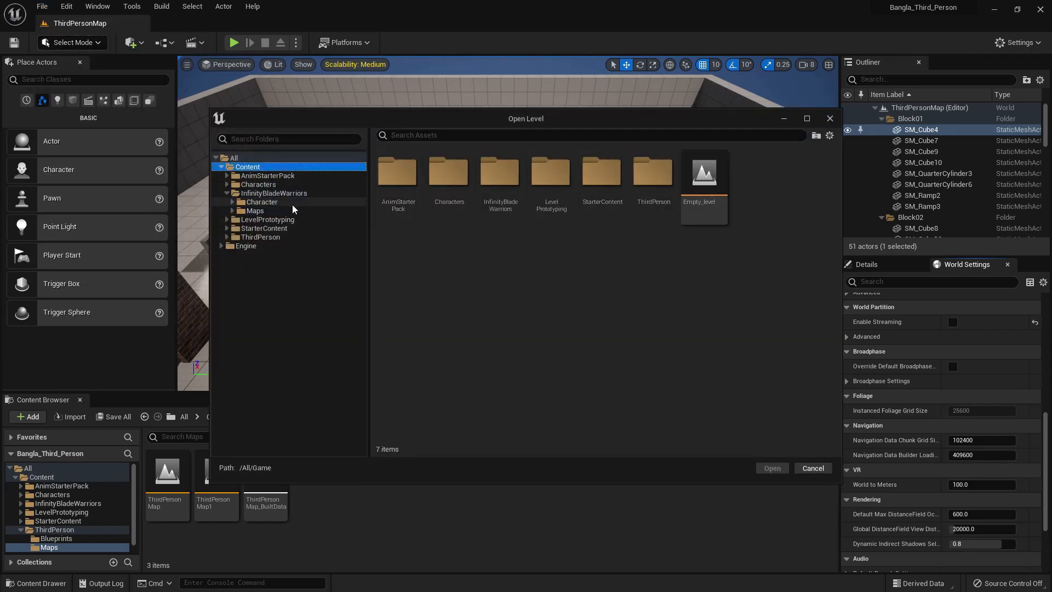
# Step: Navigate to ThirdPerson > Maps and open the ThirdPersonMap1 level
pyautogui.click(256, 210)
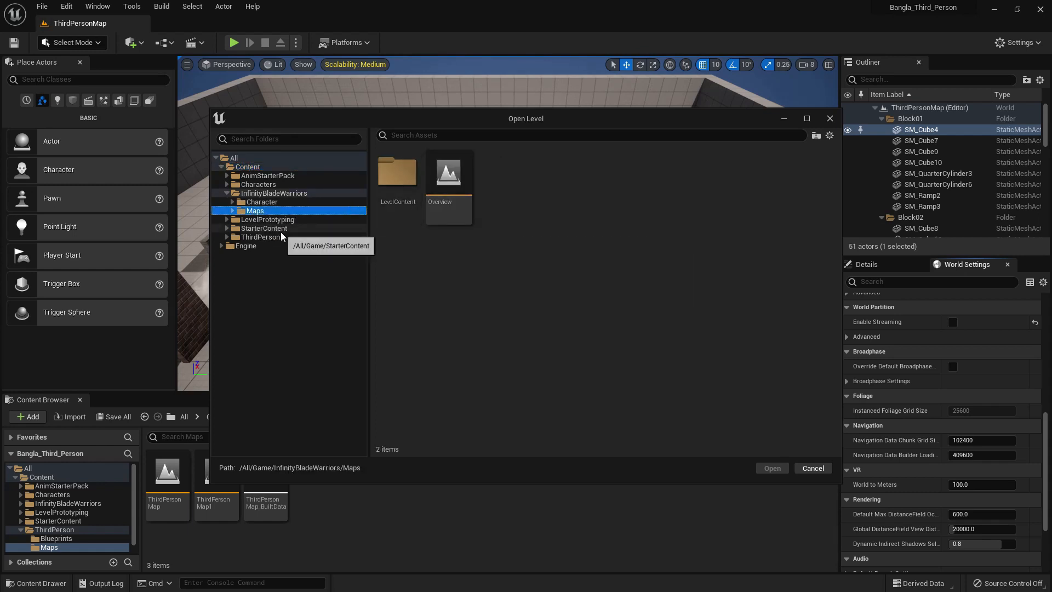
pyautogui.click(260, 237)
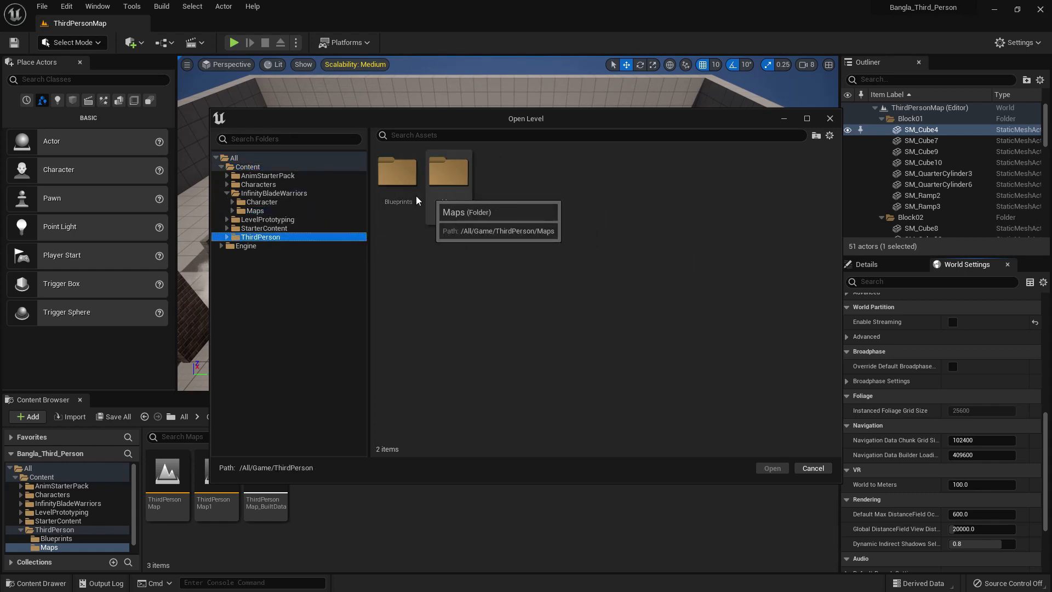
pyautogui.click(245, 262)
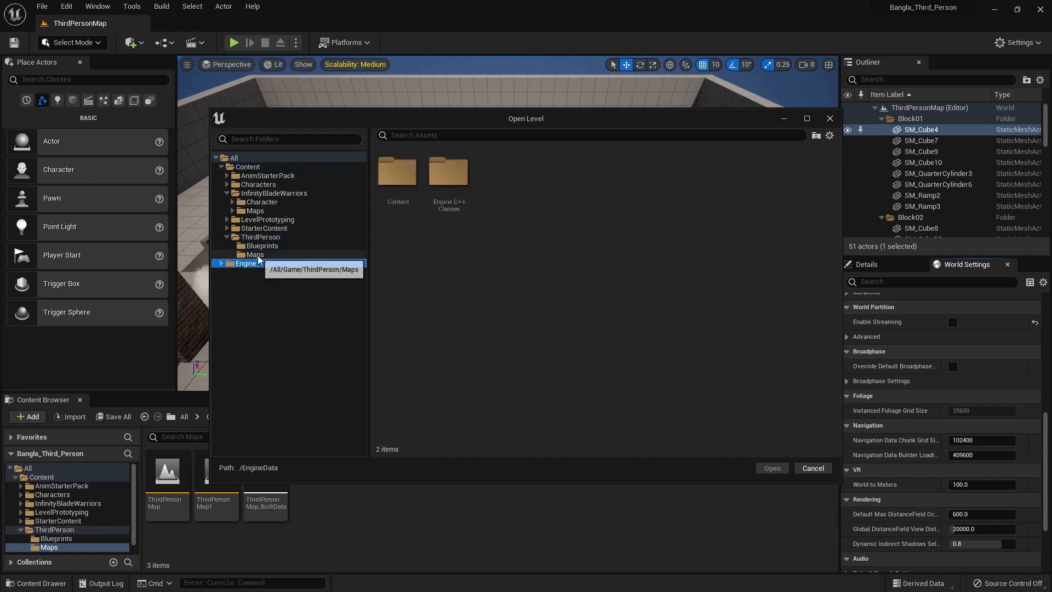
pyautogui.click(448, 173)
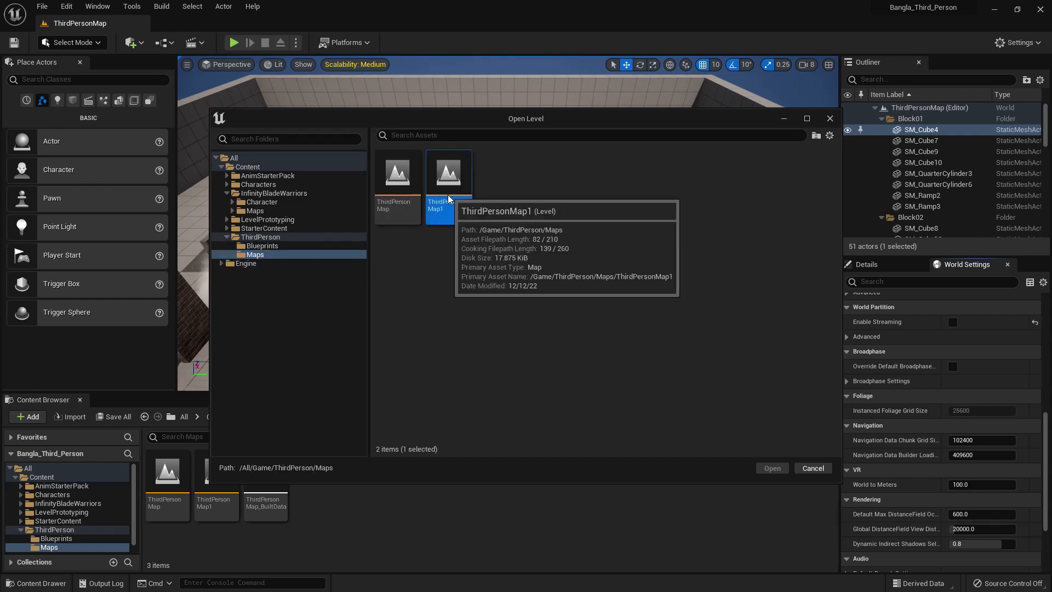
pyautogui.click(770, 468)
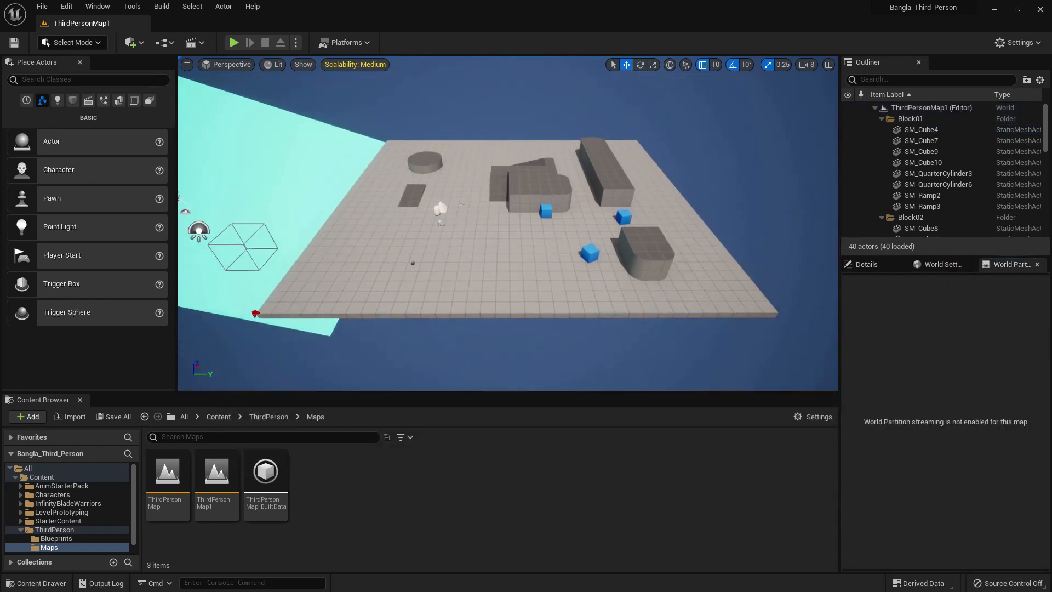
# Step: Bring up Save Current Level As from the File menu and cancel the dialog
pyautogui.click(42, 7)
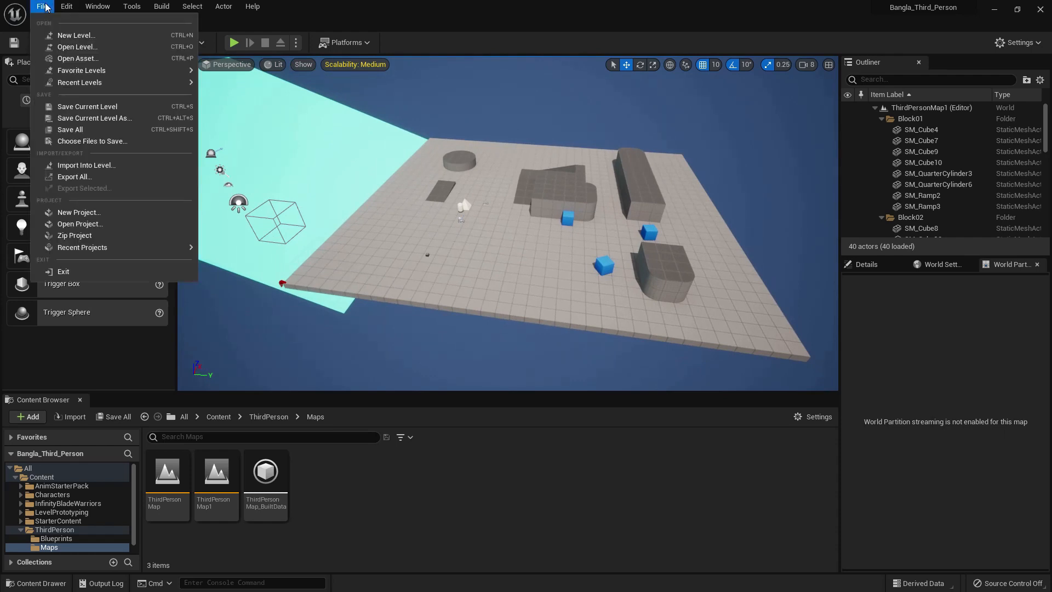
pyautogui.moveTo(81, 70)
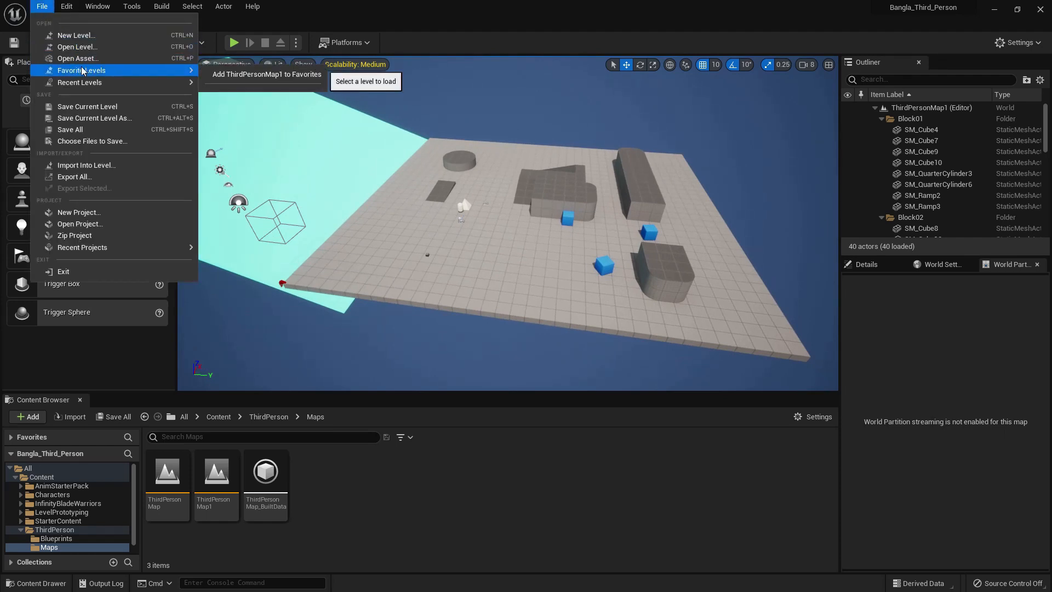
pyautogui.moveTo(79, 82)
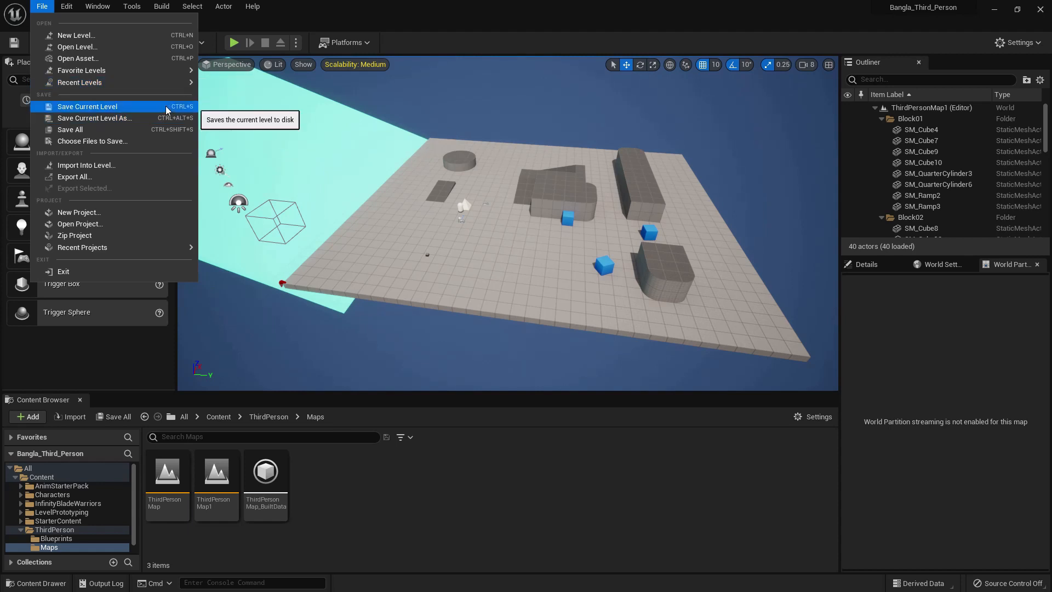
pyautogui.moveTo(94, 119)
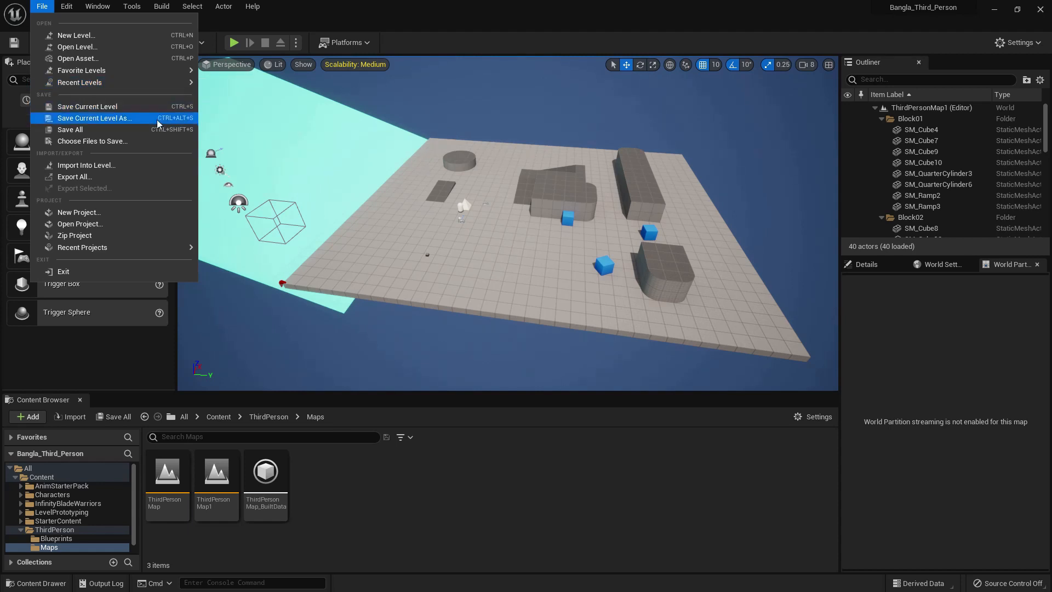
pyautogui.click(94, 118)
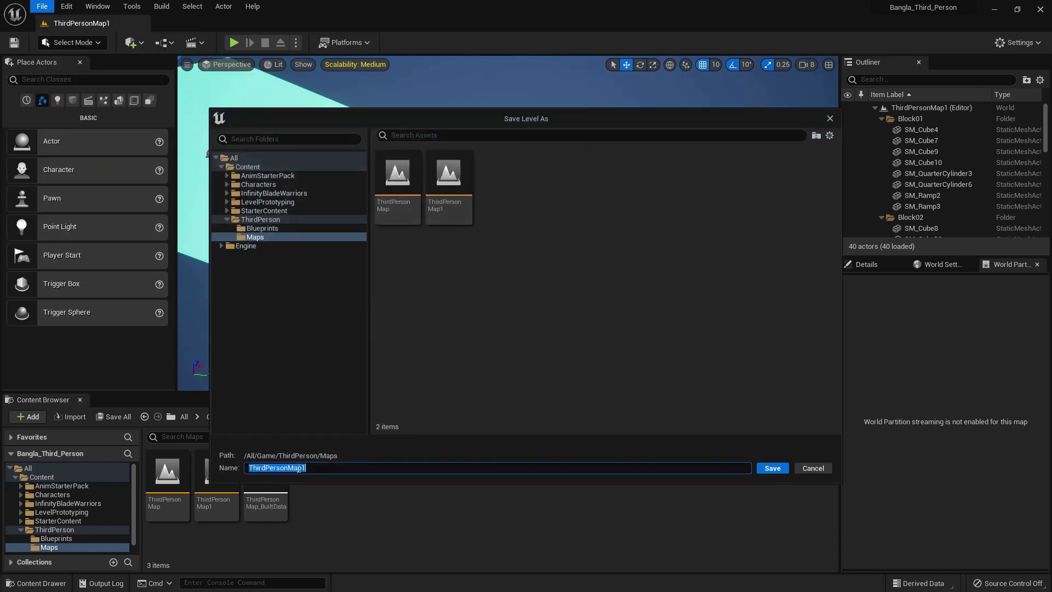
pyautogui.click(449, 172)
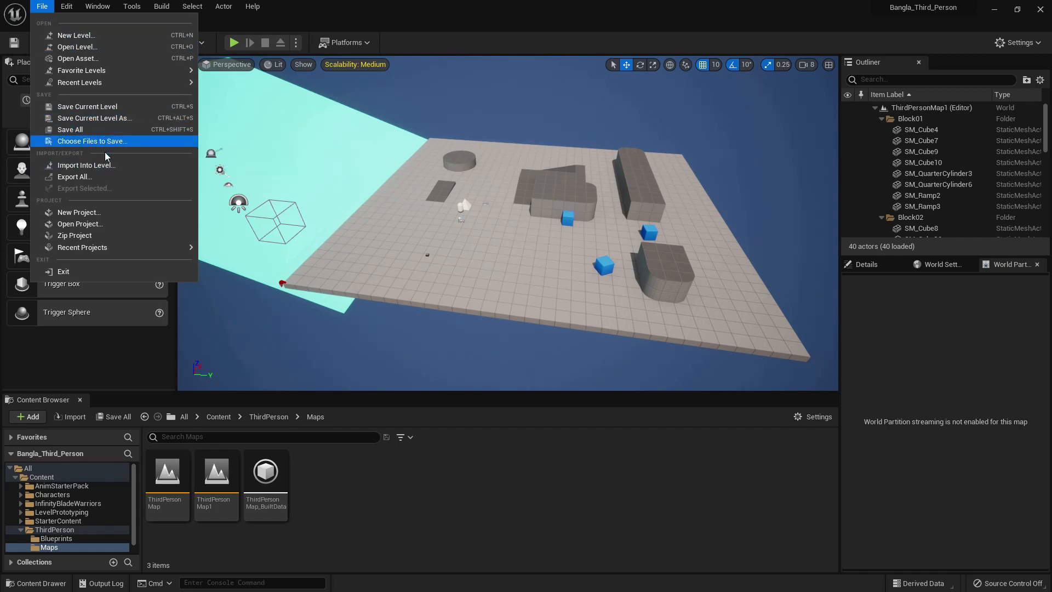
pyautogui.moveTo(85, 165)
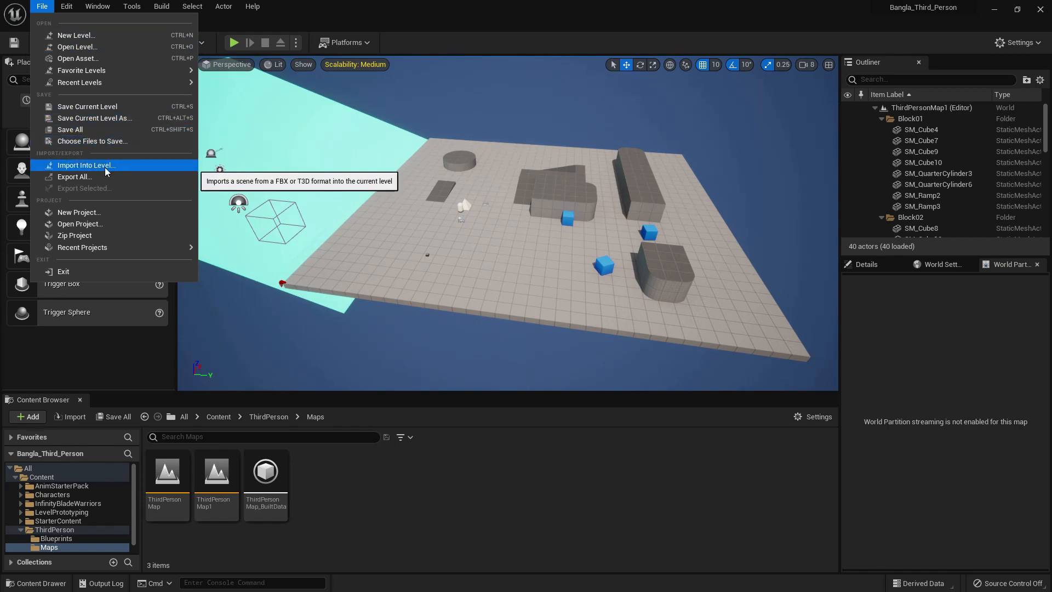
# Step: Dismiss and reopen the File menu over ThirdPersonMap1 to browse its lower entries
pyautogui.click(86, 165)
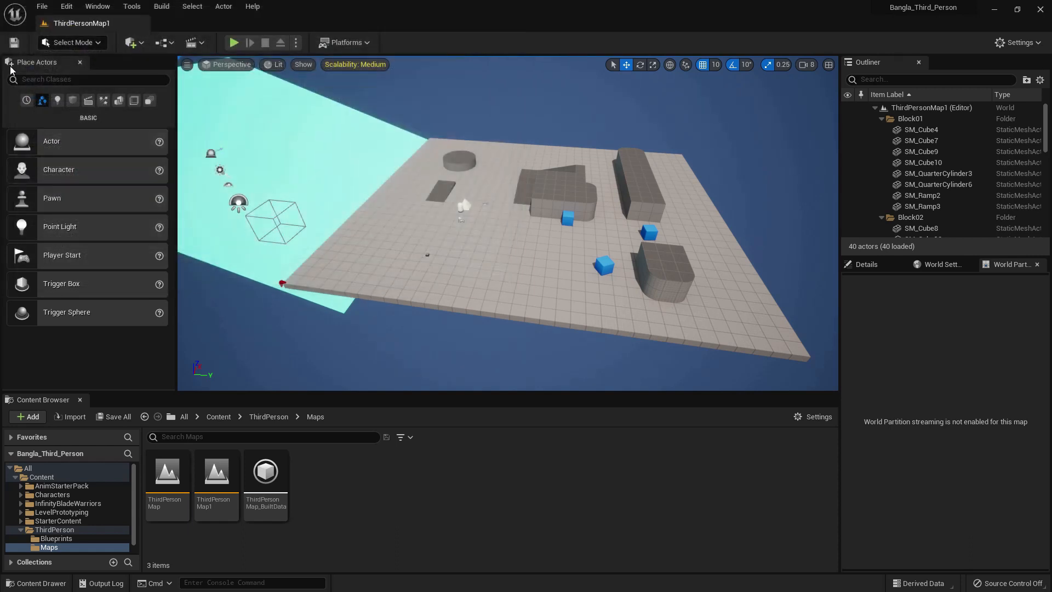
pyautogui.click(41, 6)
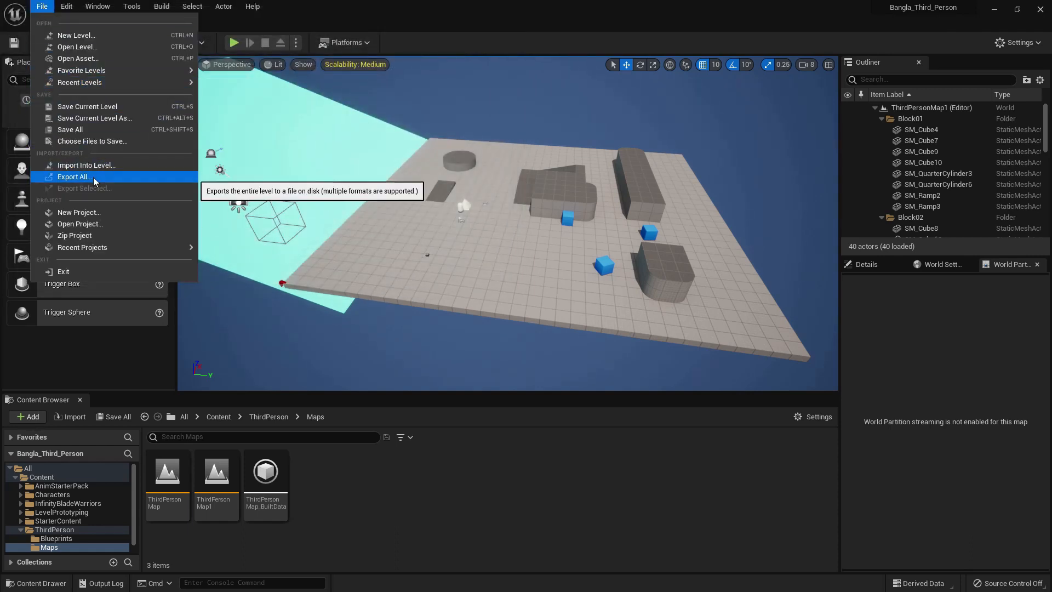
pyautogui.click(74, 176)
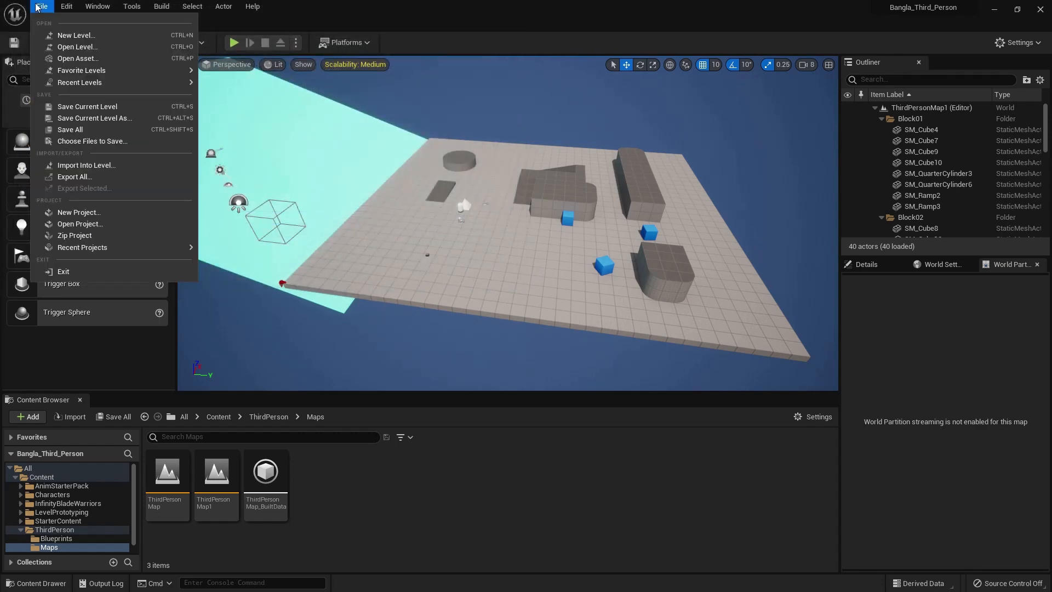
pyautogui.moveTo(79, 212)
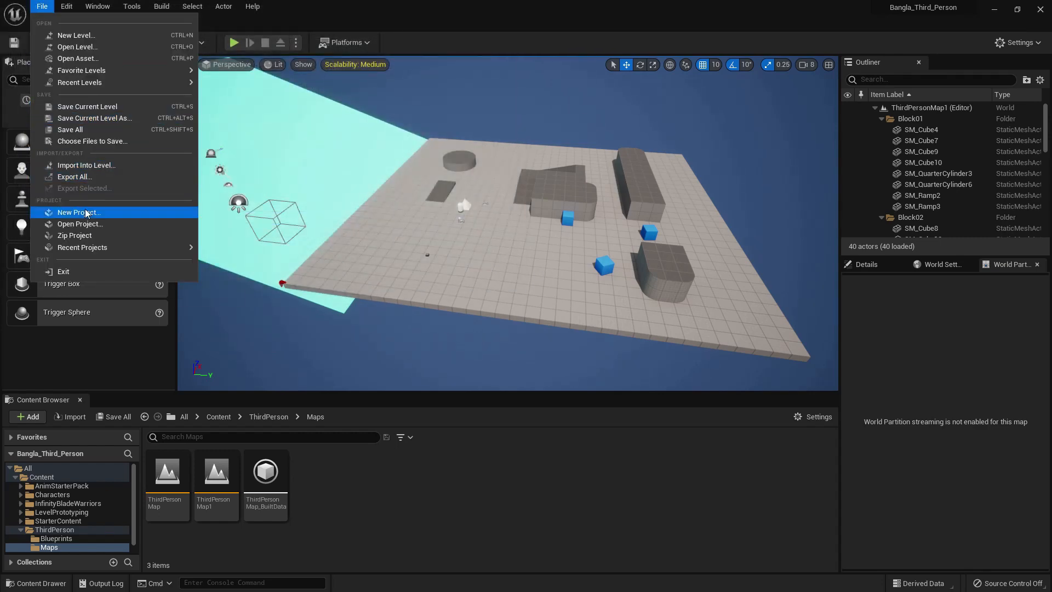
pyautogui.click(77, 211)
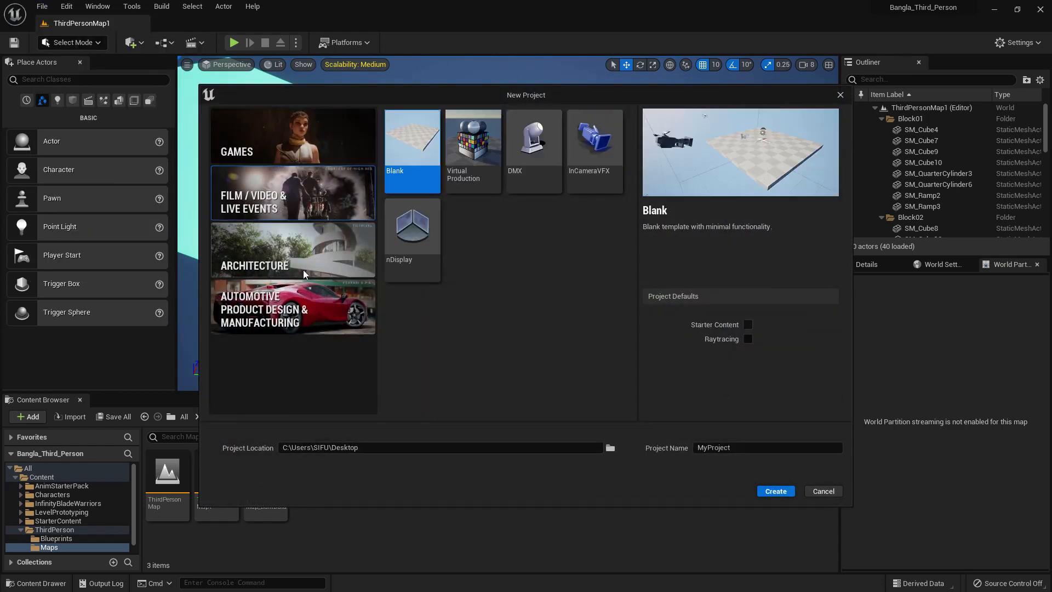
pyautogui.click(824, 491)
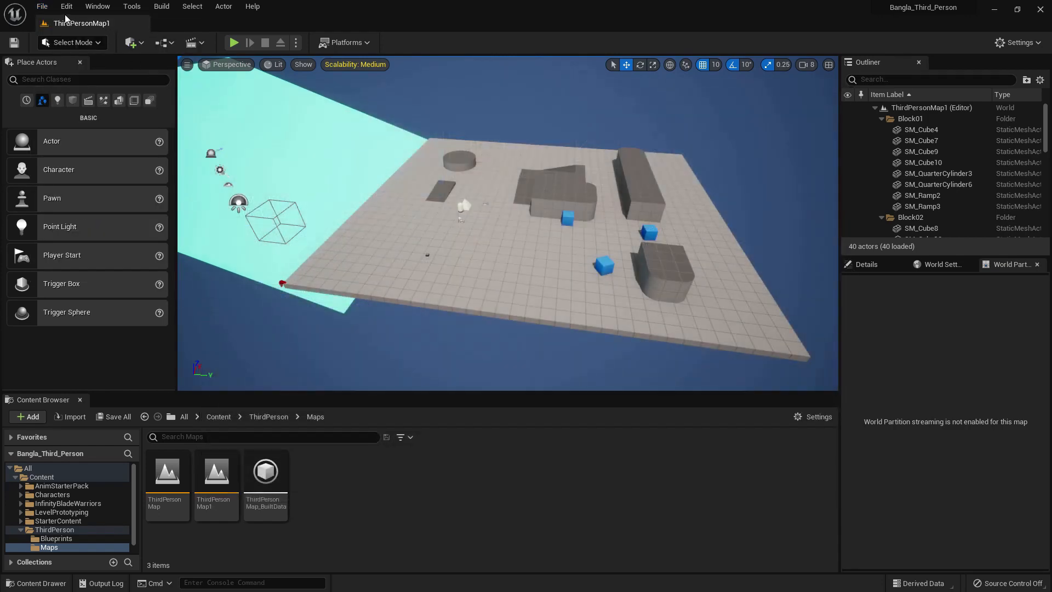
pyautogui.click(42, 6)
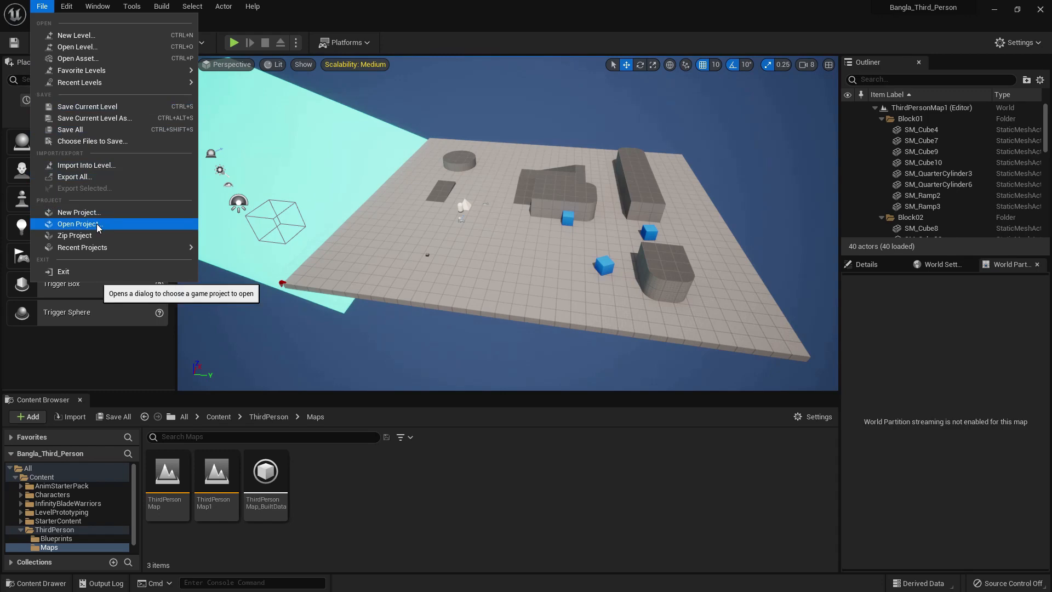
pyautogui.click(79, 223)
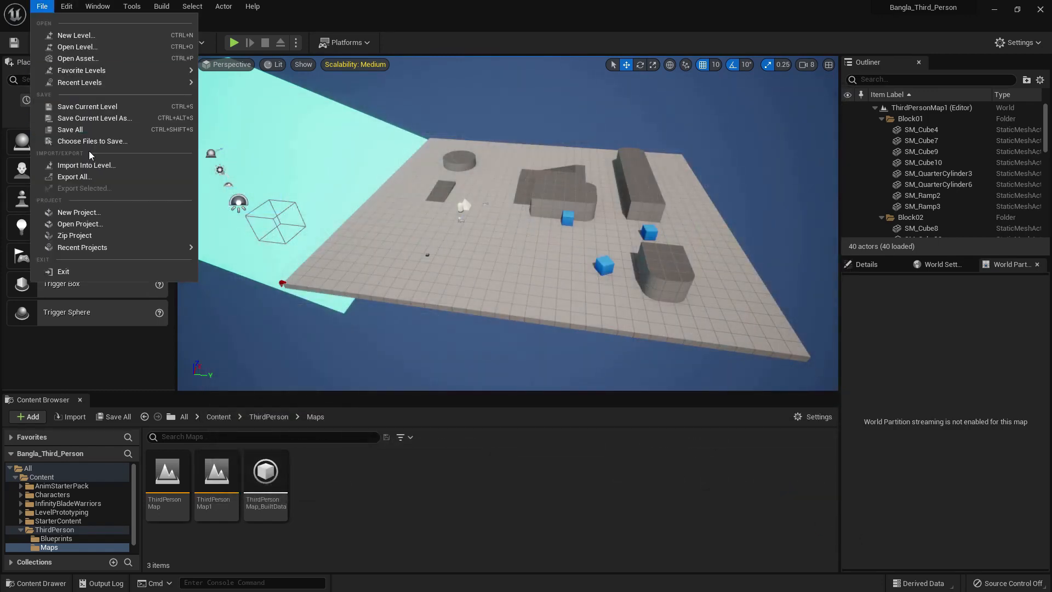
pyautogui.click(75, 236)
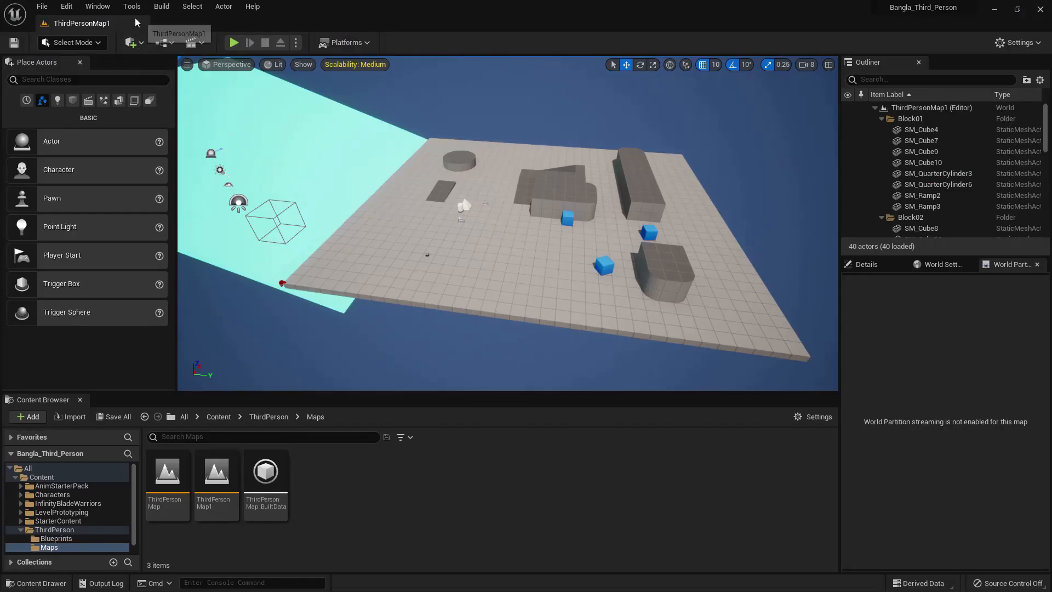
pyautogui.click(42, 6)
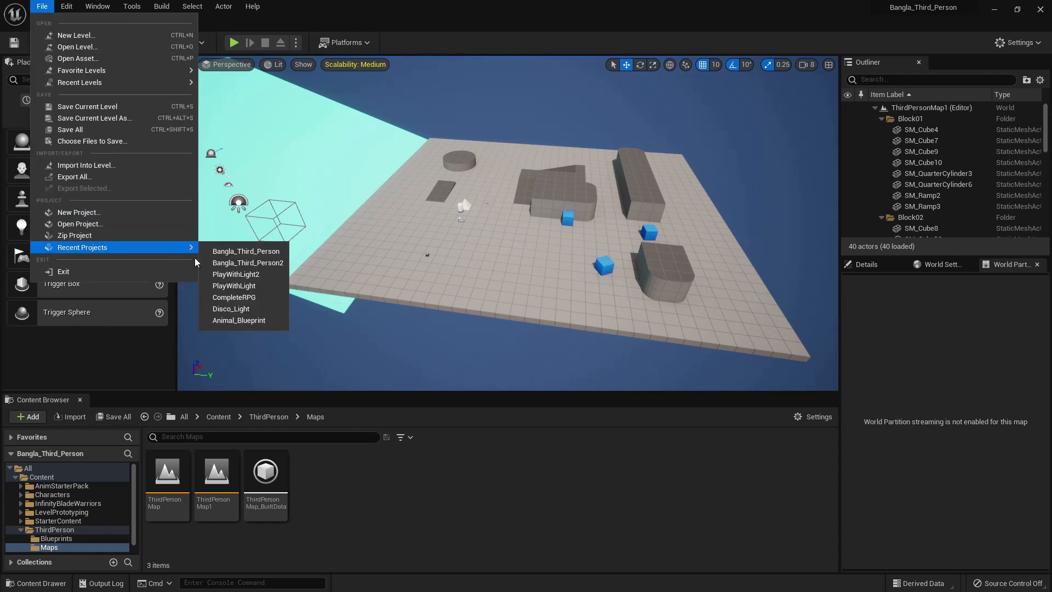
pyautogui.moveTo(64, 271)
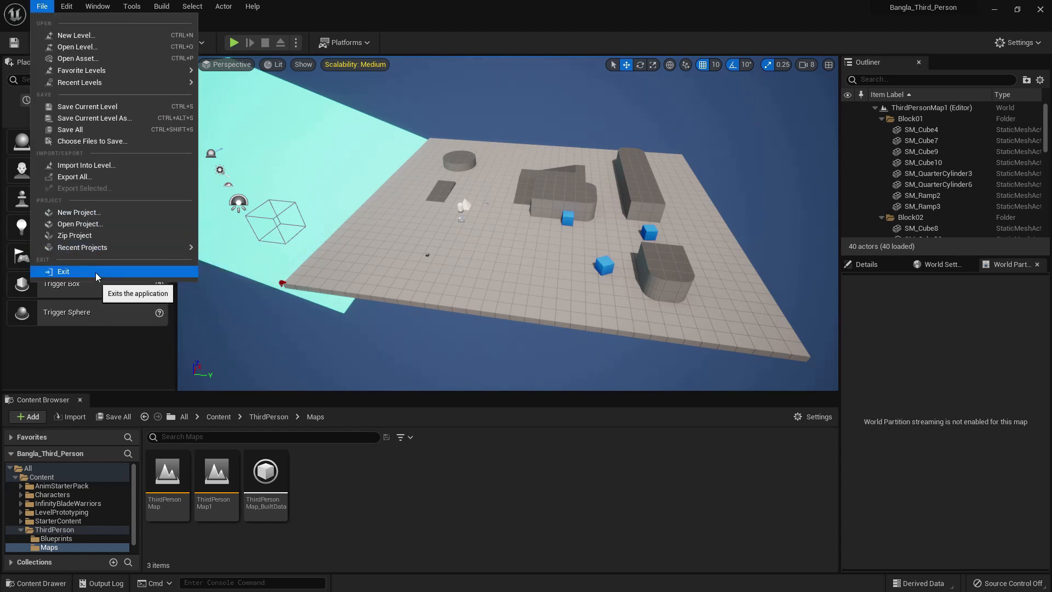
# Step: Close the File menu and remove the extra cube, leaving the level's original 40 actors
pyautogui.click(66, 6)
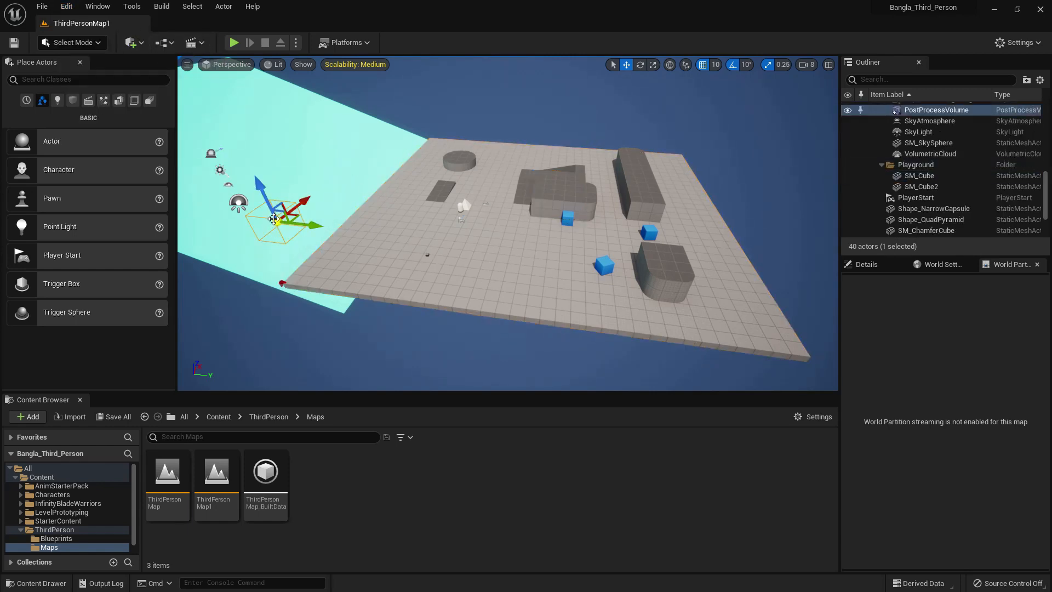
pyautogui.click(66, 6)
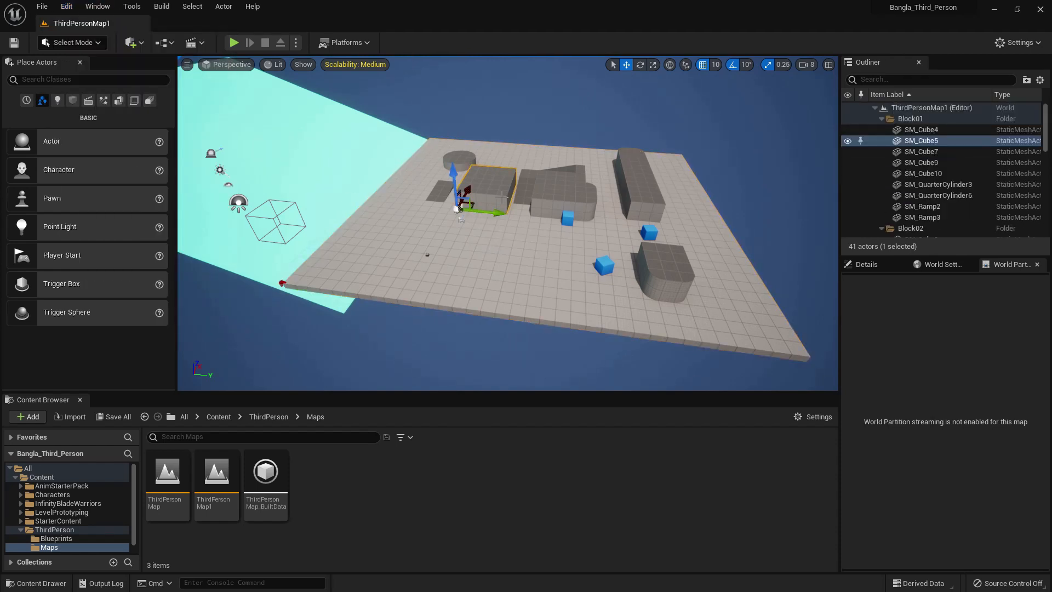
pyautogui.click(66, 6)
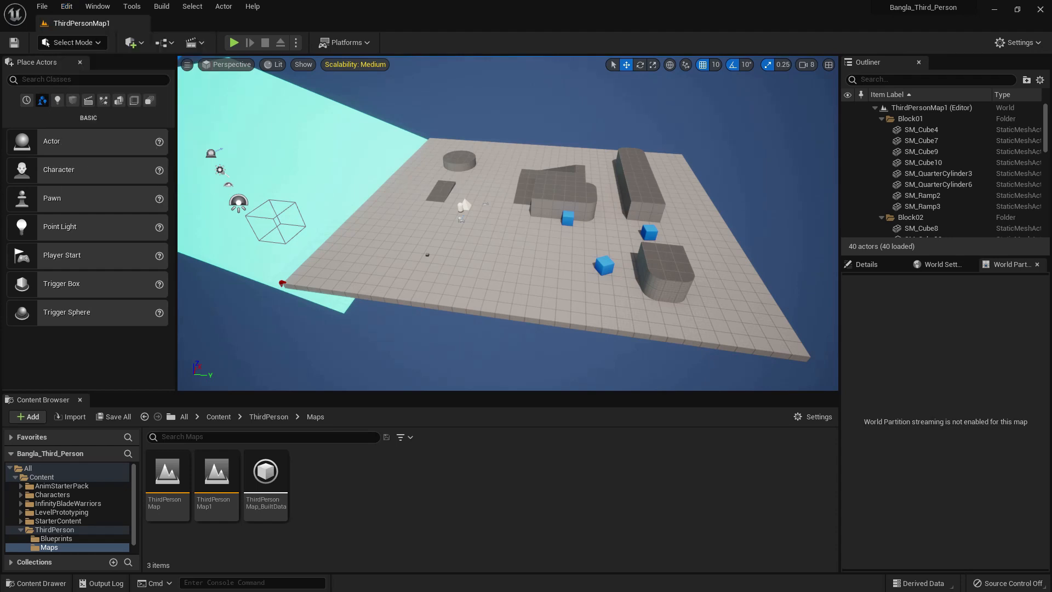
# Step: Paste a copy of the ramp via the Edit menu, then delete the pasted copy
pyautogui.click(66, 7)
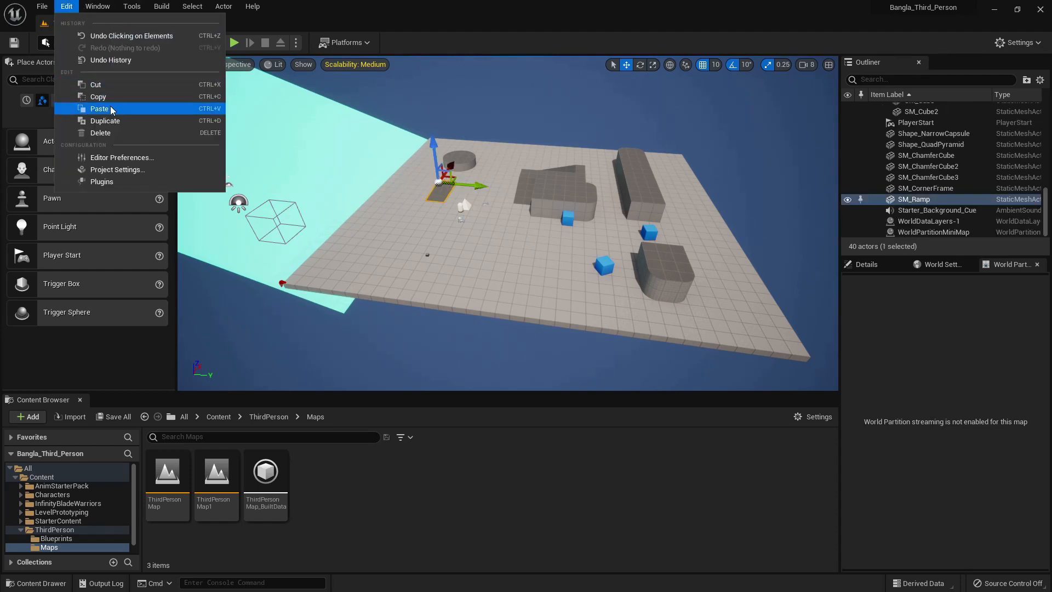
pyautogui.click(99, 109)
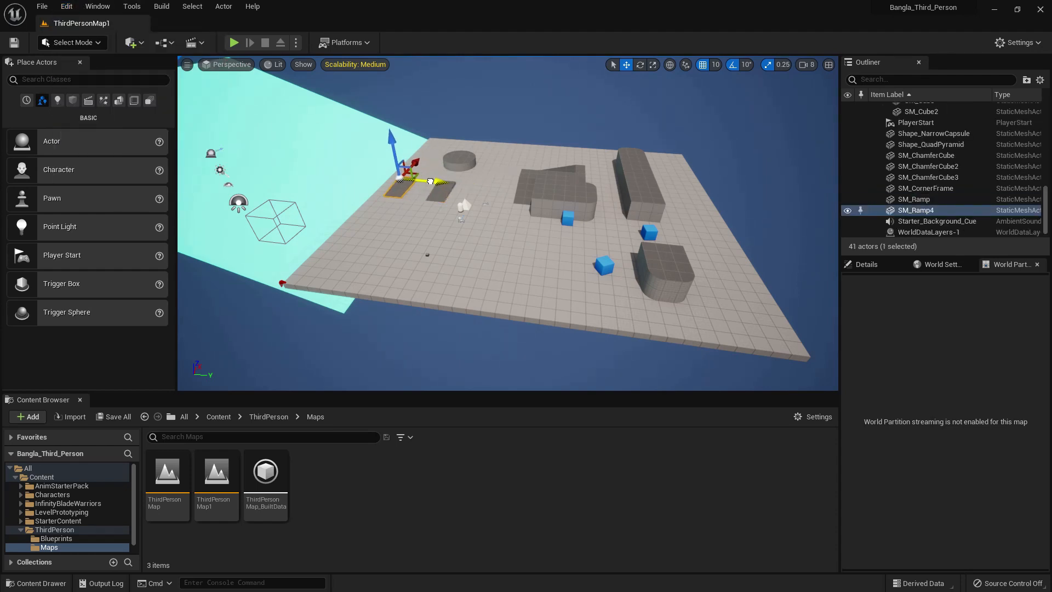
pyautogui.click(66, 7)
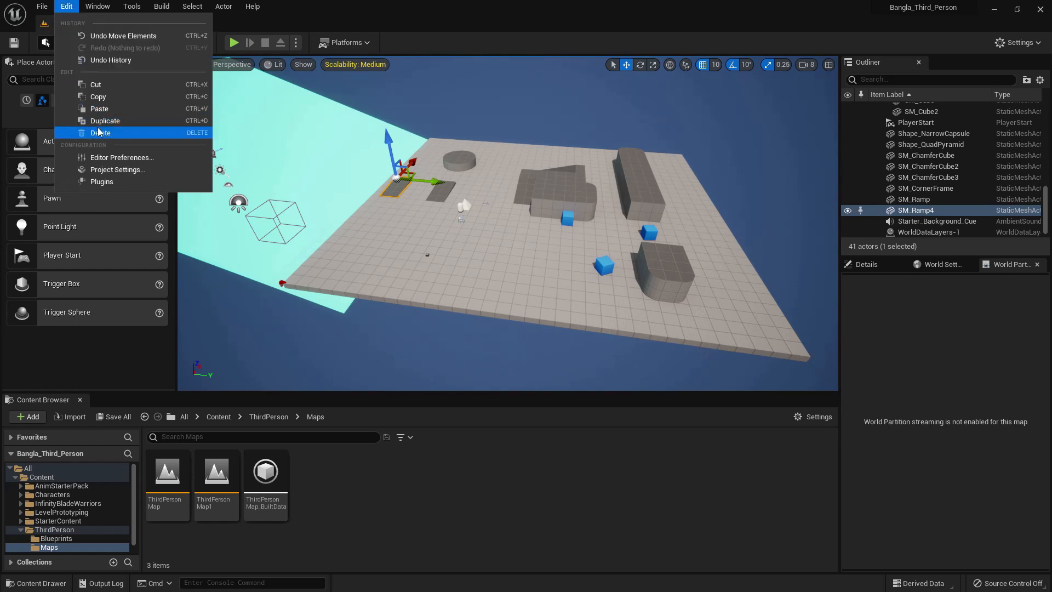
pyautogui.click(99, 133)
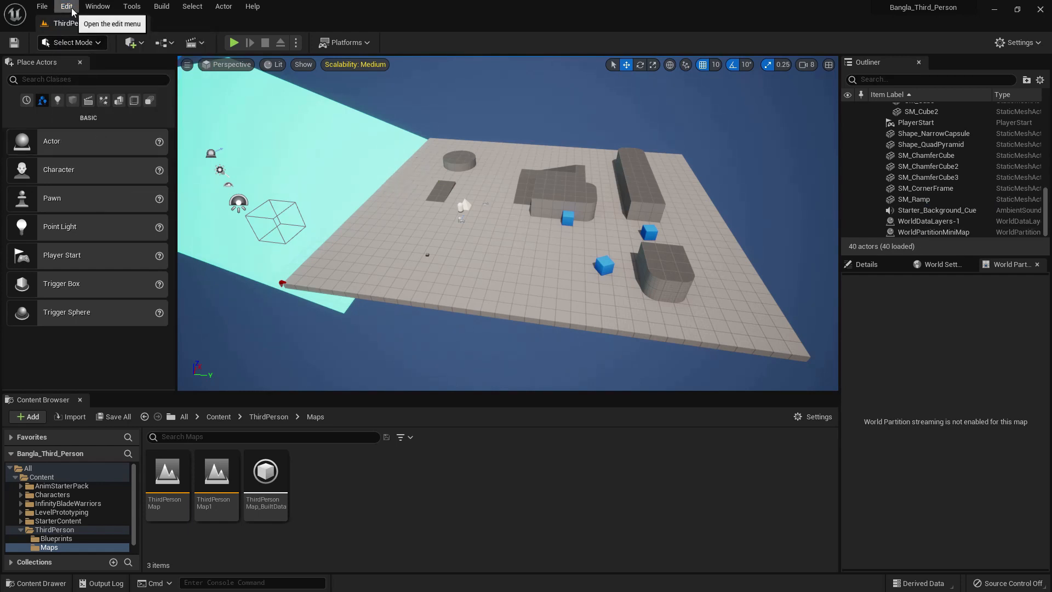
# Step: Show Editor Preferences with its Keyboard Shortcuts page, then return to the ThirdPersonMap1 level
pyautogui.click(66, 7)
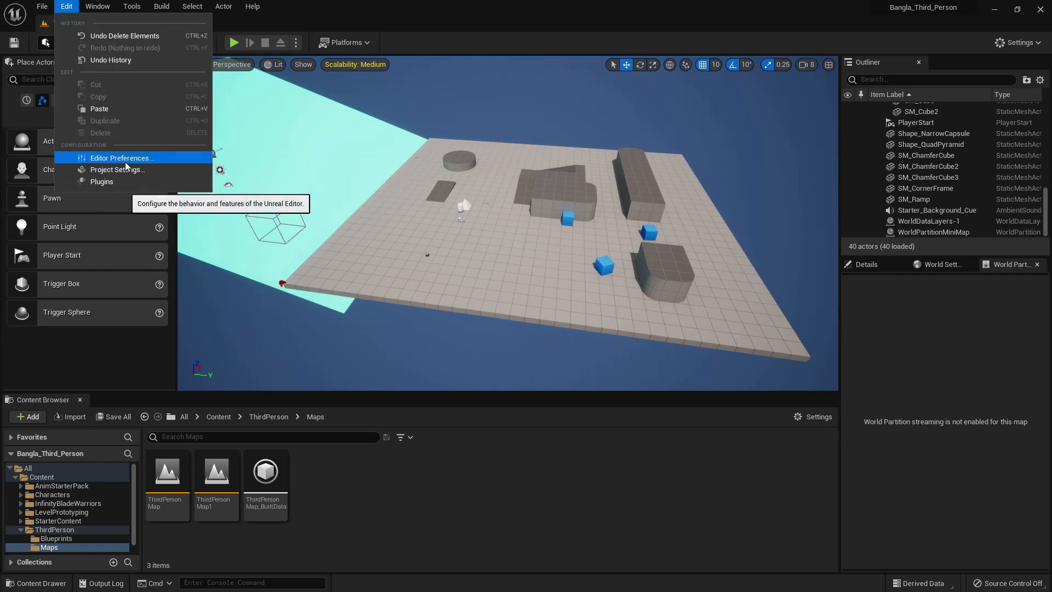
pyautogui.click(121, 158)
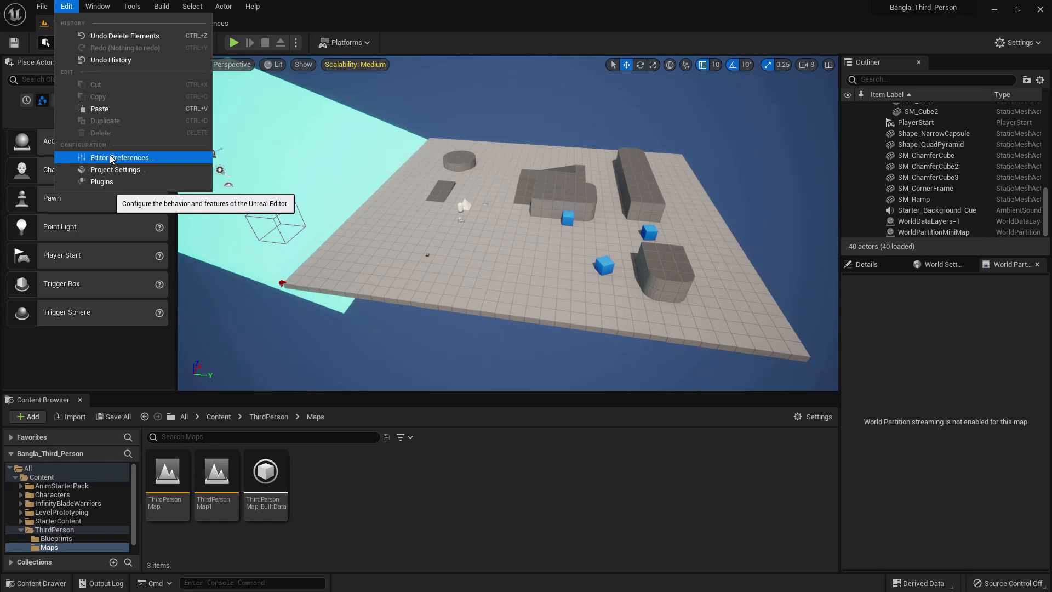
pyautogui.moveTo(109, 59)
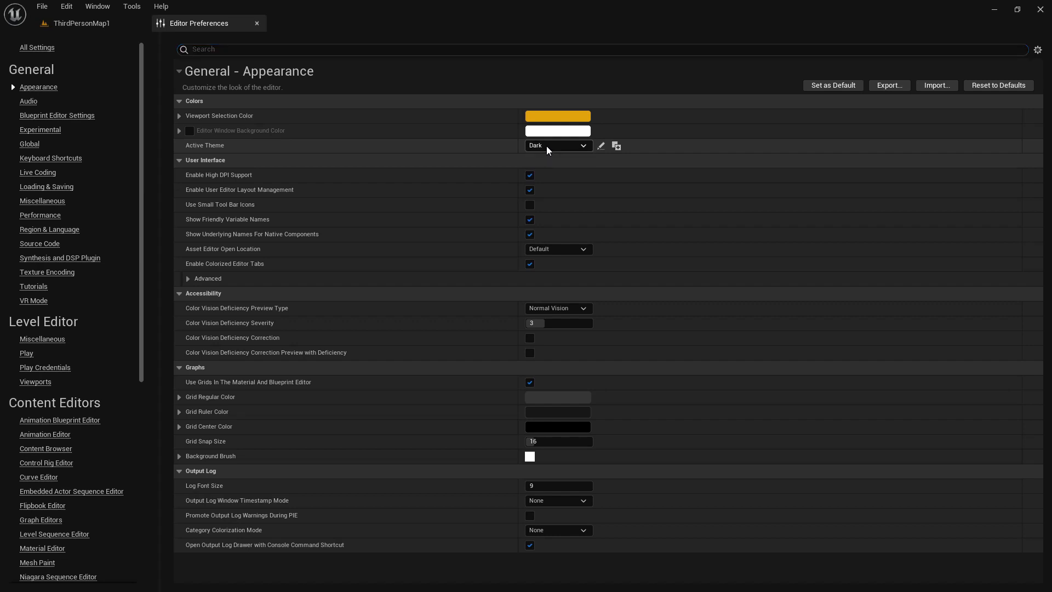
pyautogui.moveTo(573, 315)
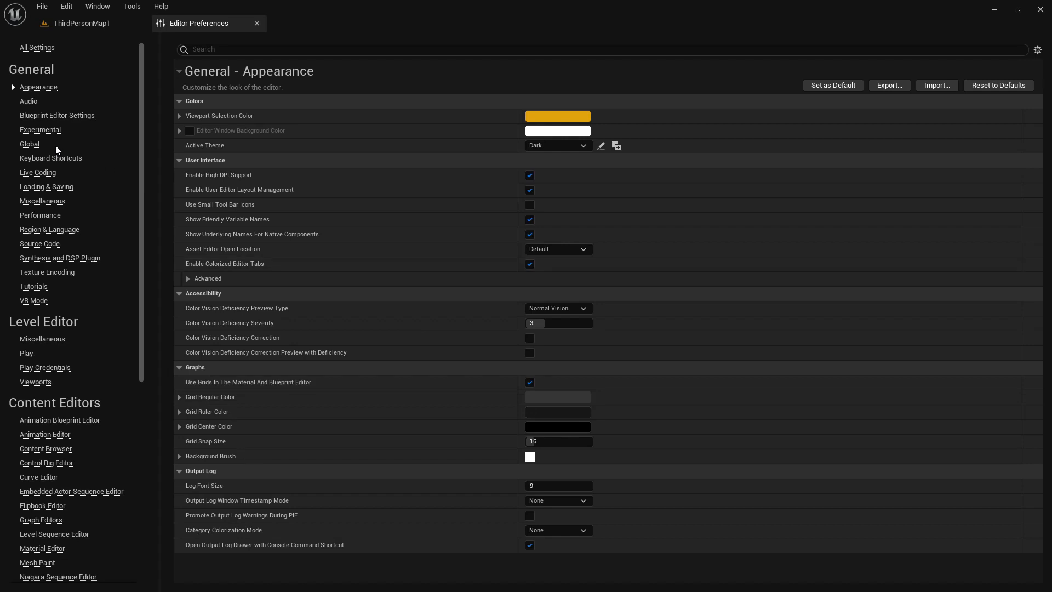
pyautogui.click(50, 158)
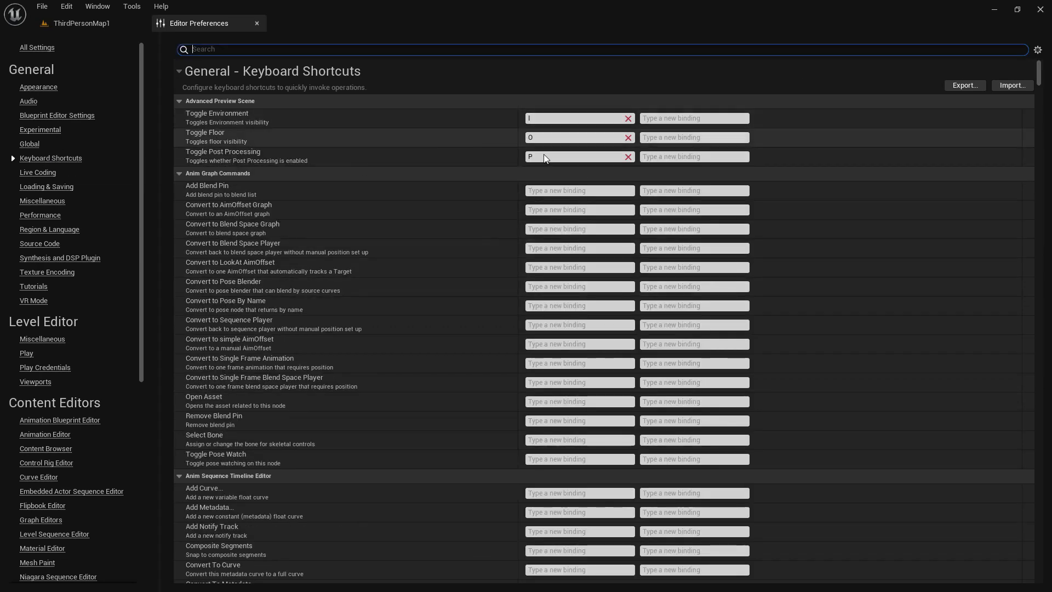
pyautogui.scroll(-3)
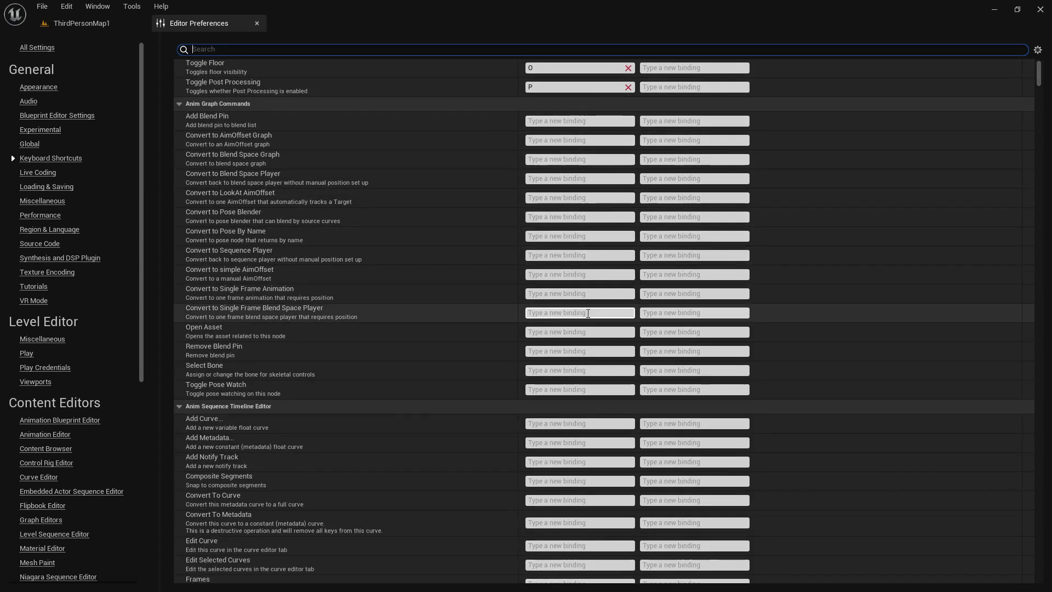
pyautogui.click(46, 186)
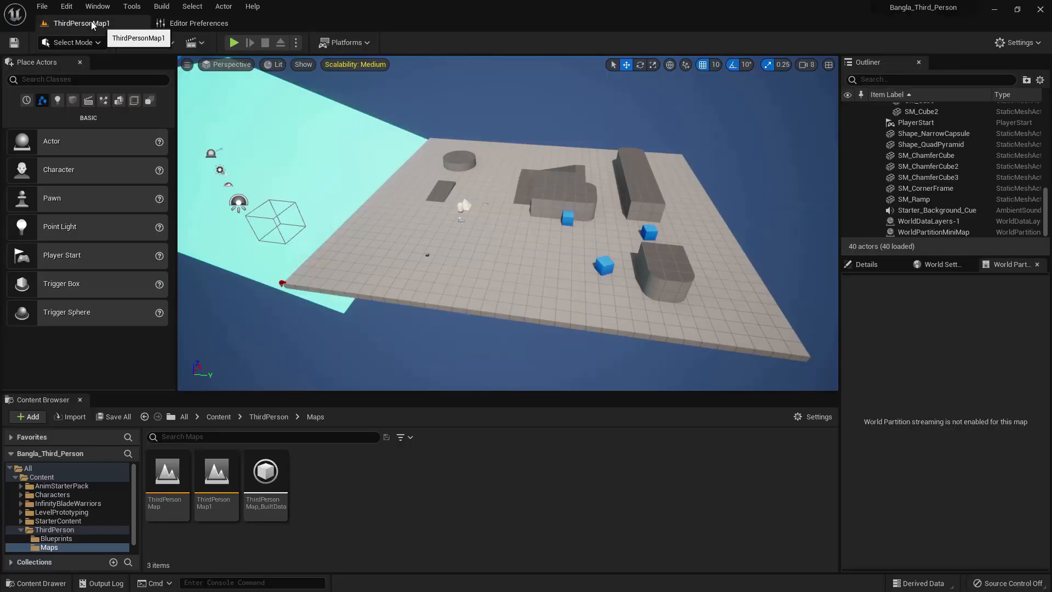
# Step: Show Project Settings and try the Description, company distinguished name and support contact fields
pyautogui.click(66, 6)
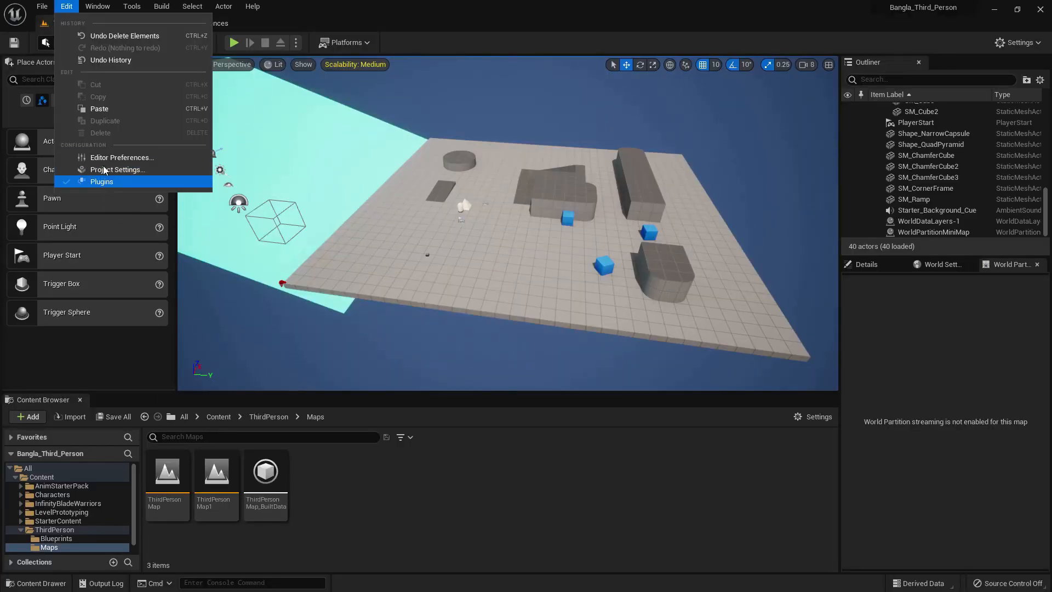
pyautogui.click(118, 169)
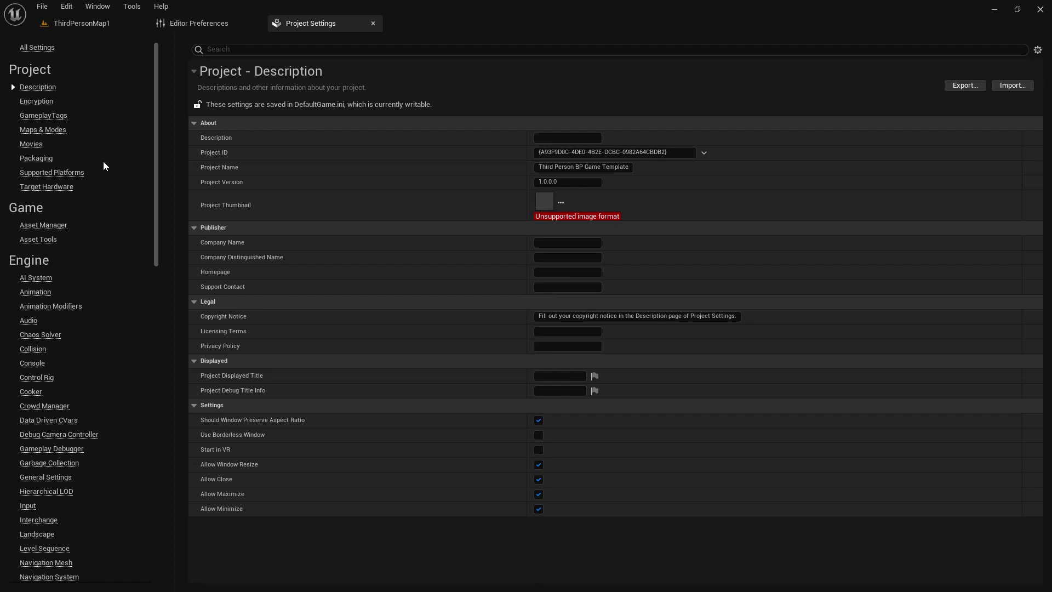
pyautogui.moveTo(447, 146)
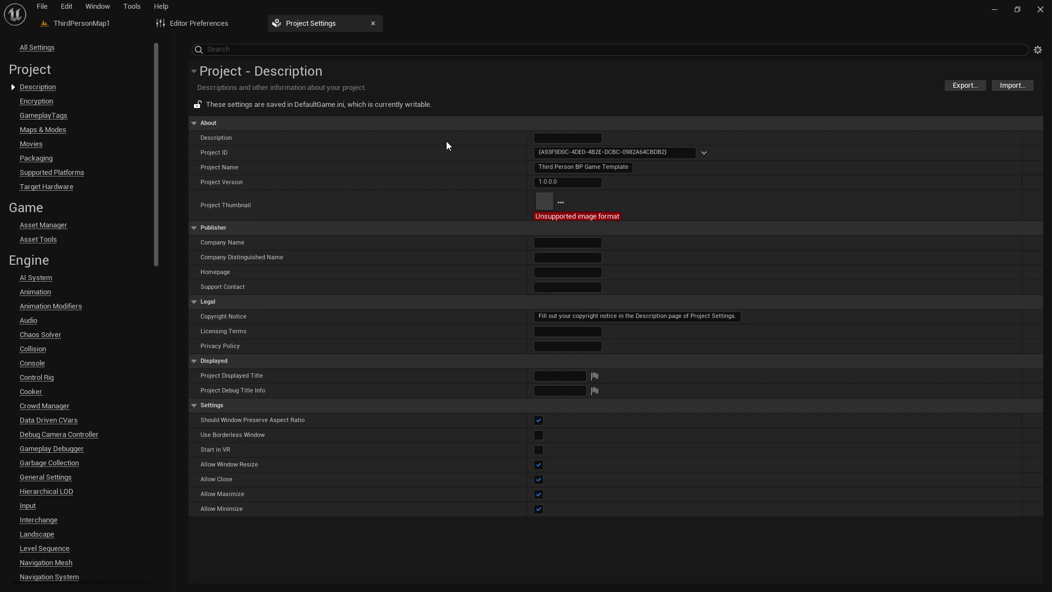
pyautogui.click(566, 138)
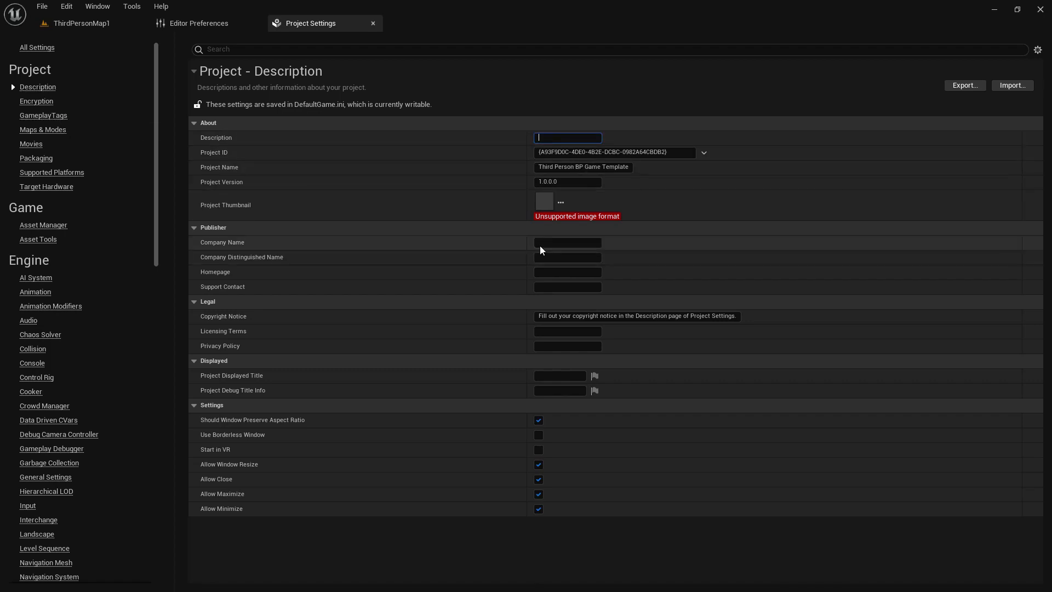
pyautogui.click(567, 257)
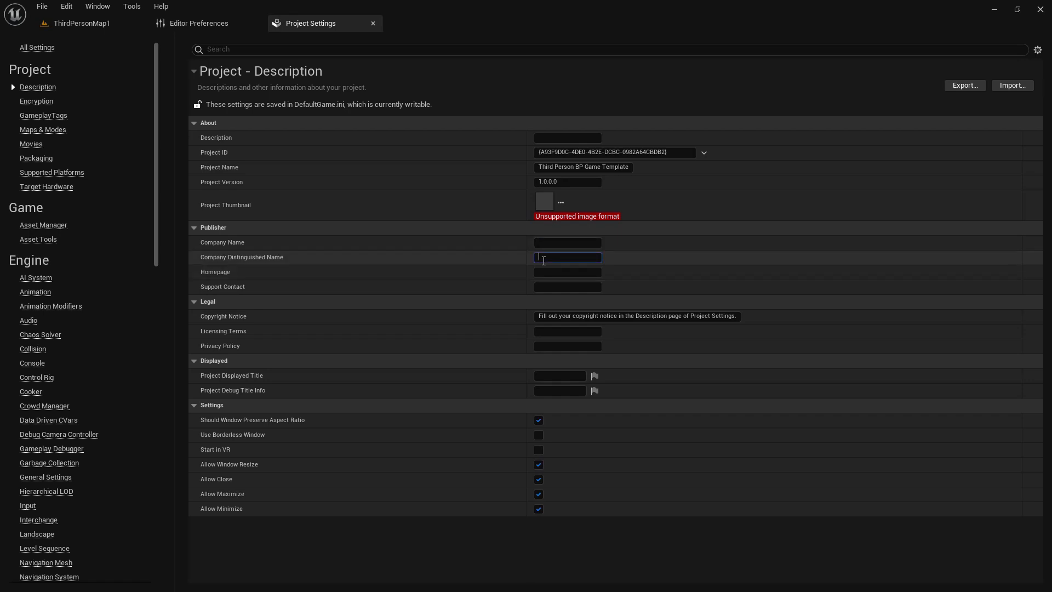
pyautogui.click(567, 286)
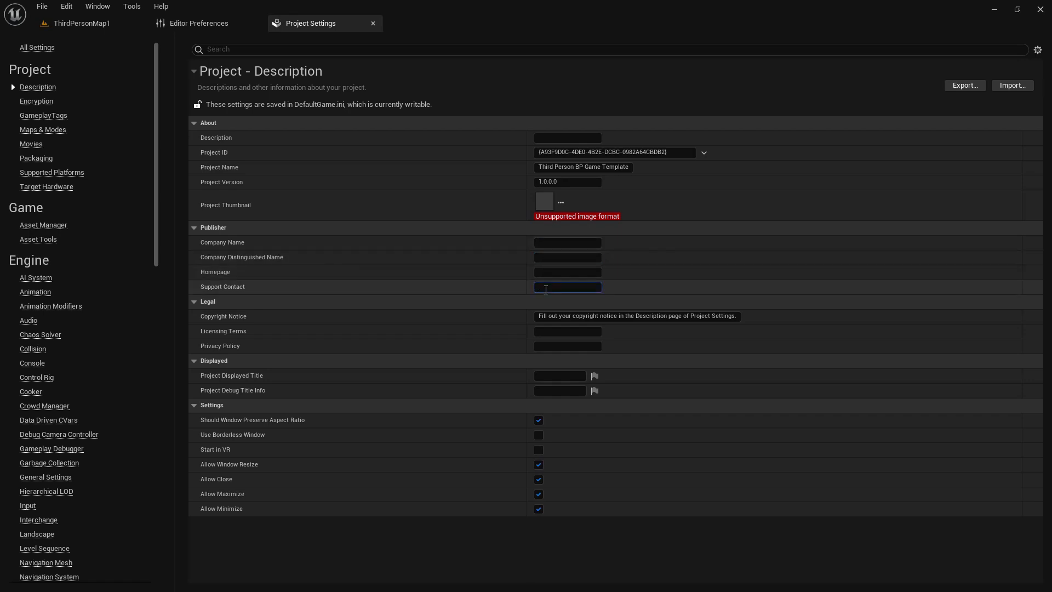
# Step: Browse the GameplayTags, Maps & Modes and Packaging settings pages
pyautogui.click(43, 115)
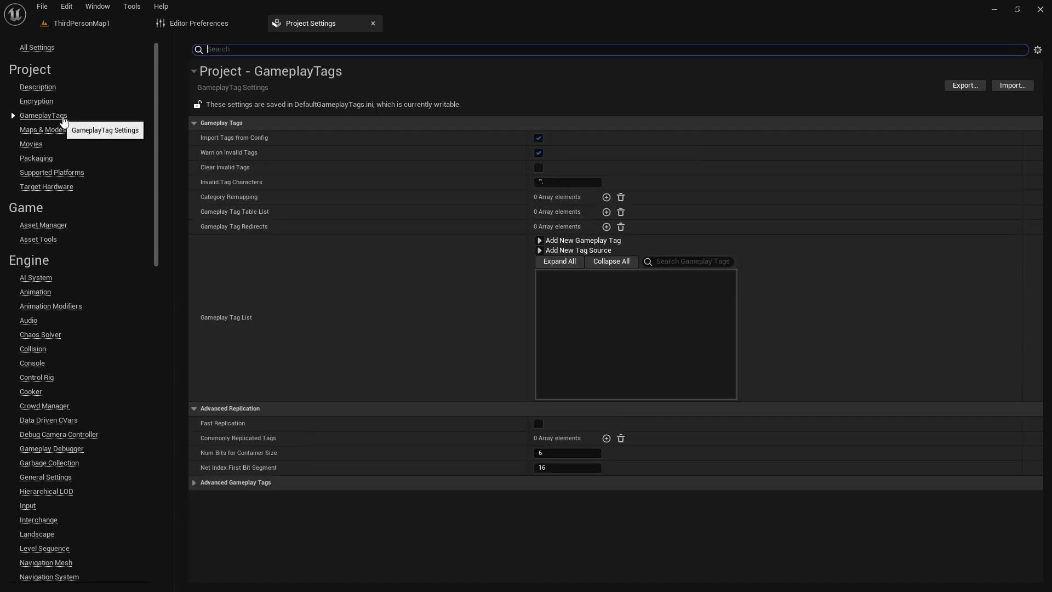
pyautogui.click(43, 129)
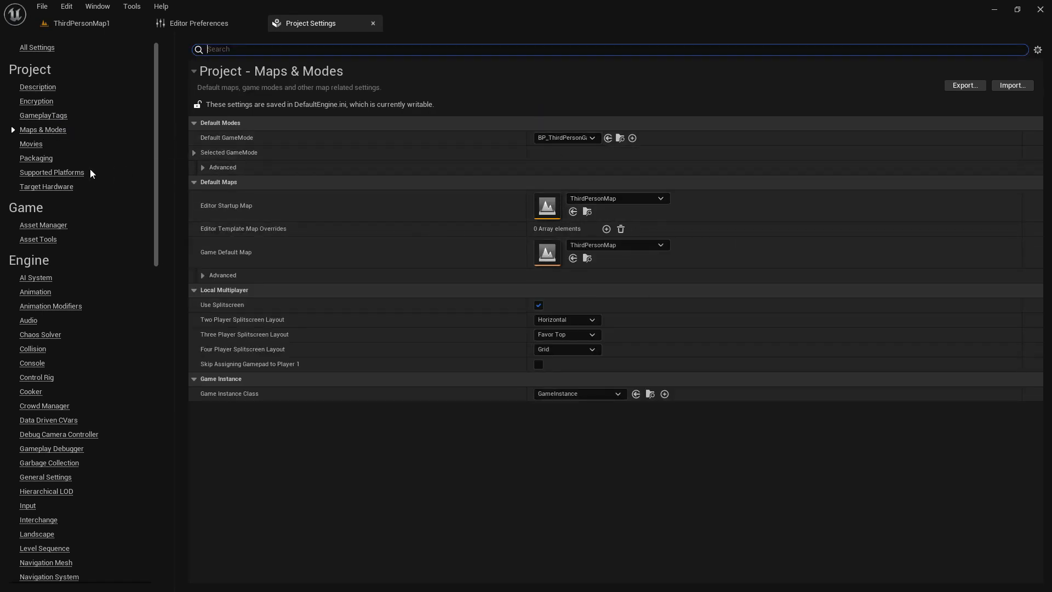
pyautogui.click(36, 158)
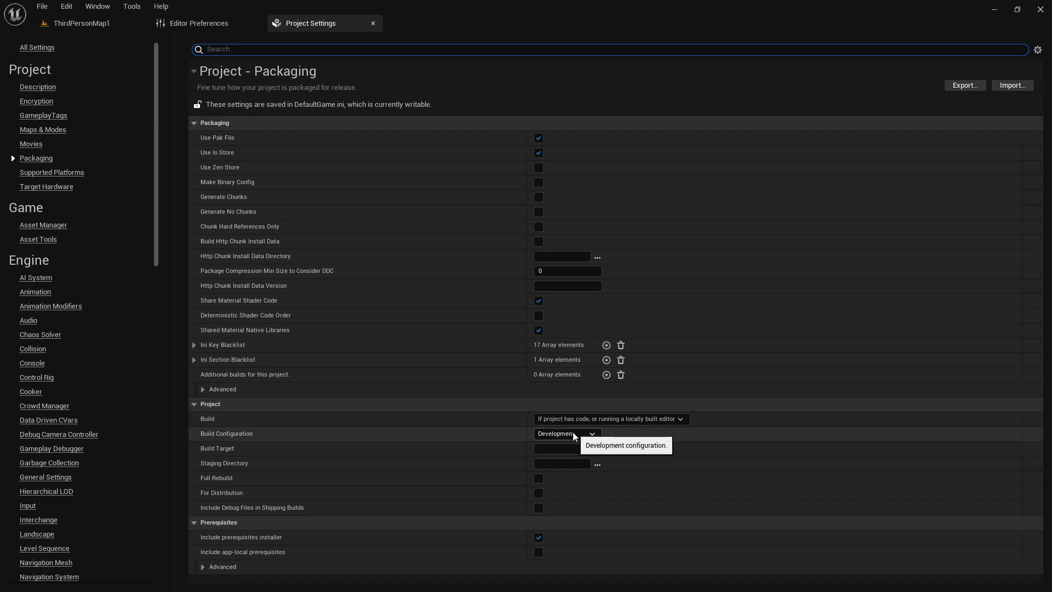
pyautogui.click(565, 433)
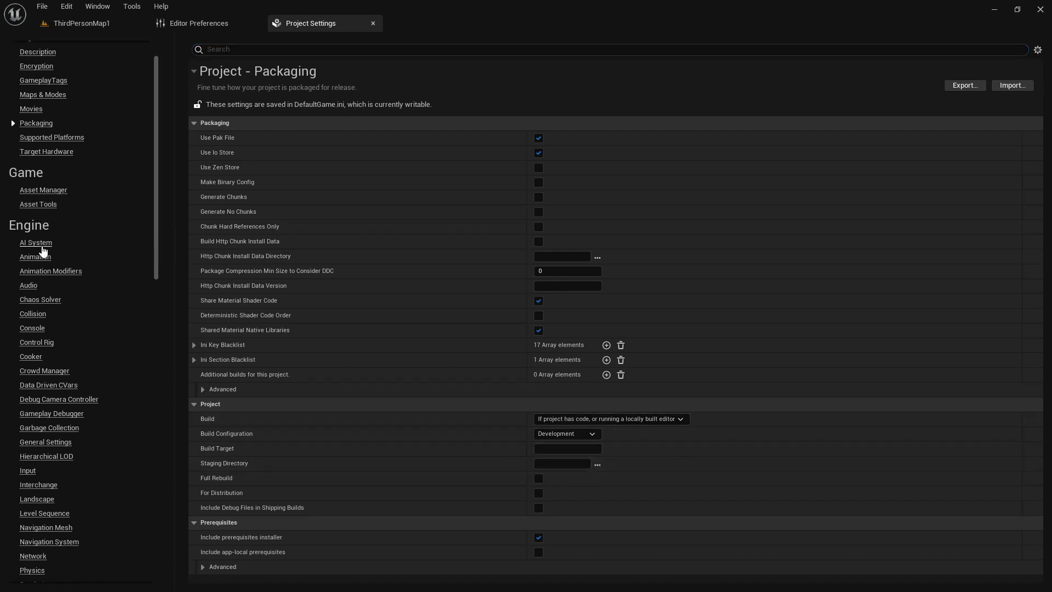
# Step: Browse the Engine Input bindings and the Android platform page down to splash and icon settings
pyautogui.click(28, 470)
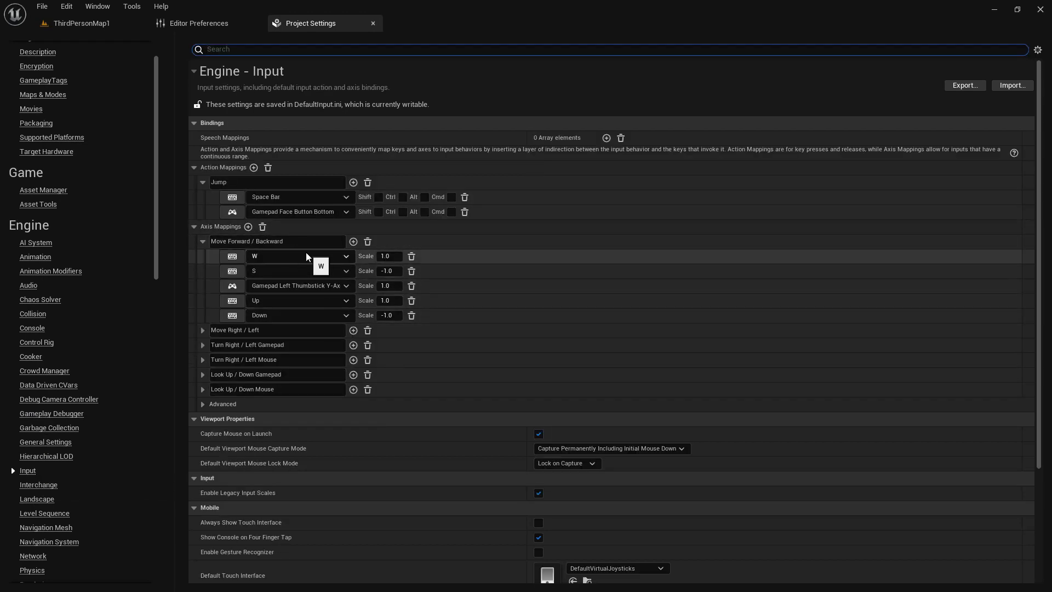
pyautogui.scroll(-3)
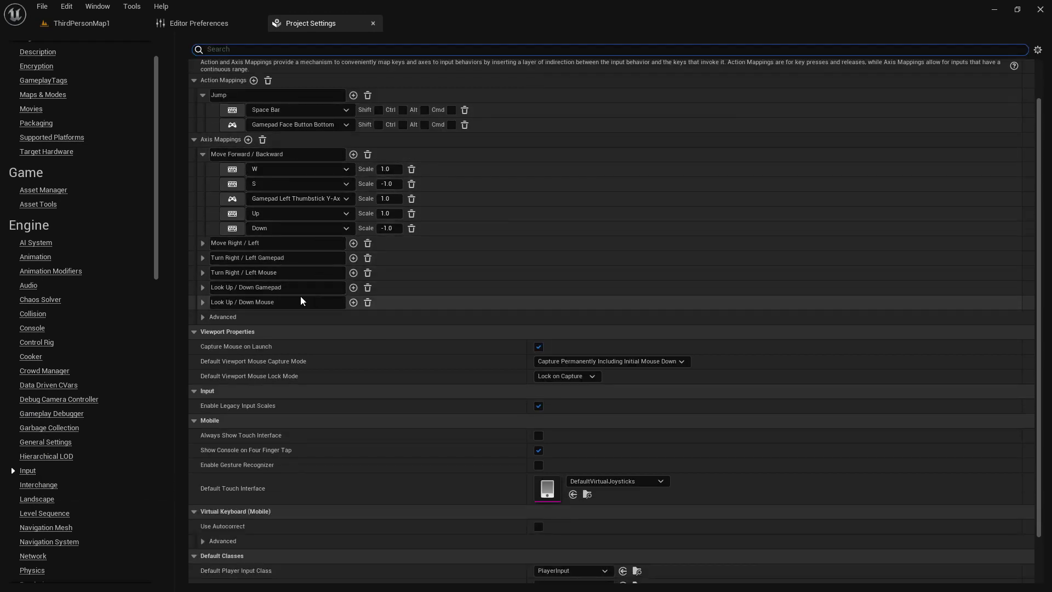
pyautogui.scroll(-3)
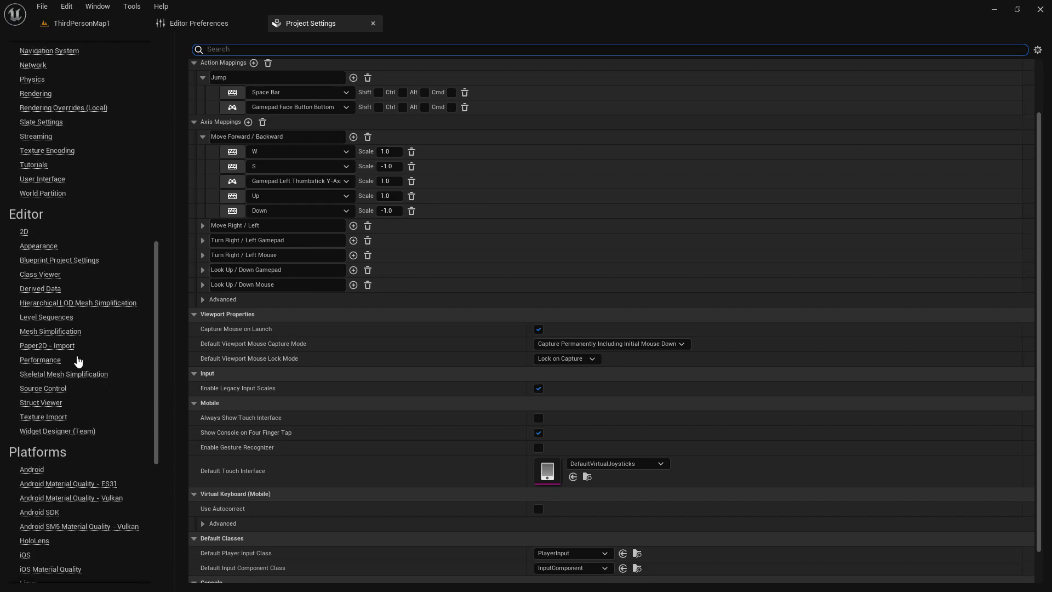
pyautogui.click(31, 487)
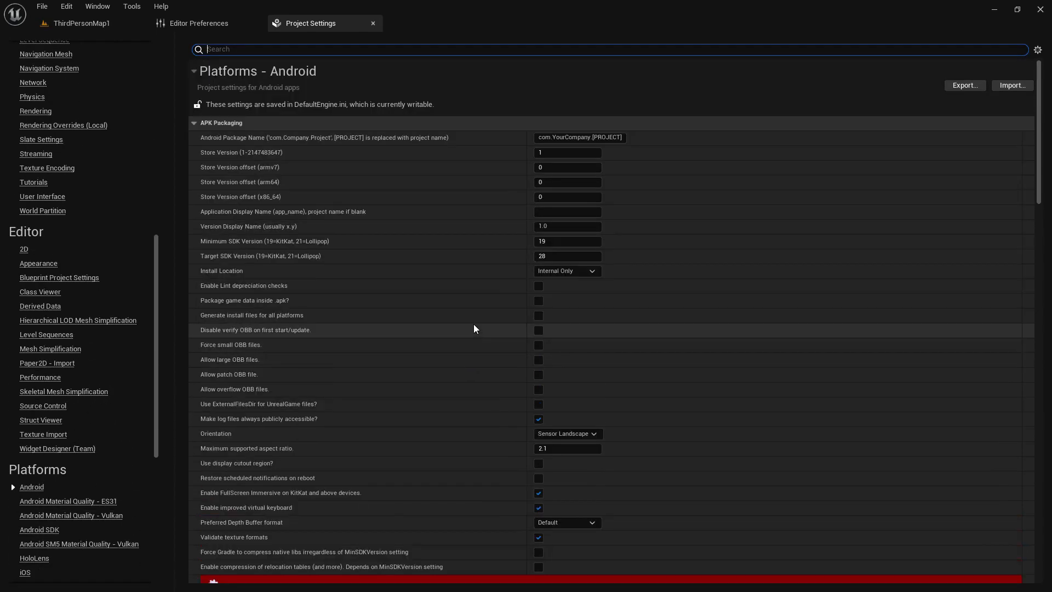
pyautogui.scroll(-3)
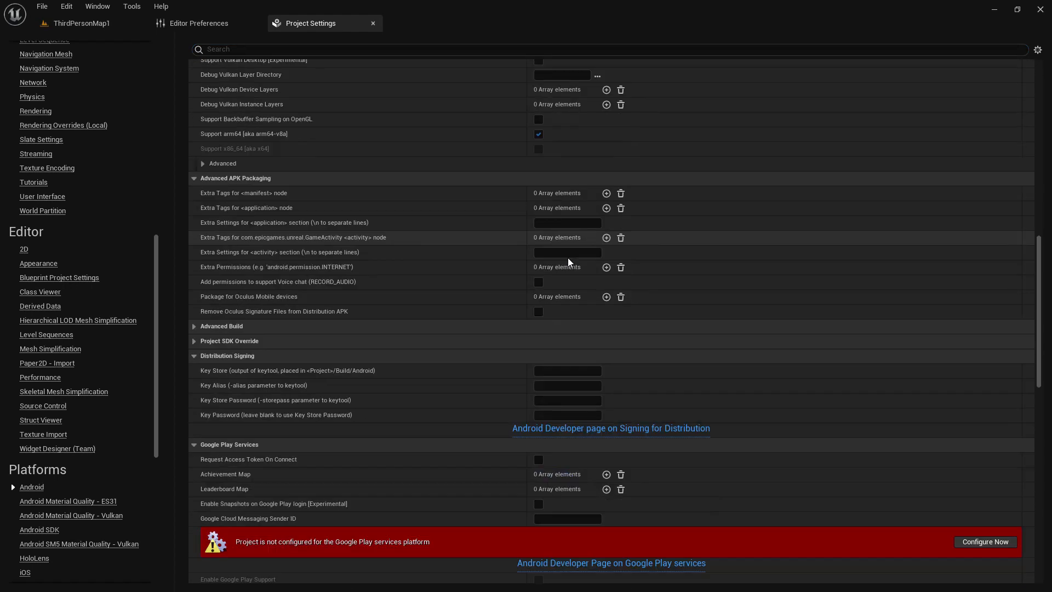
pyautogui.scroll(-3)
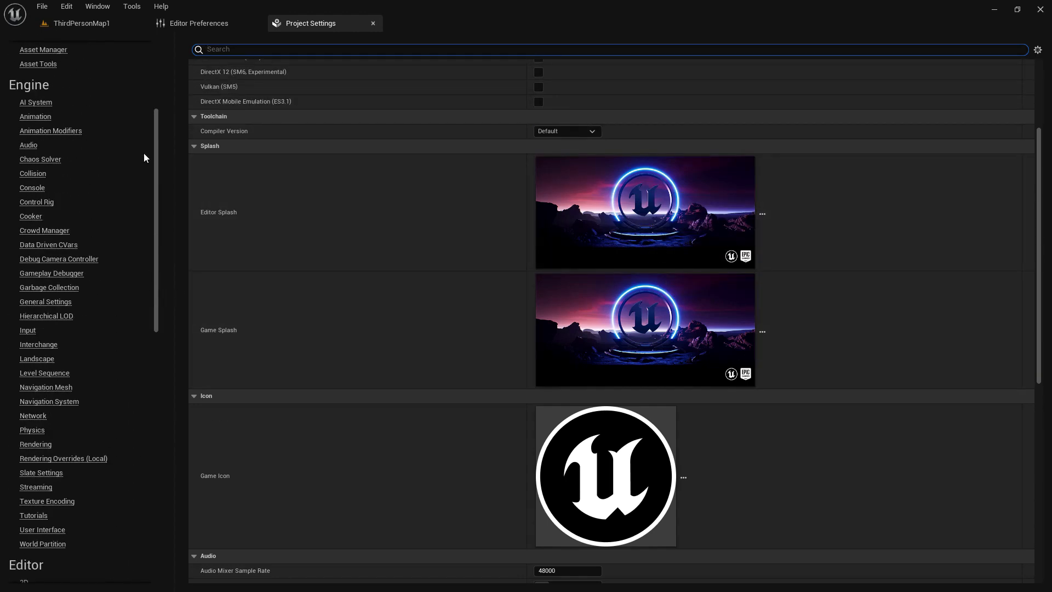
# Step: Return to the ThirdPersonMap1 level tab, browse the Window menu's submenus and close it
pyautogui.click(82, 23)
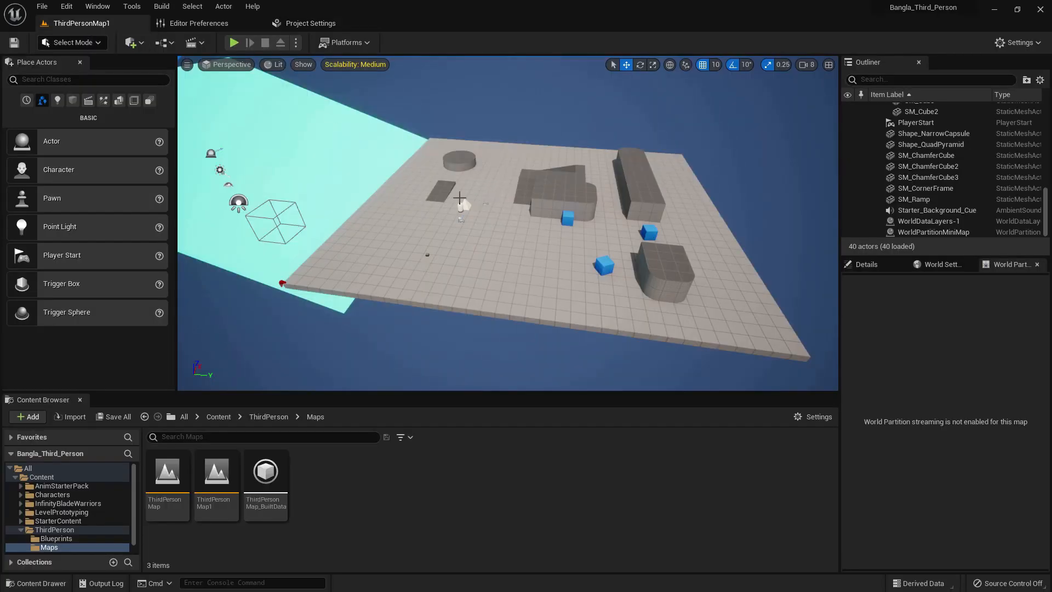
pyautogui.moveTo(460, 196)
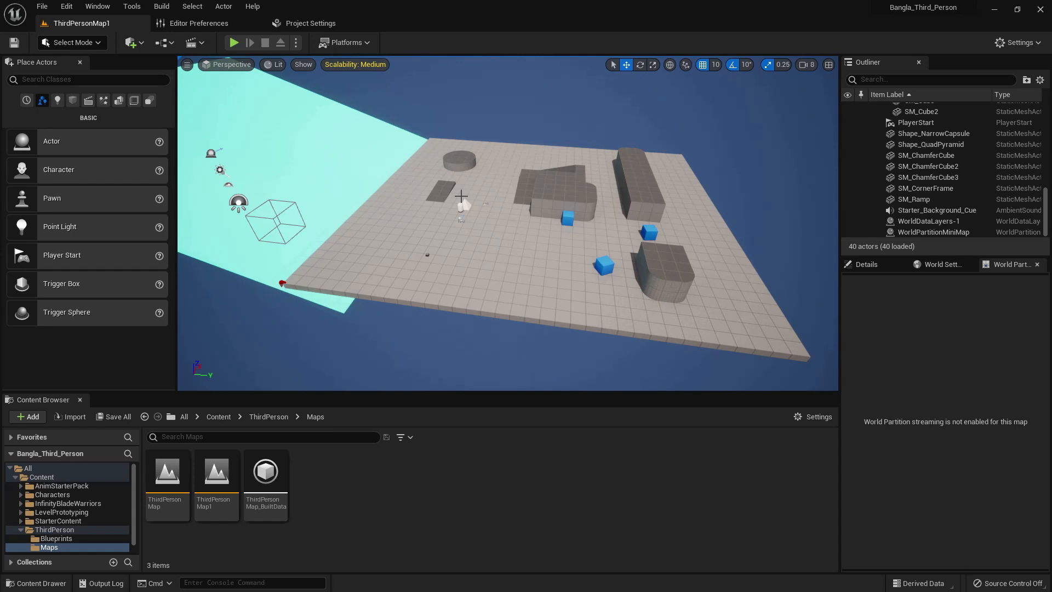
pyautogui.click(97, 7)
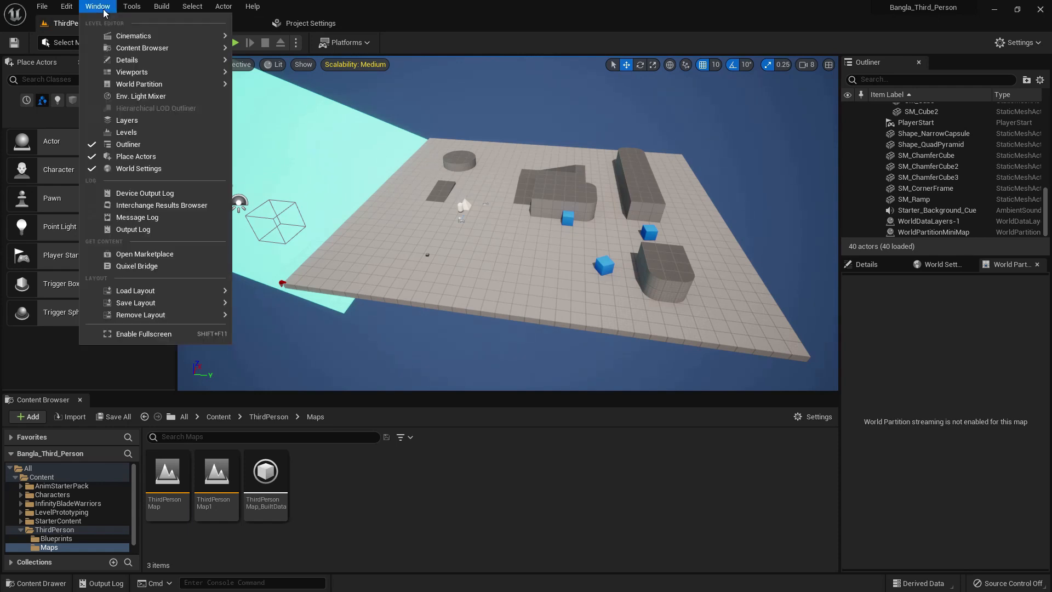
pyautogui.moveTo(133, 35)
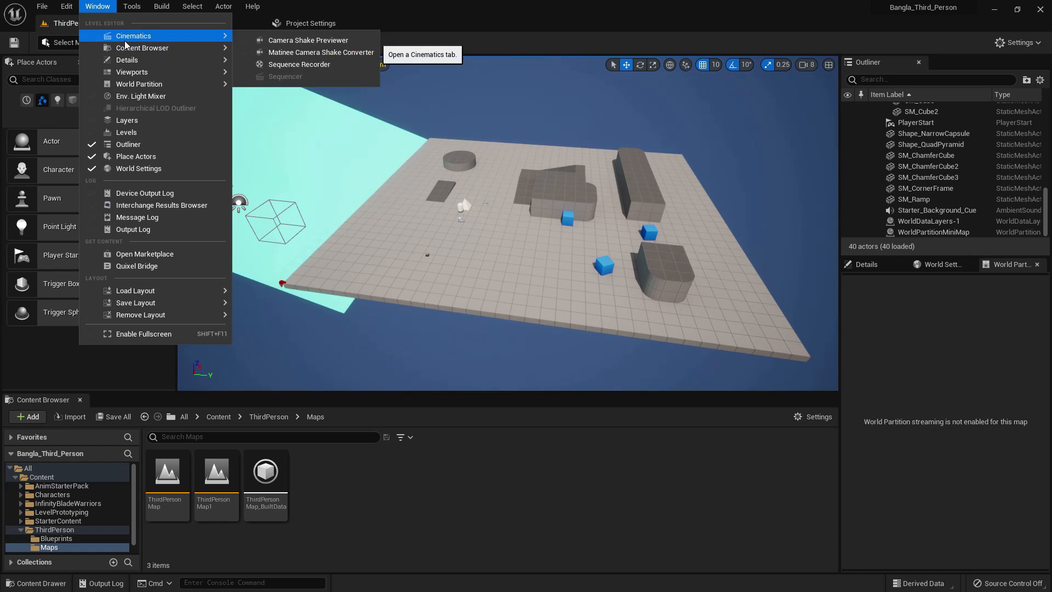
pyautogui.moveTo(141, 47)
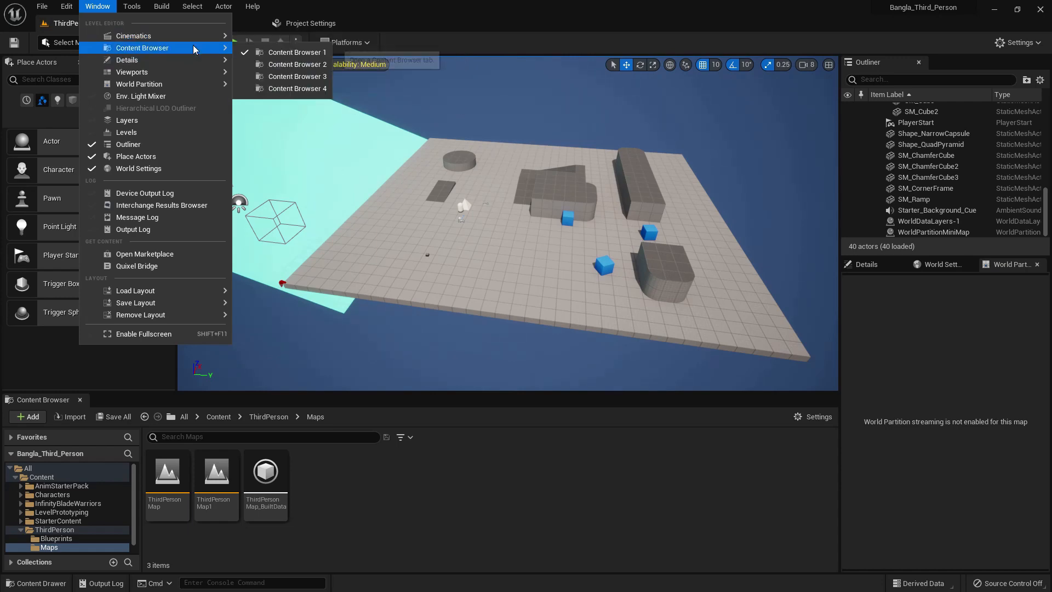
pyautogui.click(297, 64)
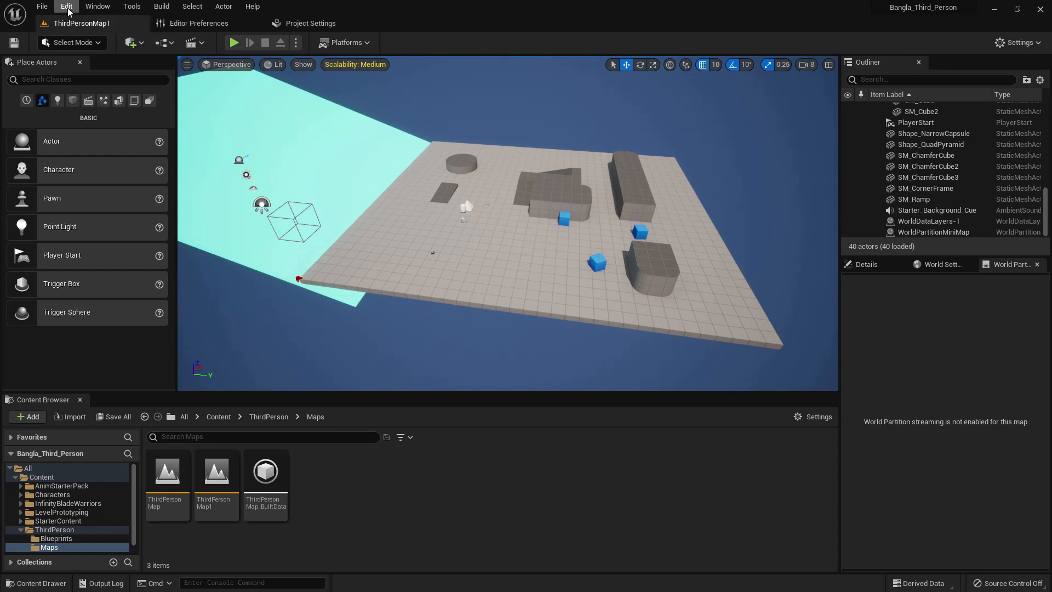
# Step: Close the Outliner and World Partition panels and bring the Outliner back via the Window menu
pyautogui.click(98, 7)
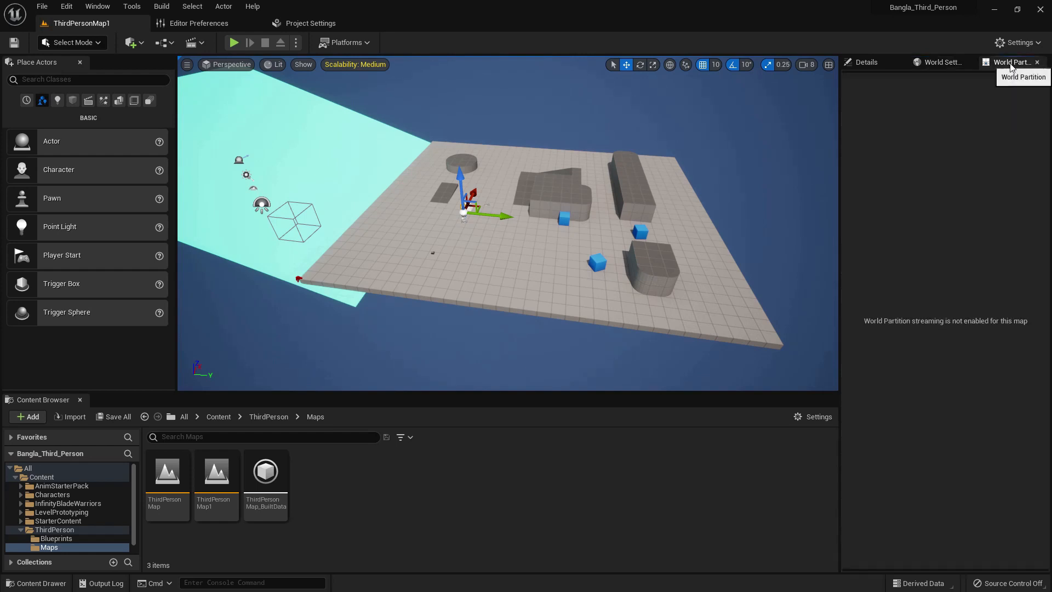
pyautogui.click(940, 61)
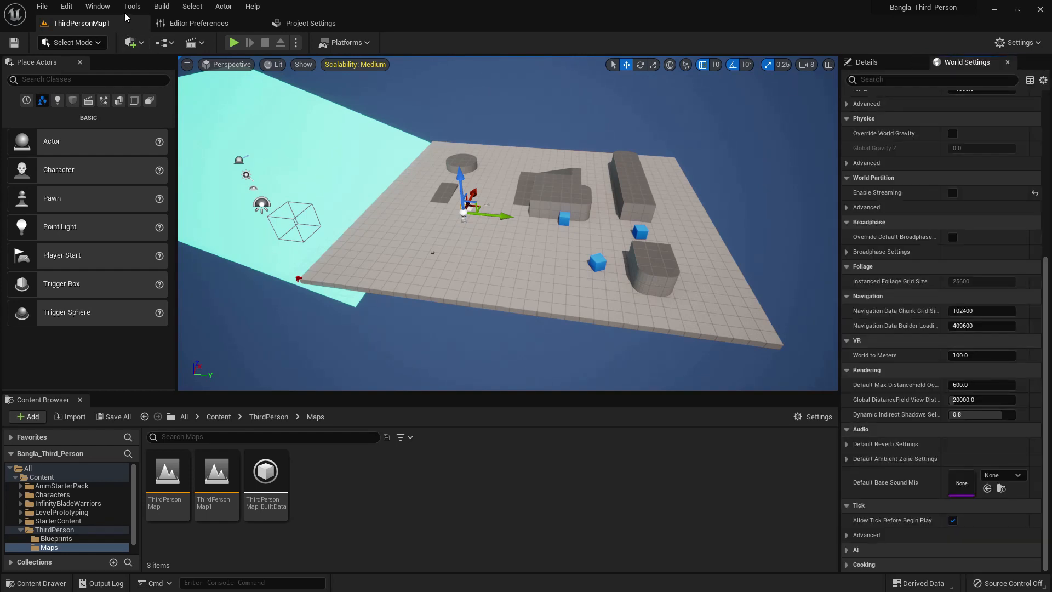
pyautogui.click(97, 7)
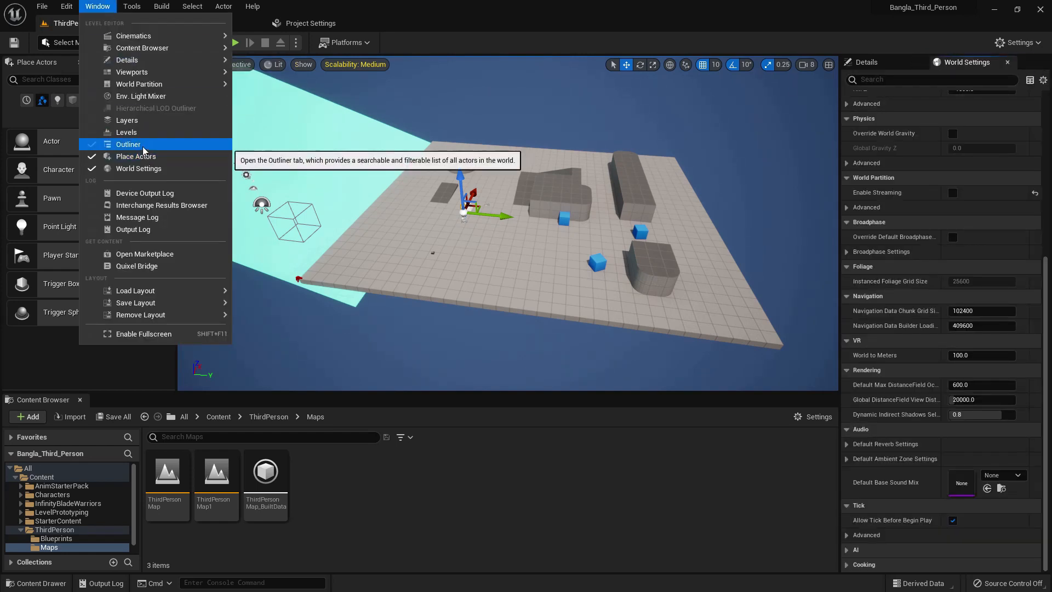
pyautogui.click(128, 144)
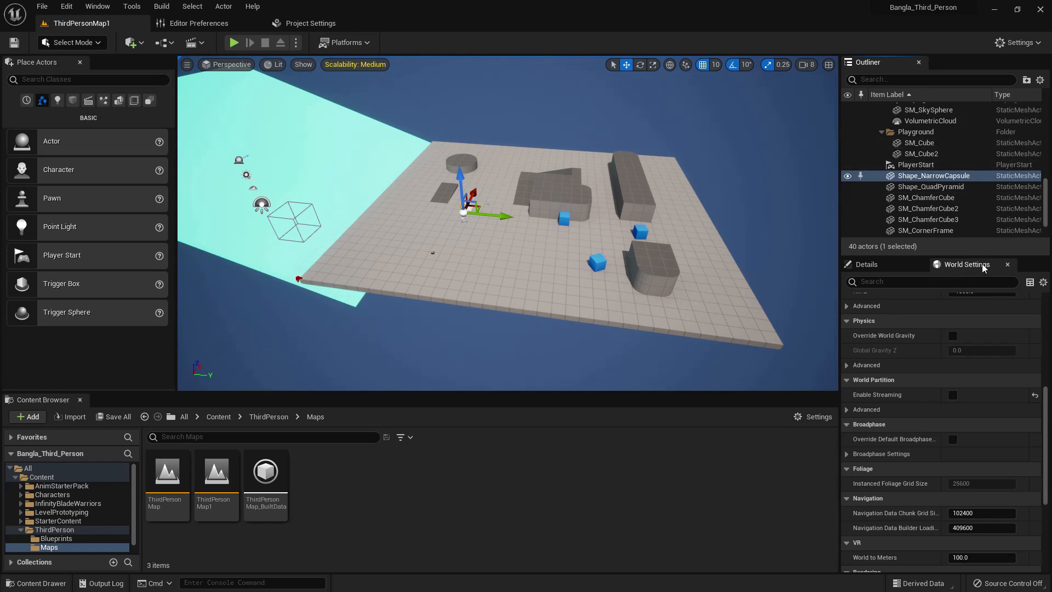
# Step: Close and reopen World Settings so it shows beneath the Outliner, with the Window menu reopened
pyautogui.click(866, 264)
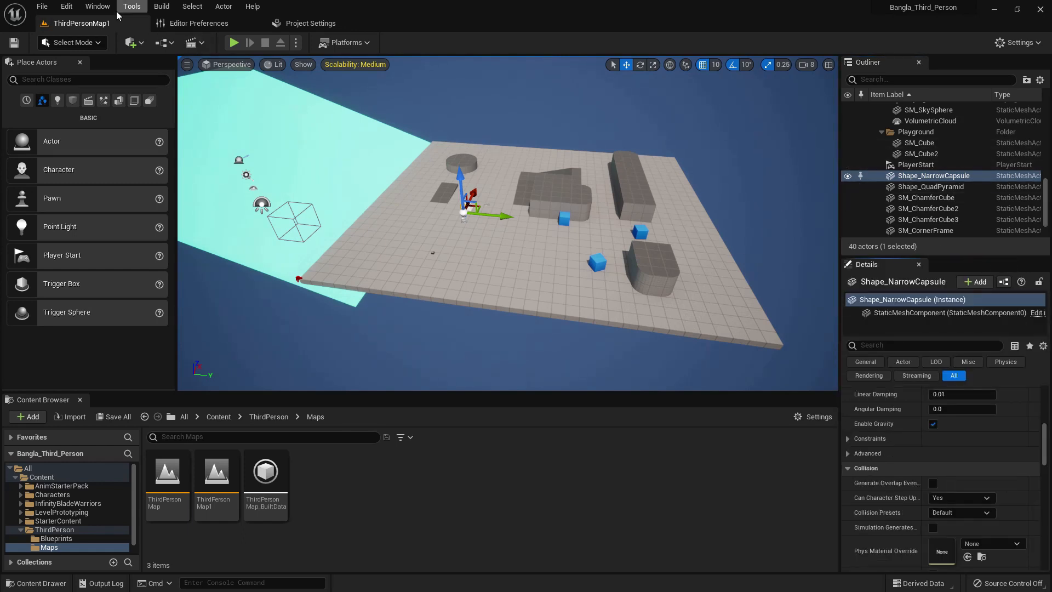
pyautogui.click(97, 7)
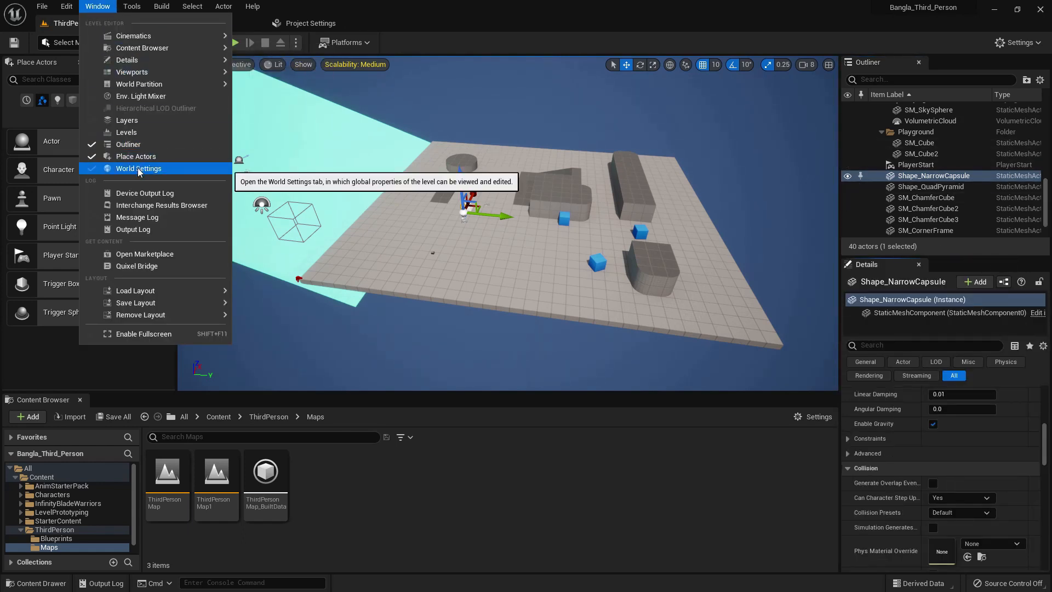
pyautogui.click(138, 168)
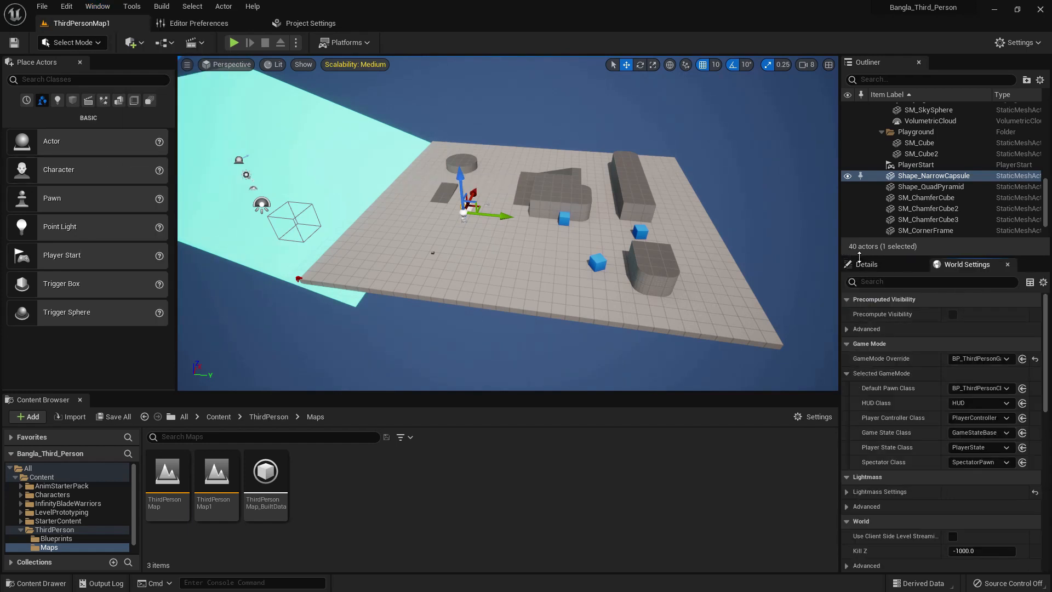
pyautogui.click(98, 6)
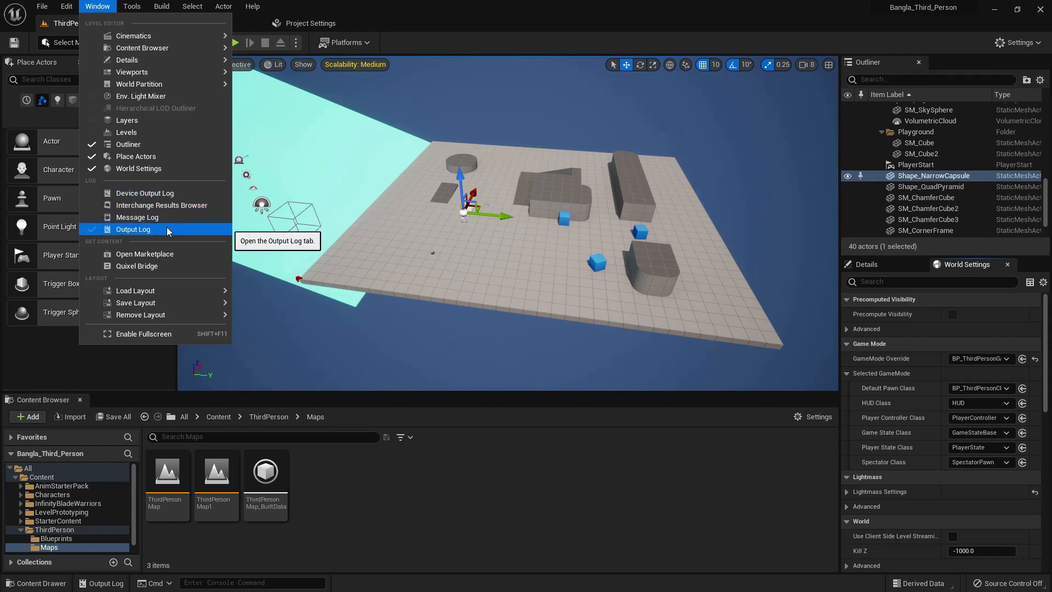
# Step: Show the Message Log with its source-control-disabled entries, close it and reopen the menu
pyautogui.click(138, 217)
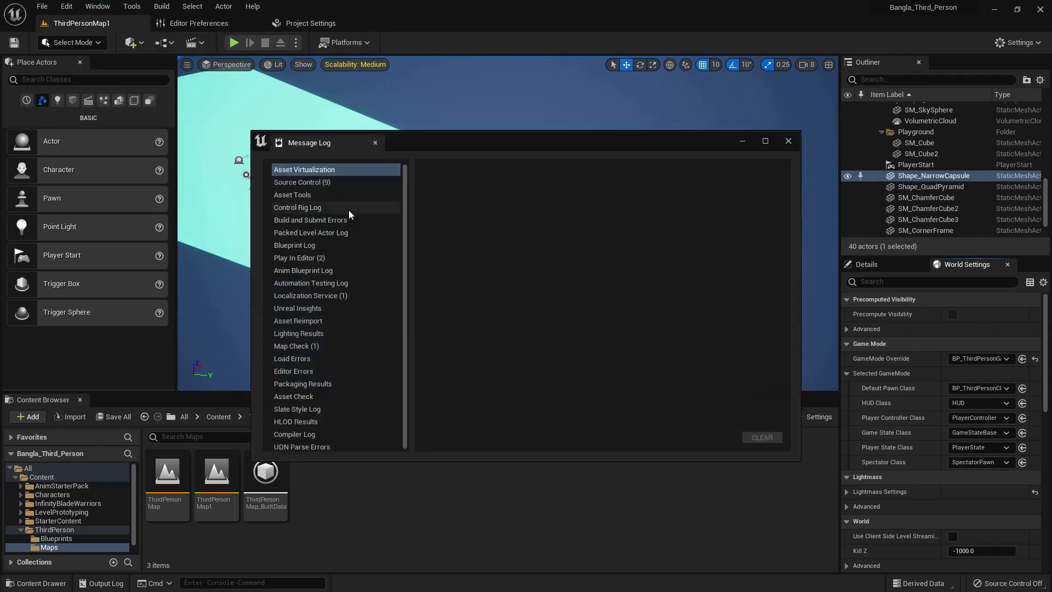
pyautogui.click(302, 182)
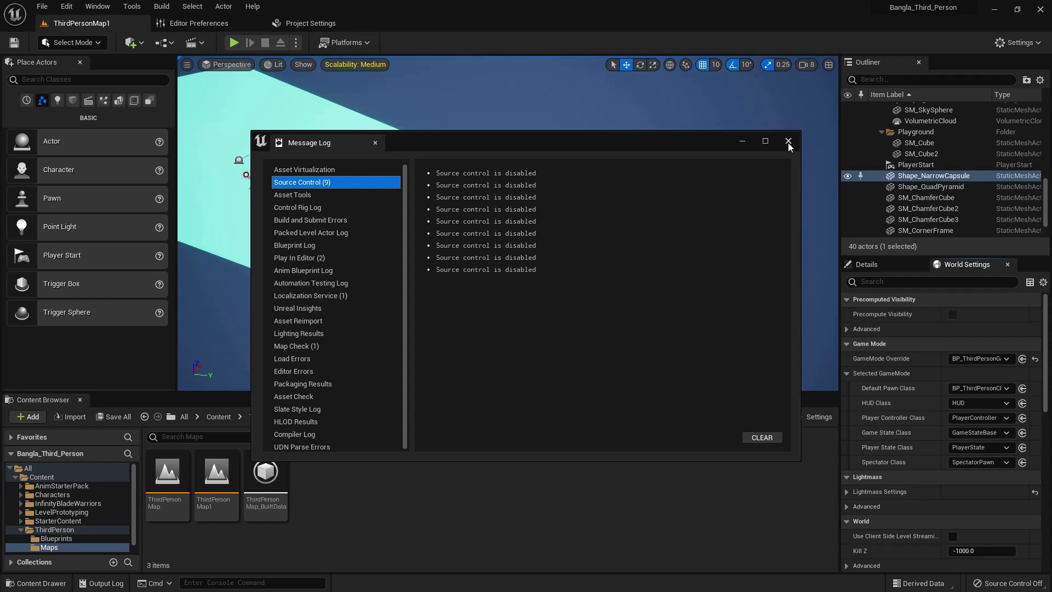
pyautogui.click(66, 7)
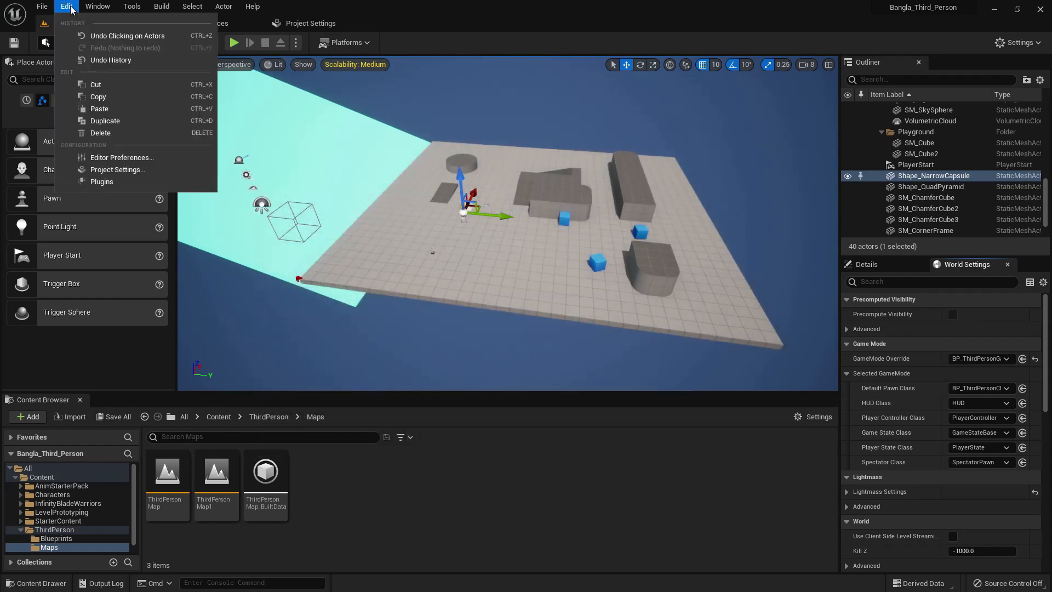
pyautogui.click(98, 7)
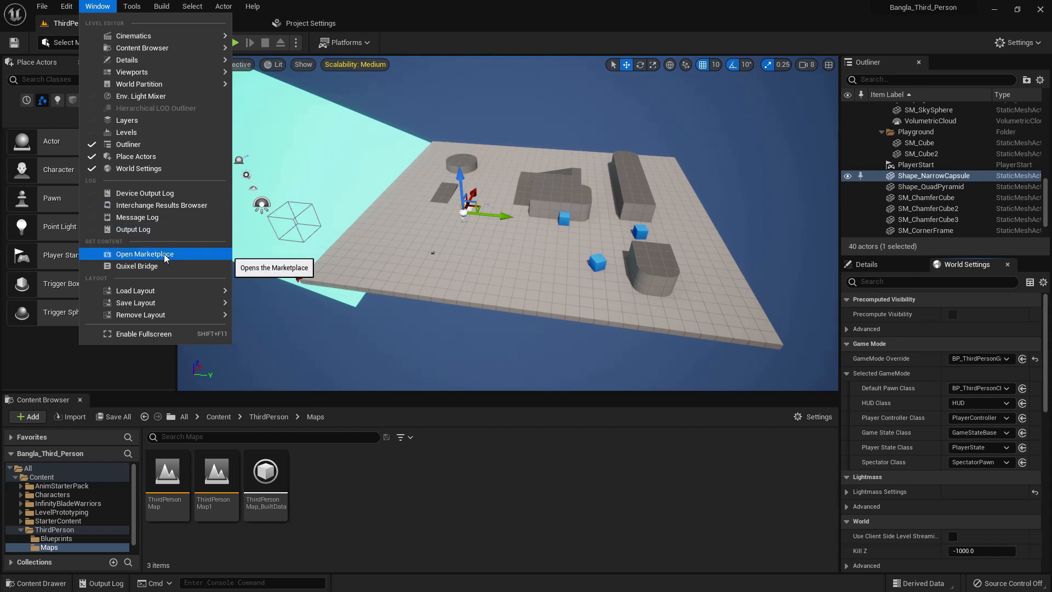
pyautogui.moveTo(135, 289)
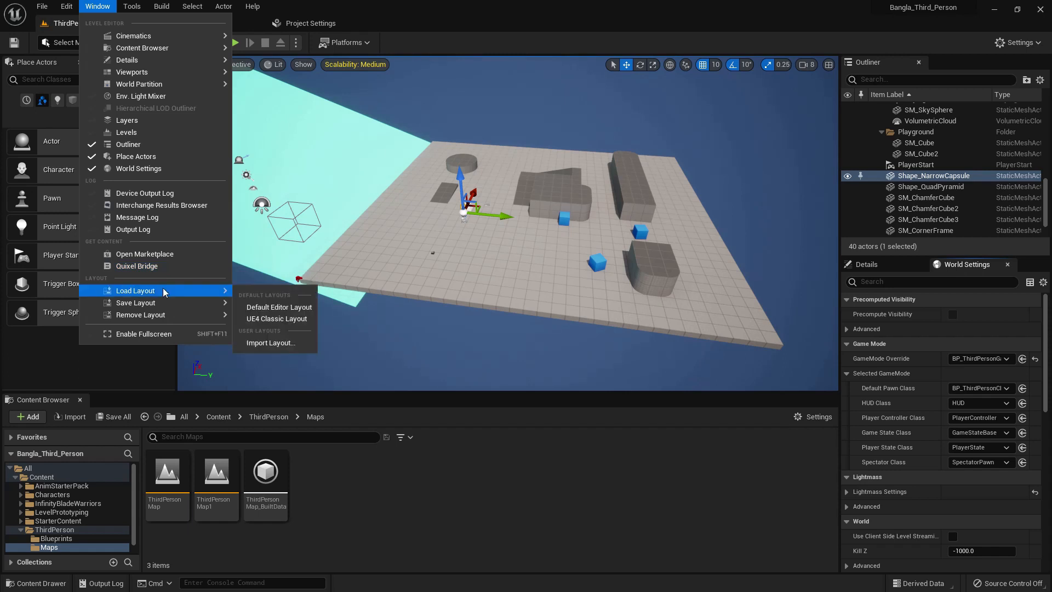
pyautogui.moveTo(278, 307)
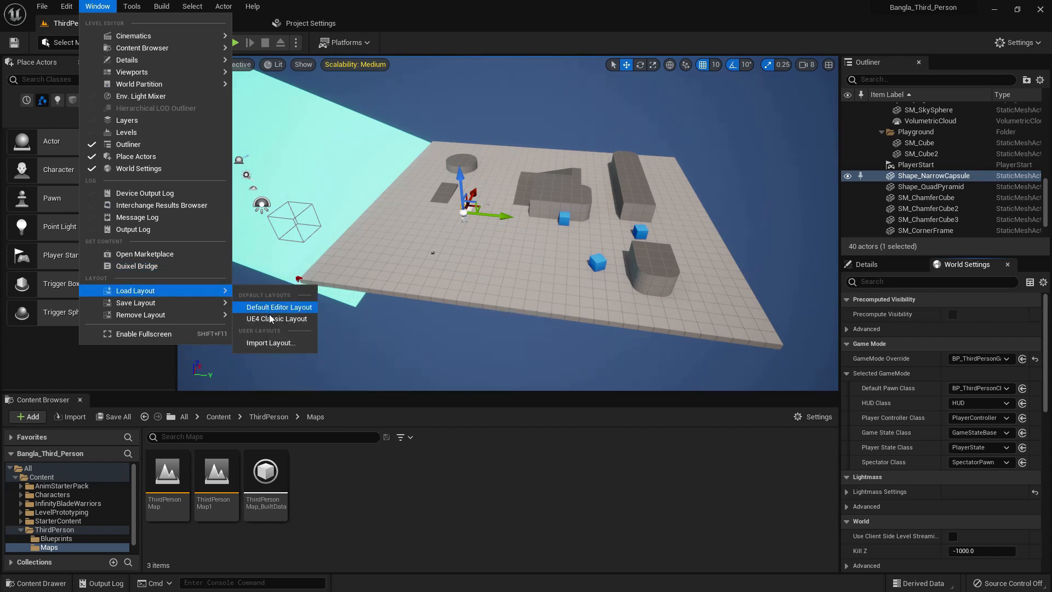
pyautogui.moveTo(195, 298)
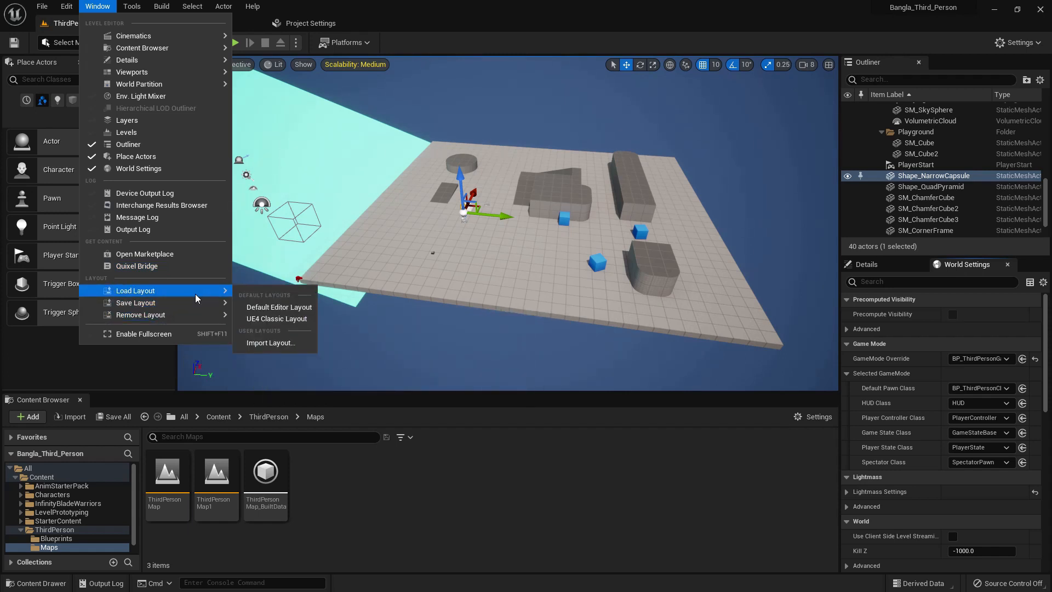
pyautogui.moveTo(143, 333)
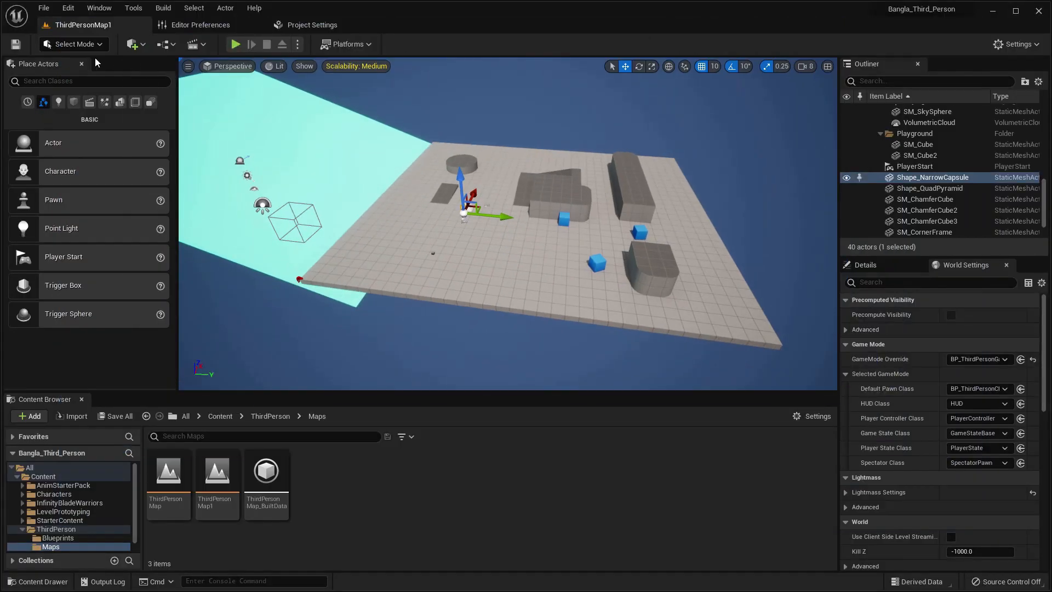
# Step: Browse the Edit and Window menus, then load the Default Editor Layout
pyautogui.click(68, 7)
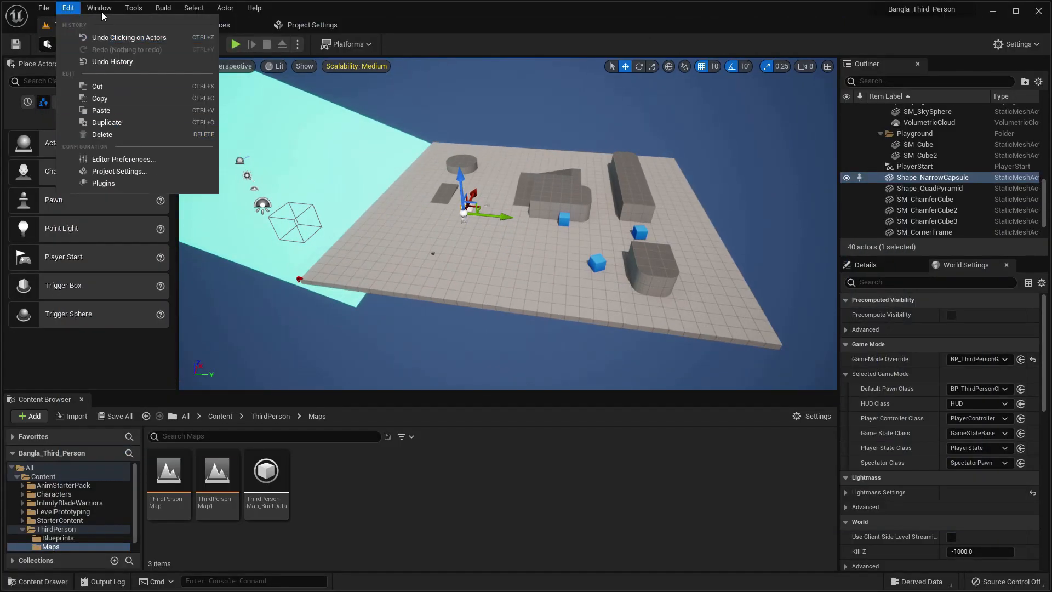
pyautogui.click(99, 8)
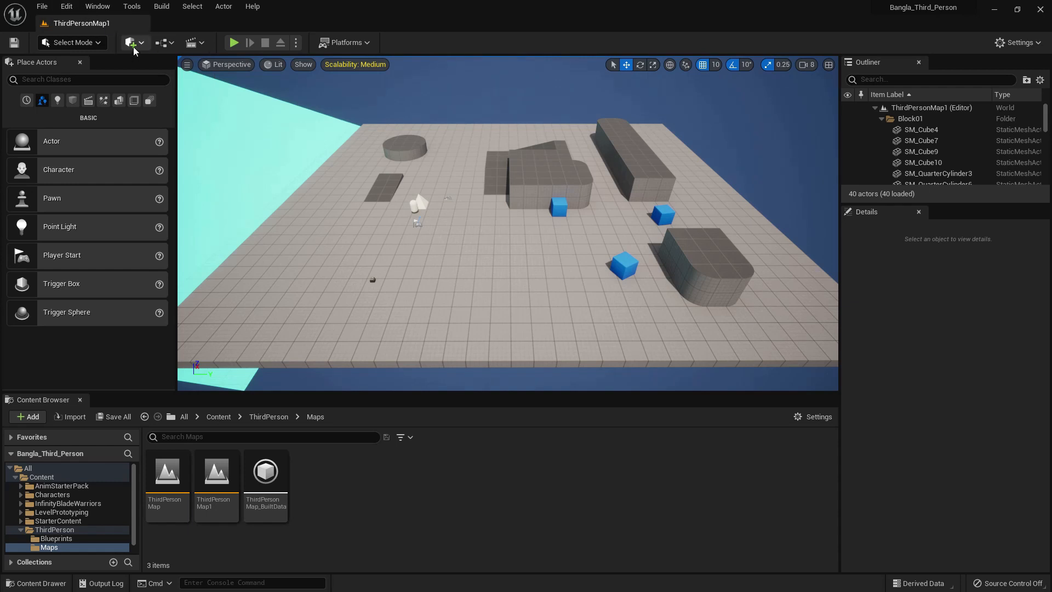
pyautogui.click(98, 7)
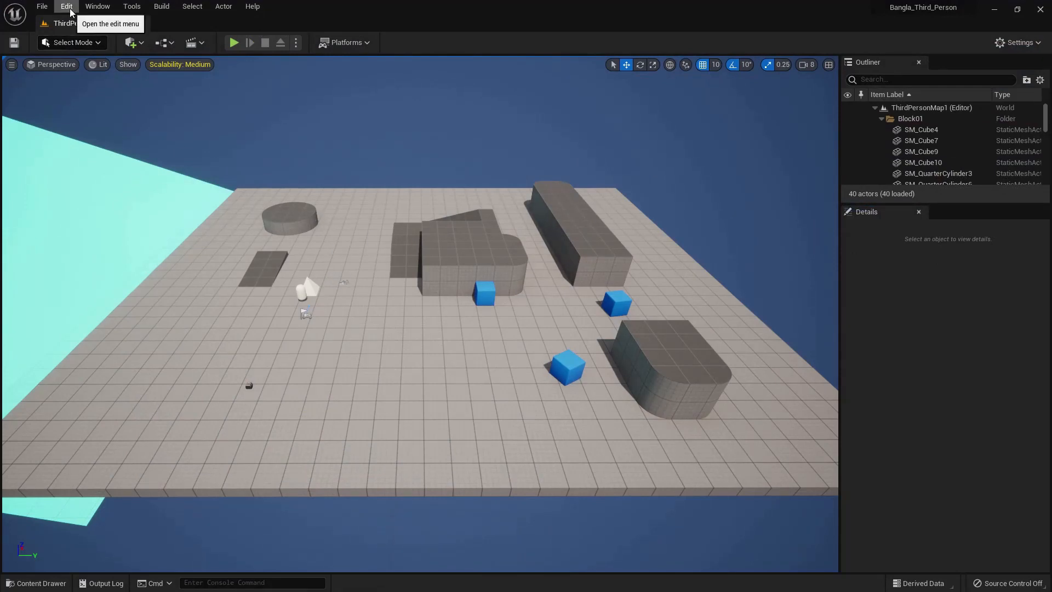
pyautogui.moveTo(72, 26)
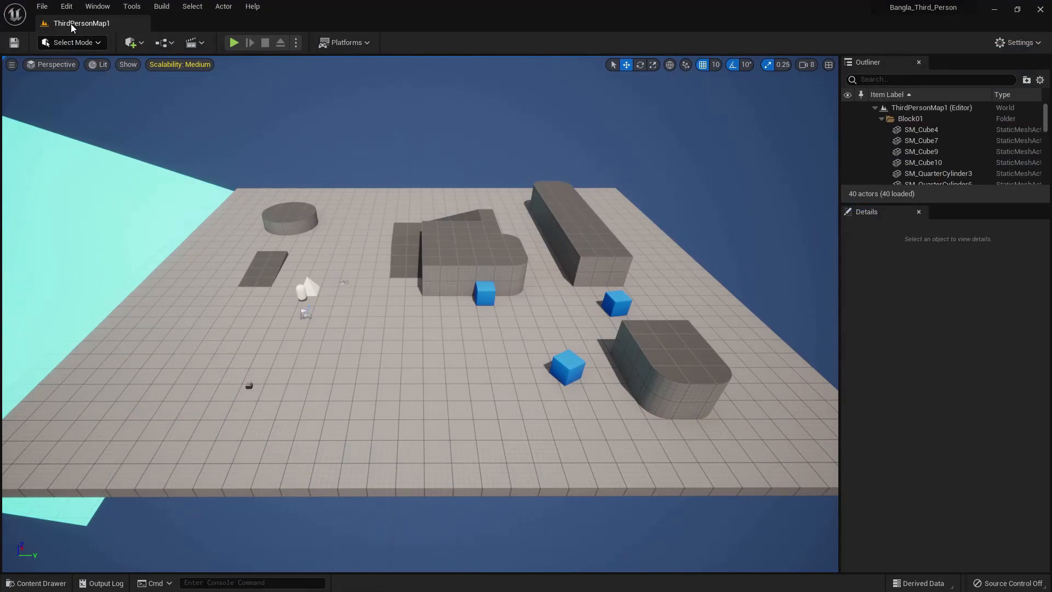
pyautogui.click(97, 6)
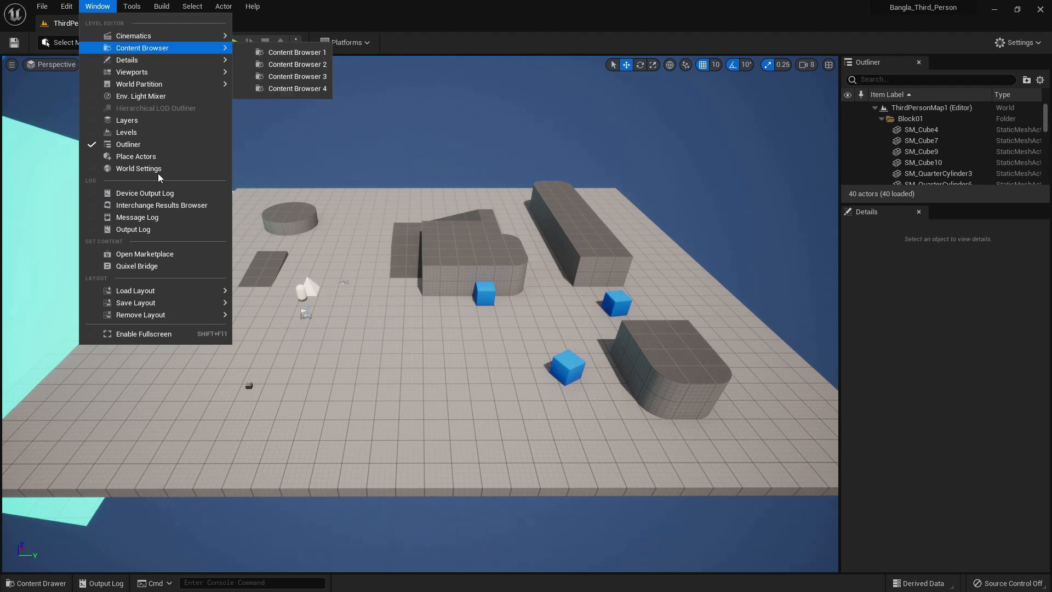
pyautogui.moveTo(135, 289)
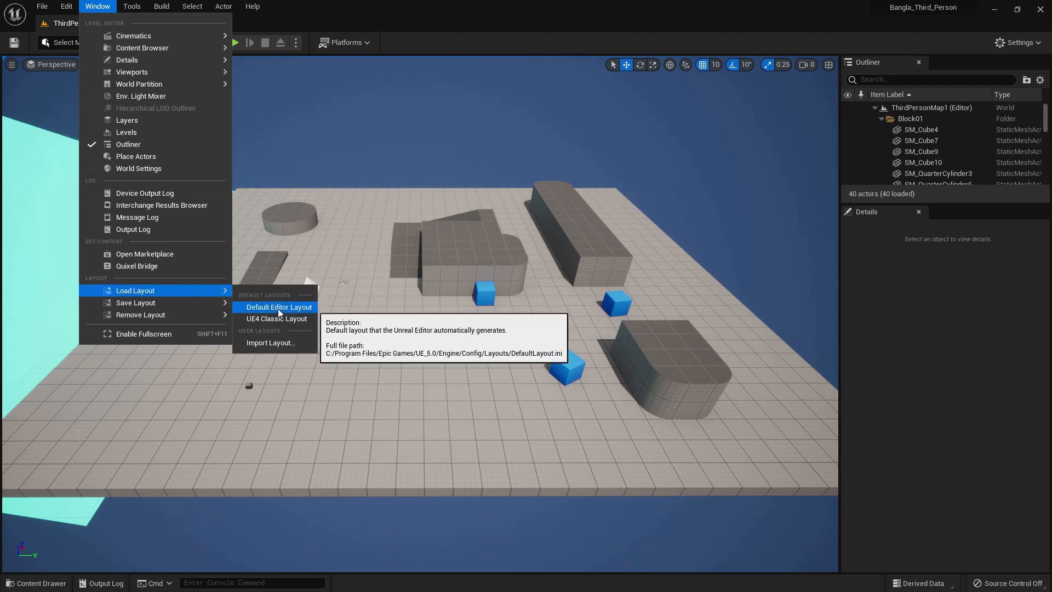
pyautogui.click(280, 307)
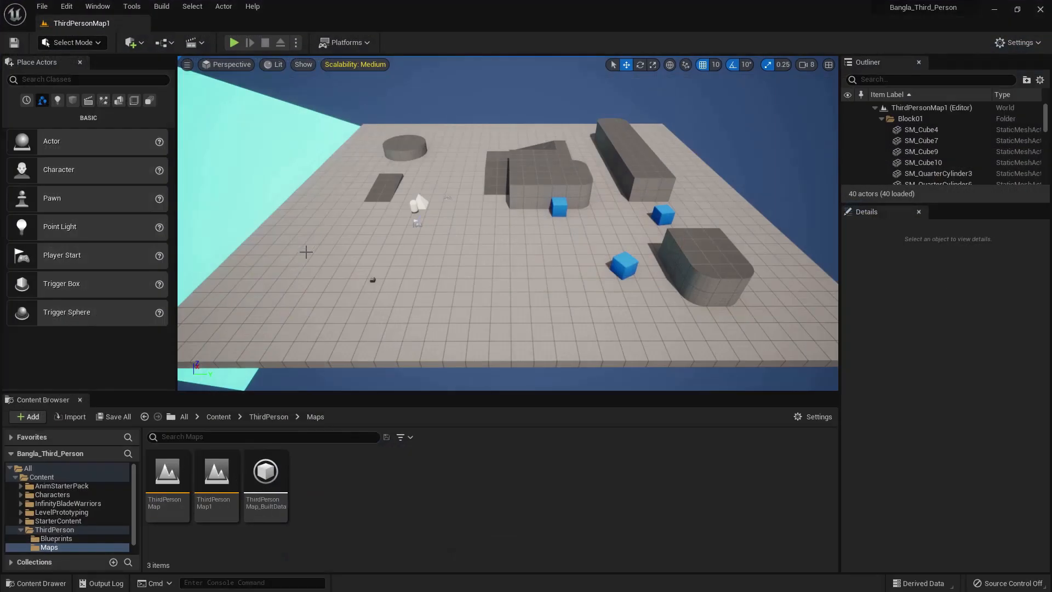
pyautogui.click(131, 7)
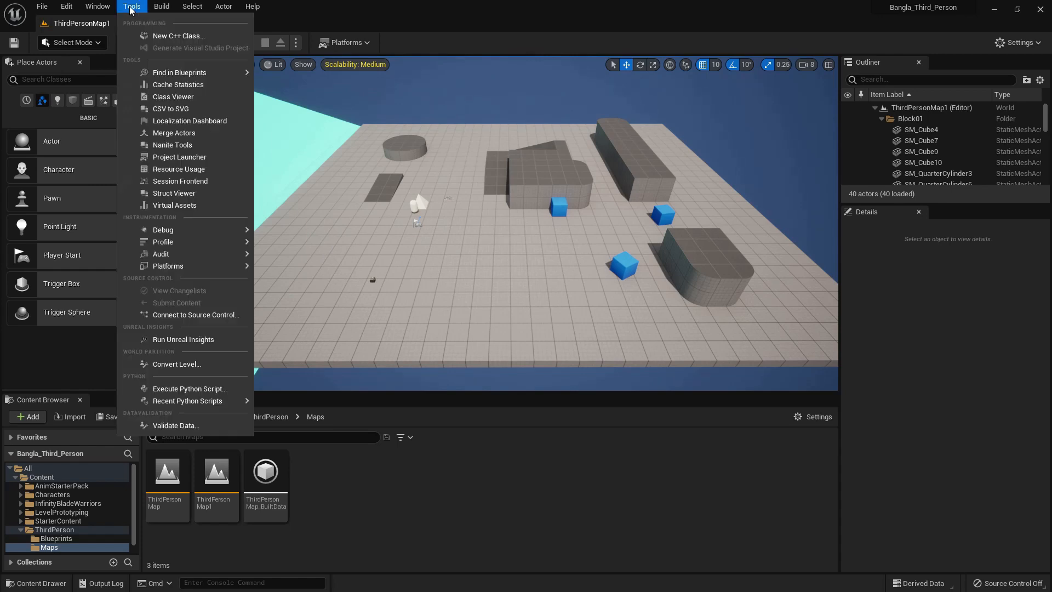
pyautogui.click(177, 35)
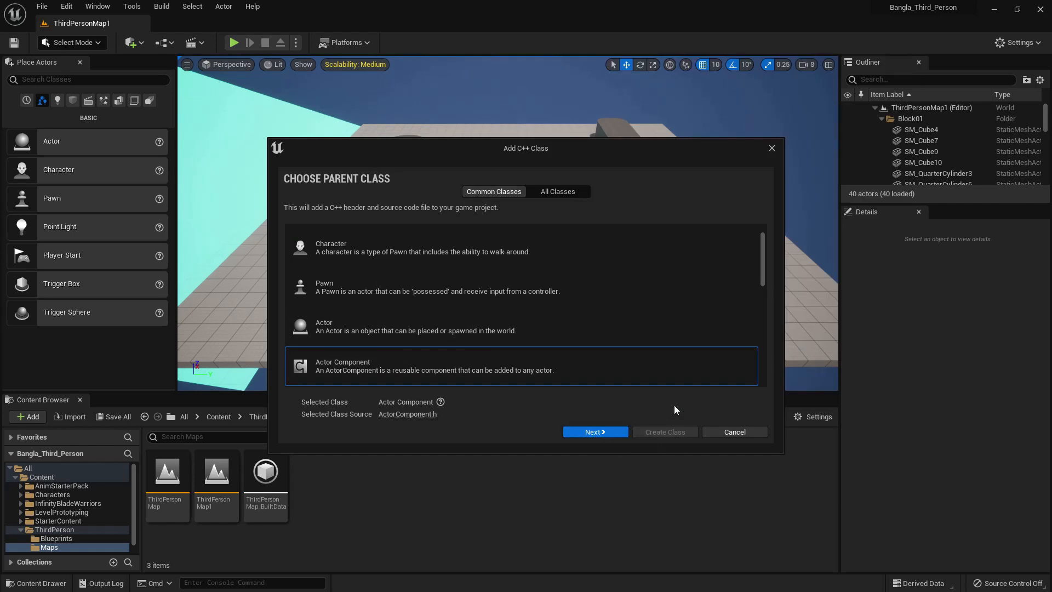
pyautogui.click(558, 190)
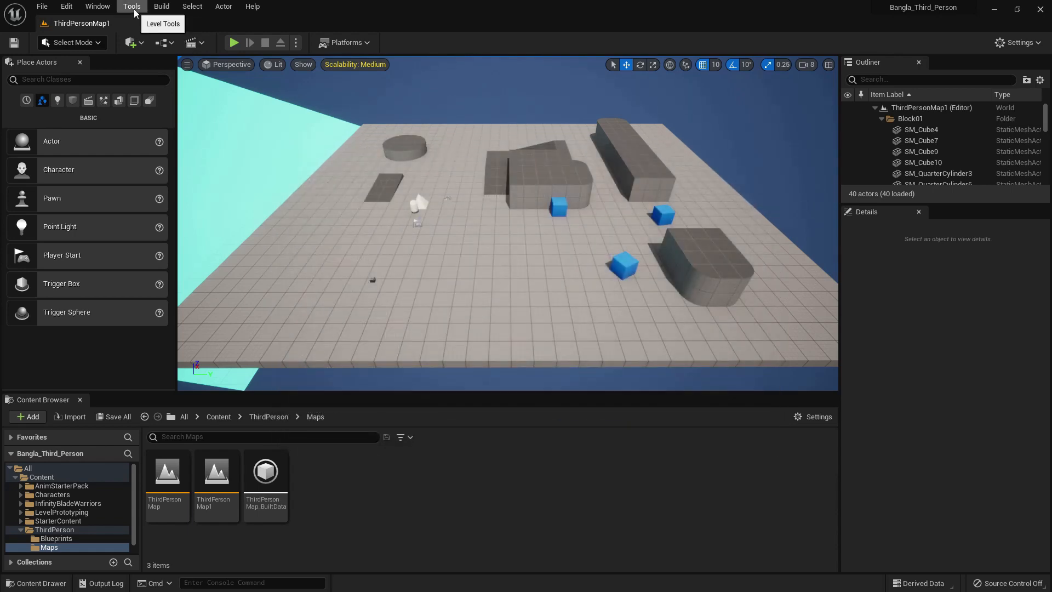
pyautogui.click(131, 7)
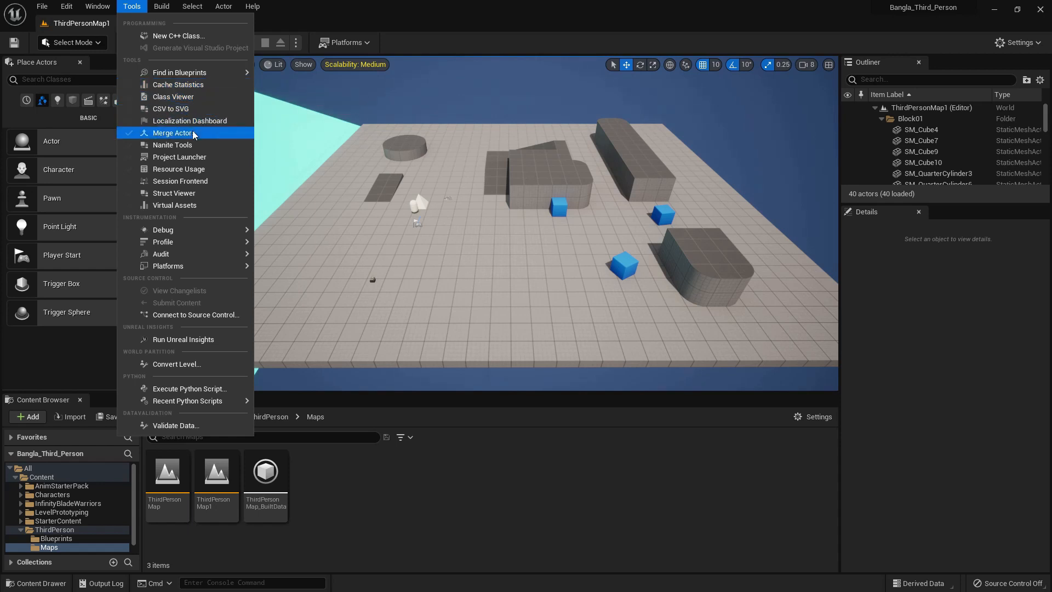
pyautogui.moveTo(179, 157)
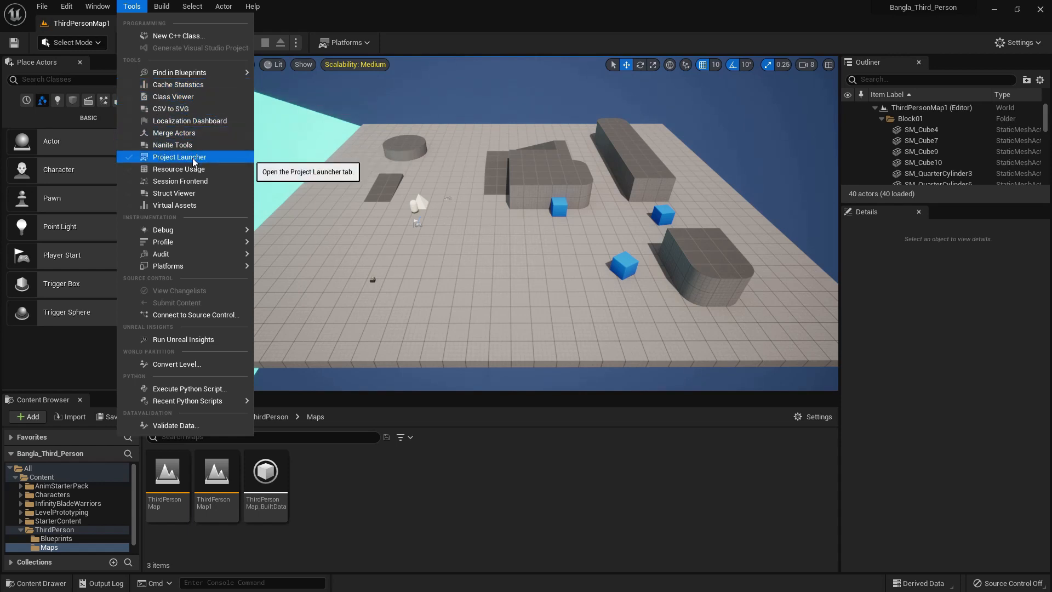
pyautogui.moveTo(162, 229)
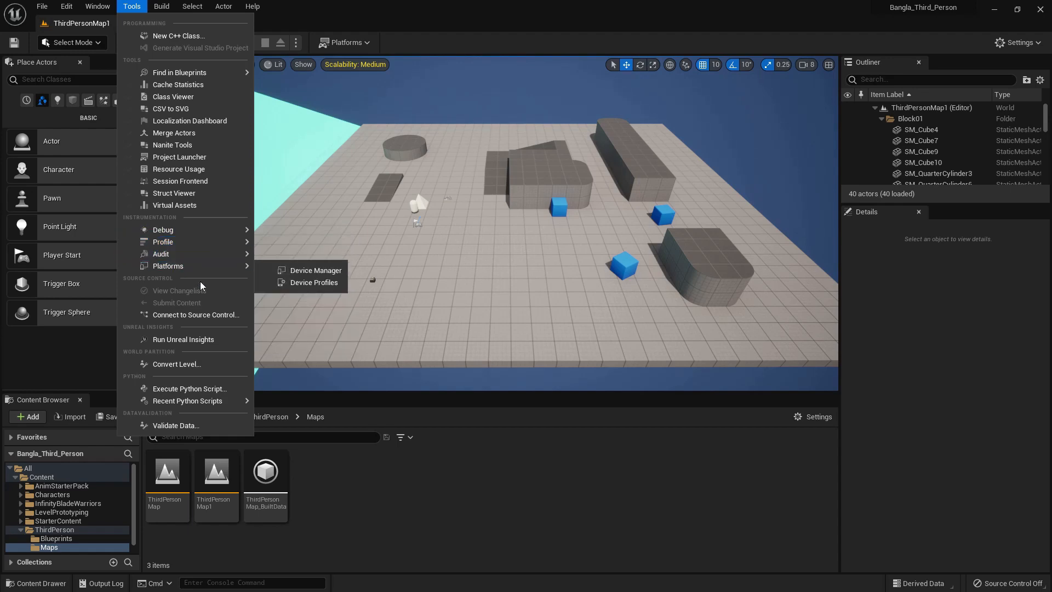
pyautogui.click(162, 6)
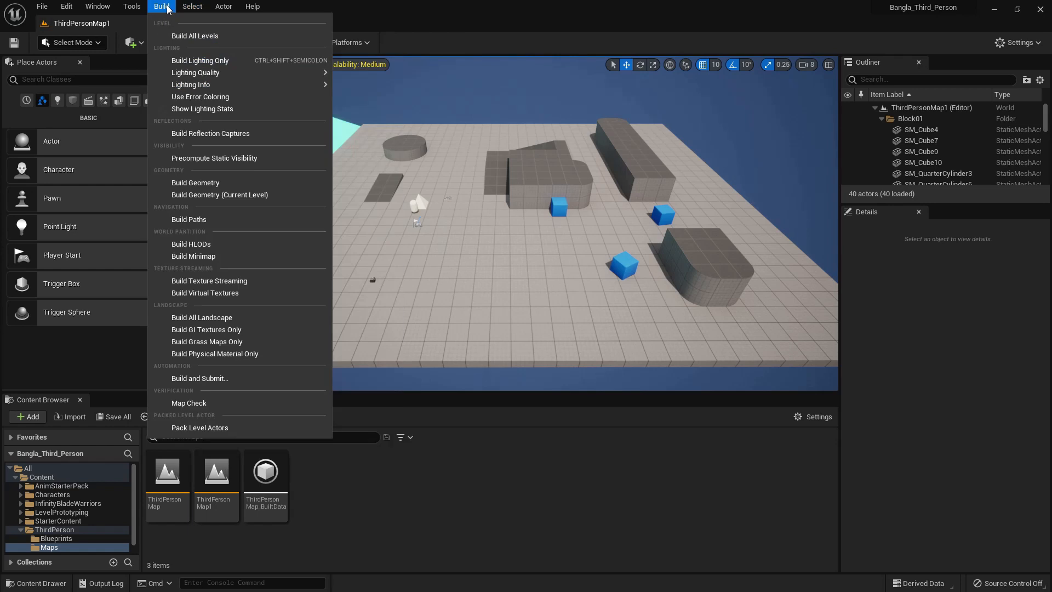
pyautogui.moveTo(207, 35)
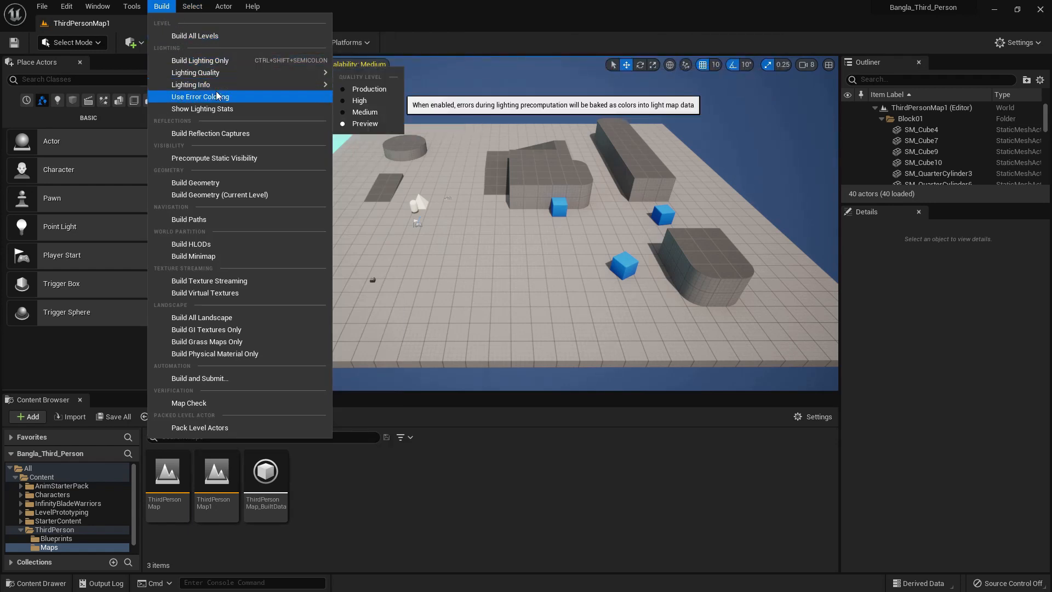
pyautogui.moveTo(229, 171)
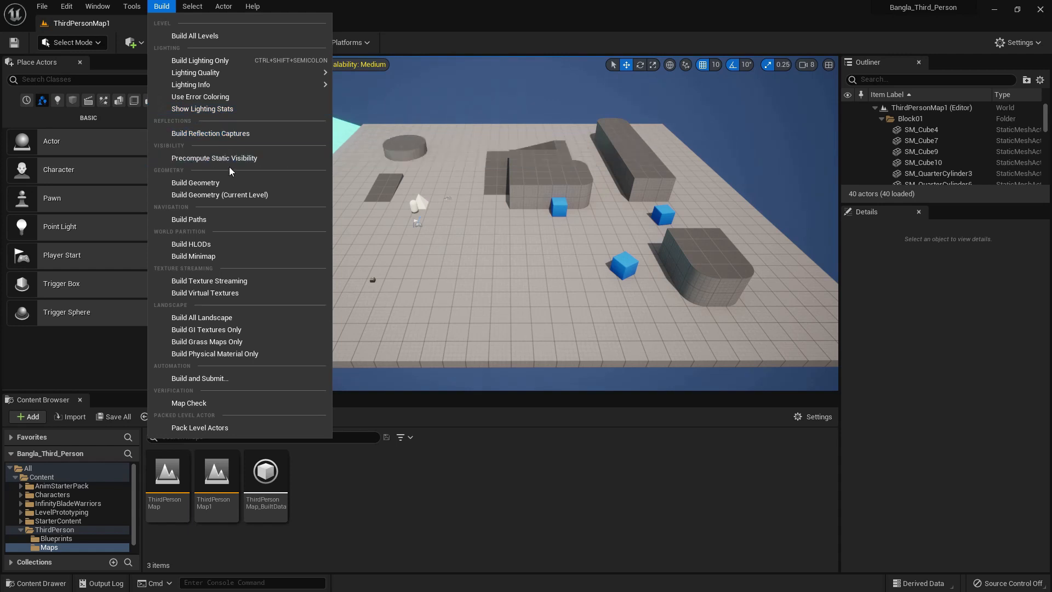
pyautogui.moveTo(196, 35)
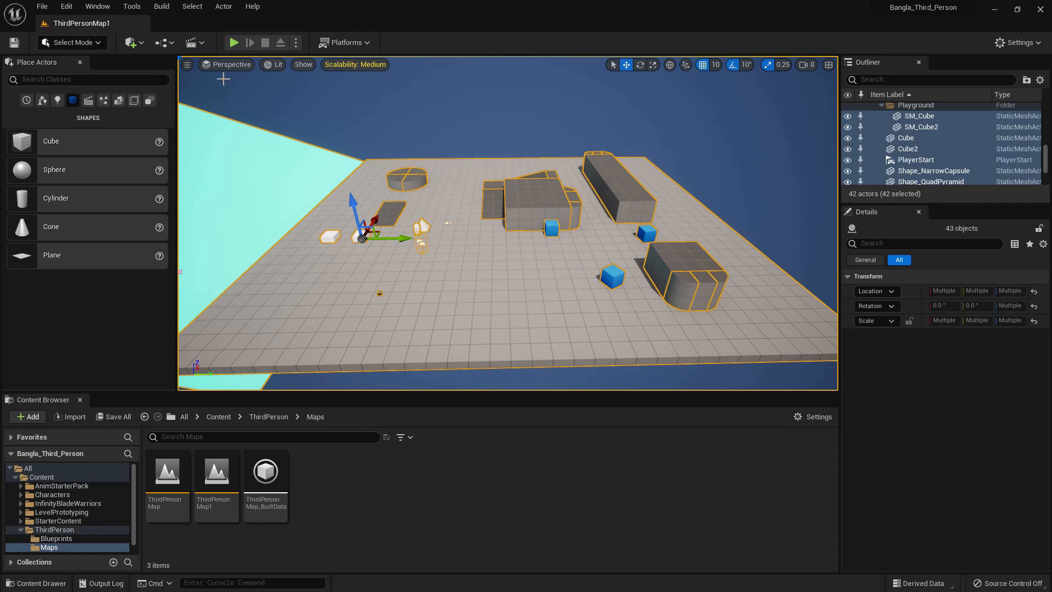
pyautogui.click(467, 222)
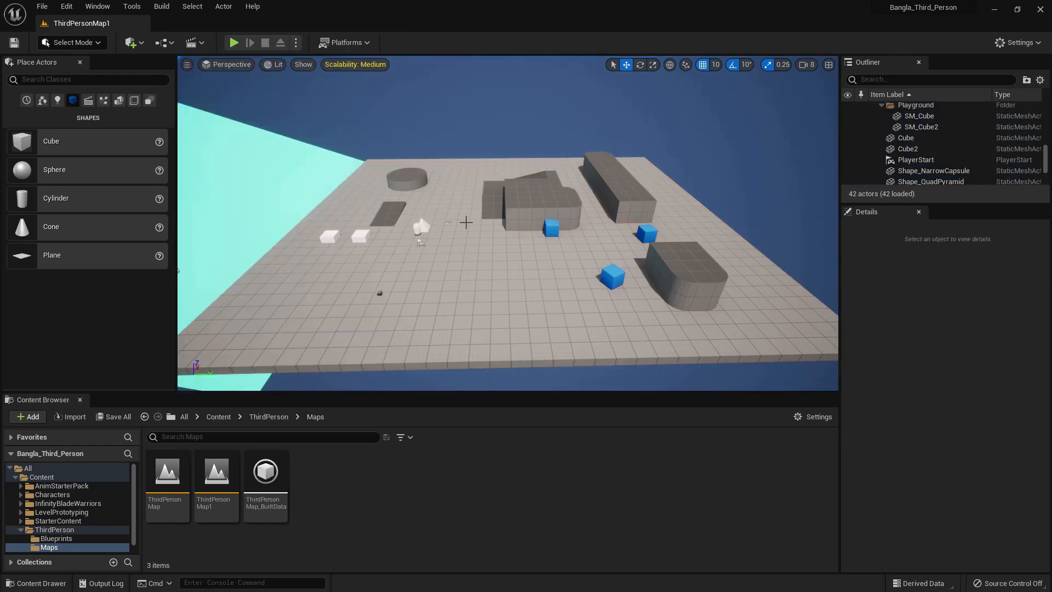
pyautogui.click(420, 228)
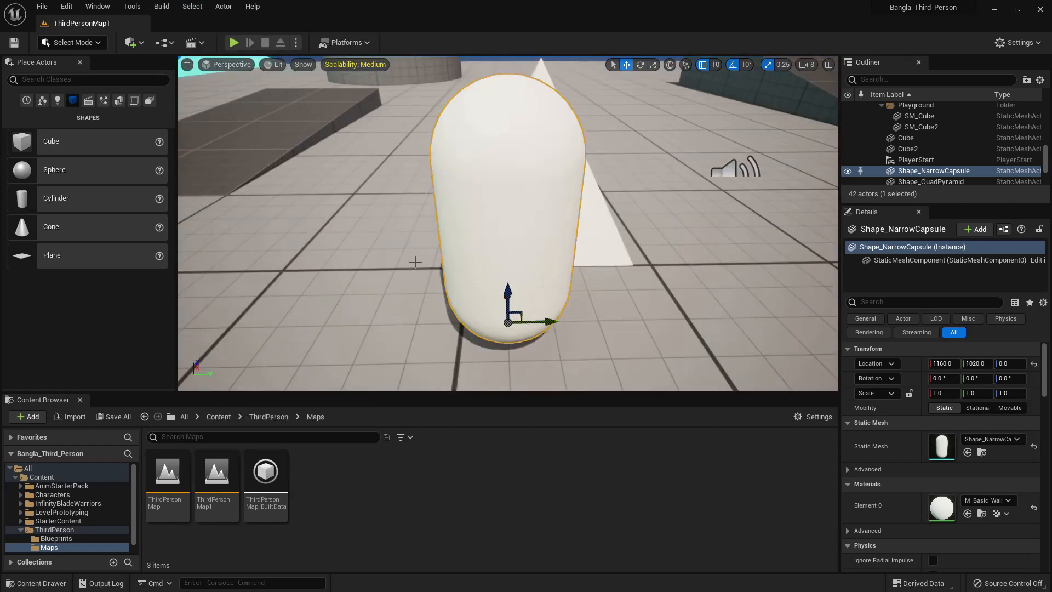
pyautogui.click(192, 7)
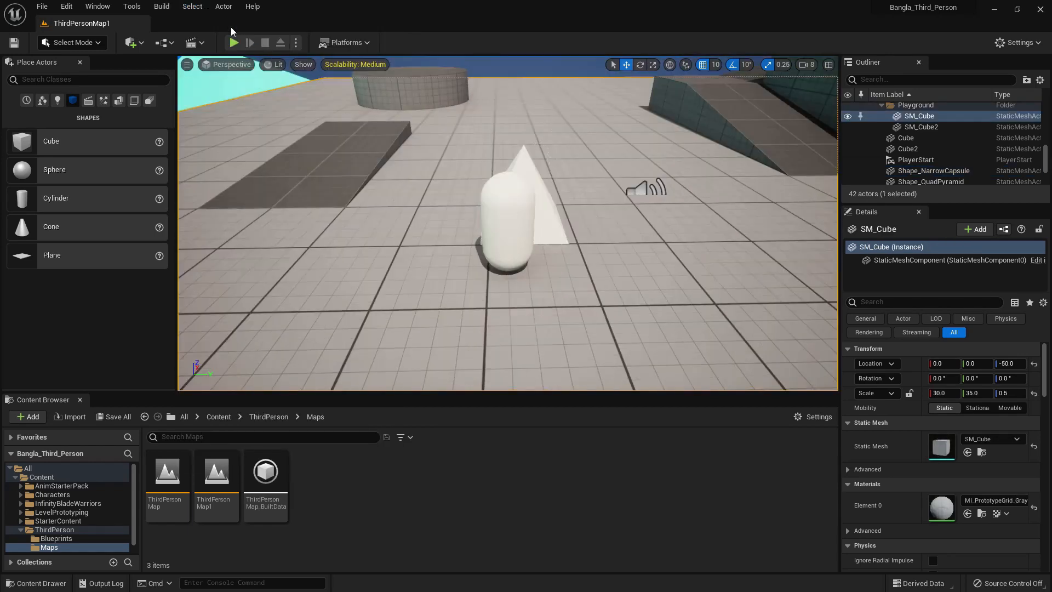
pyautogui.click(224, 7)
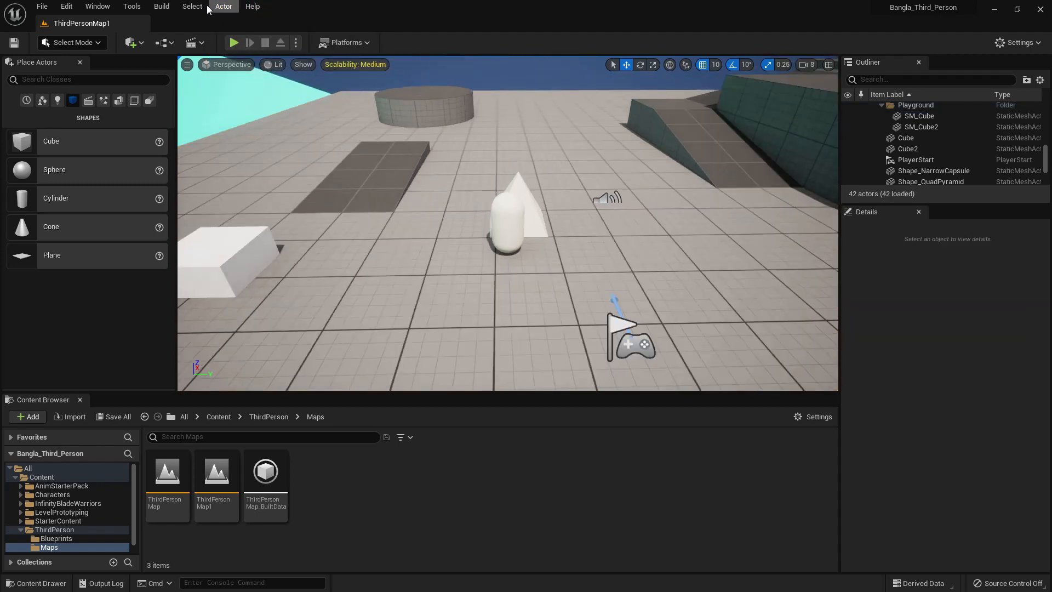
# Step: Select the white capsule and open Shape_NarrowCapsule in its mesh editor via Actor > Asset Tools
pyautogui.click(223, 6)
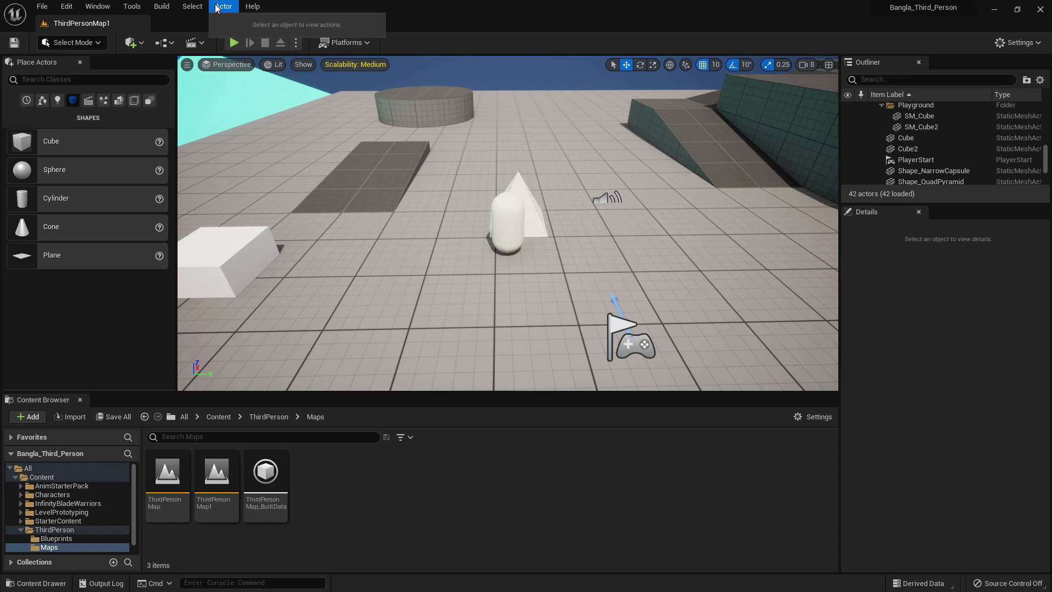
pyautogui.click(512, 215)
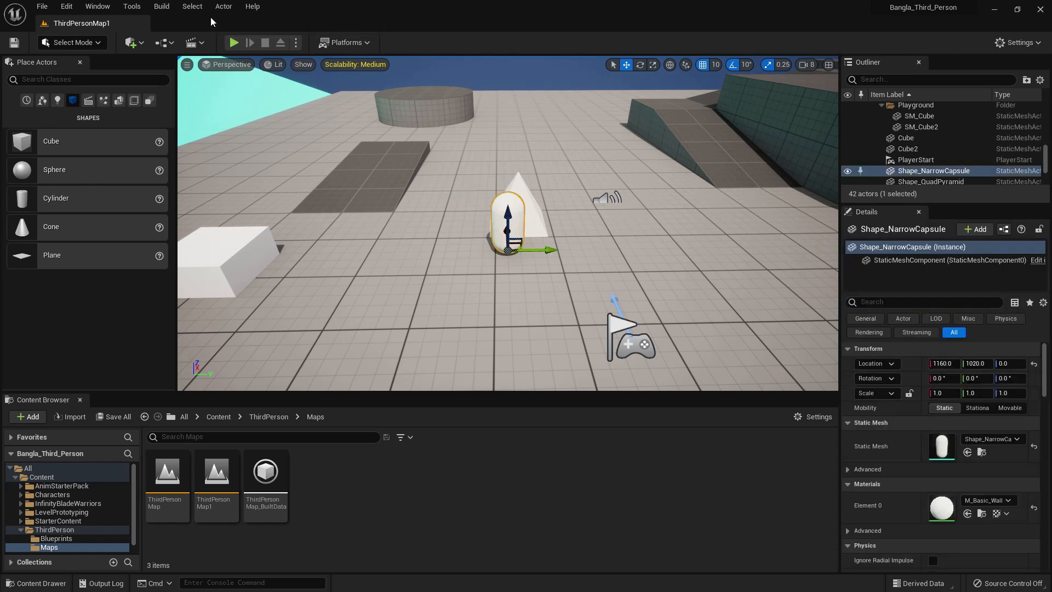
pyautogui.click(224, 6)
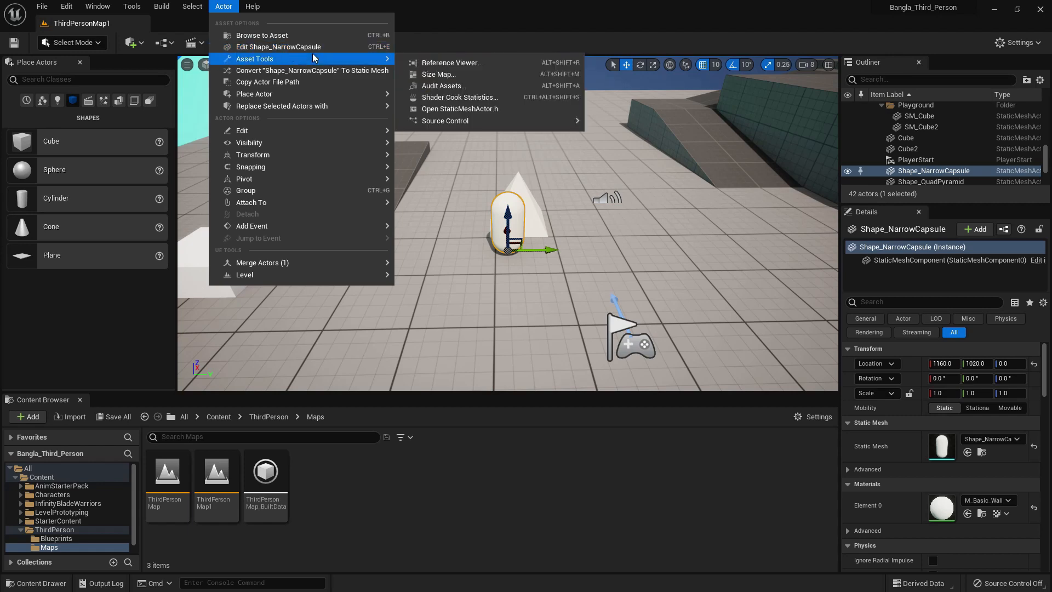
pyautogui.click(279, 46)
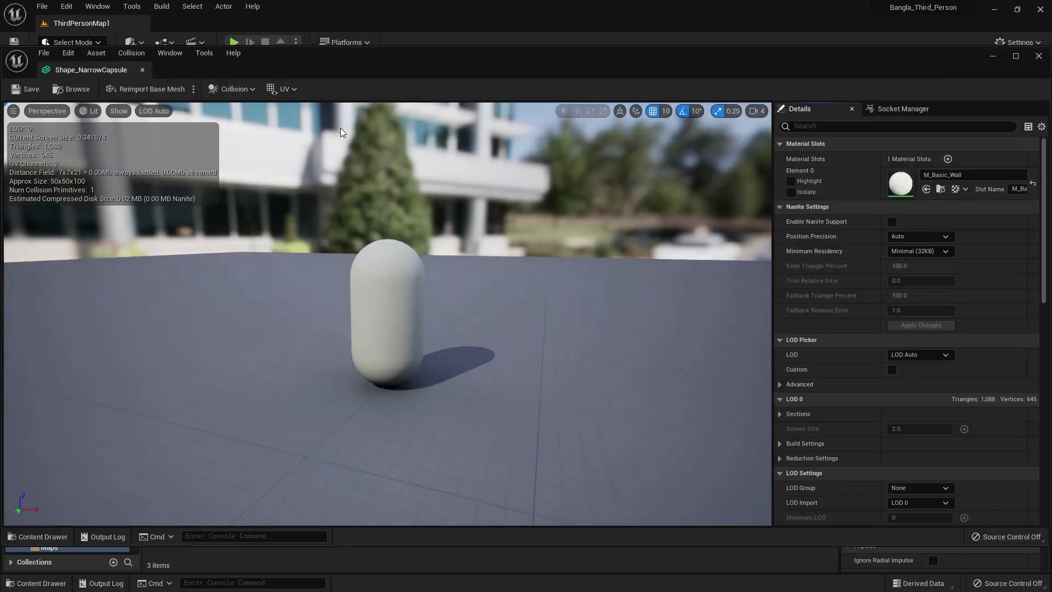
# Step: Return to the ThirdPersonMap1 level and bring the Actor menu back up
pyautogui.click(70, 42)
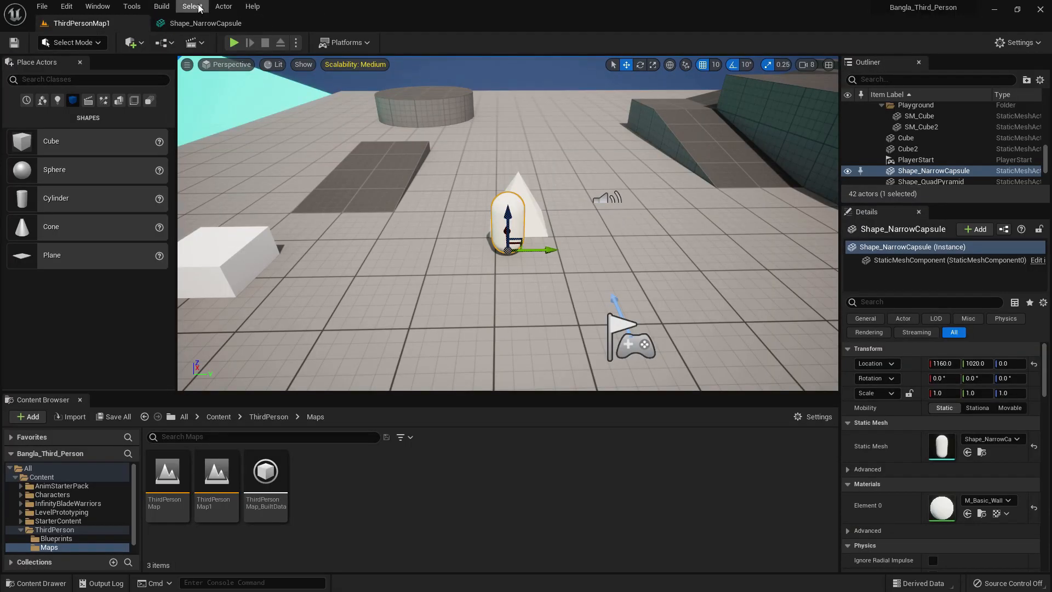
pyautogui.click(224, 7)
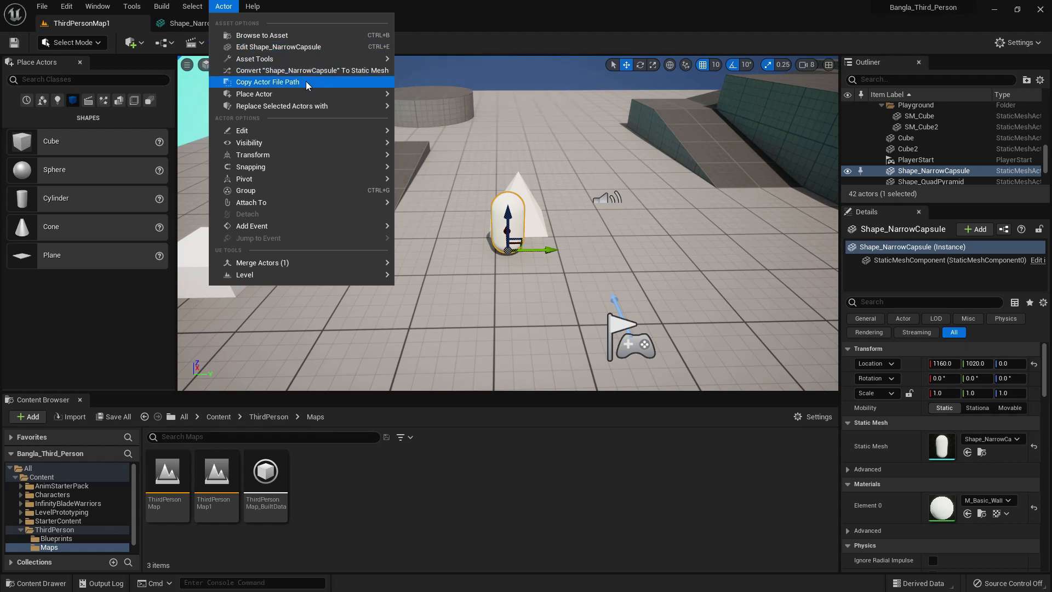
pyautogui.moveTo(313, 70)
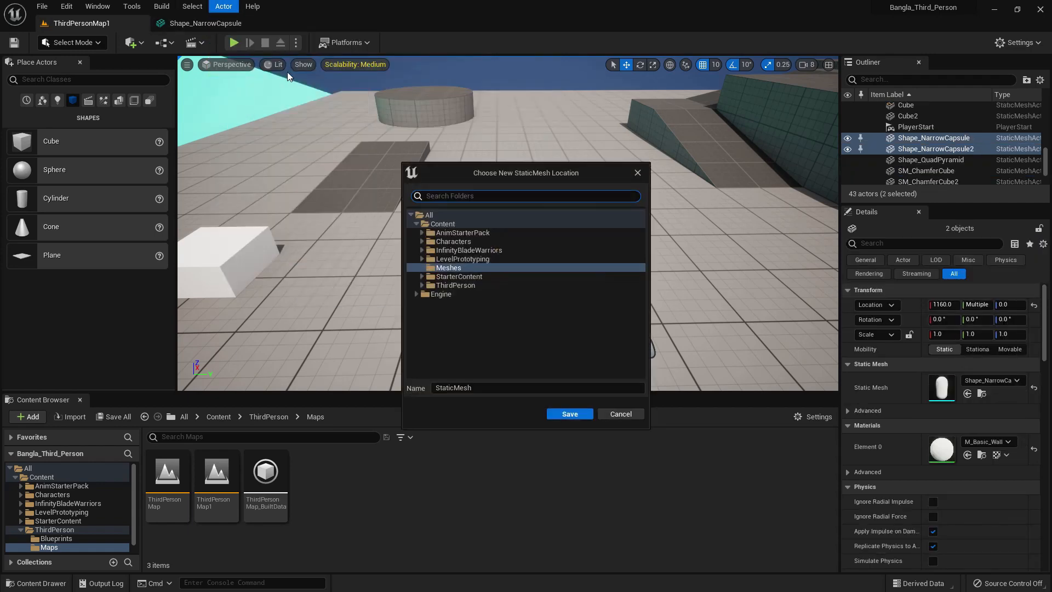
# Step: Save the converted StaticMesh into the Content folder and reopen the capsule's Actor menu
pyautogui.click(442, 224)
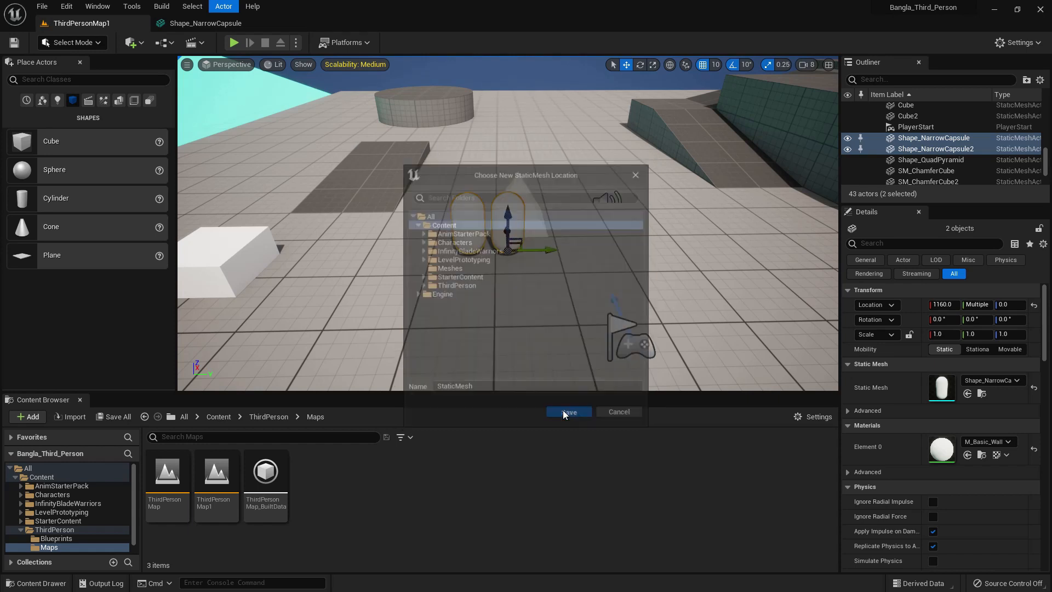
pyautogui.click(569, 411)
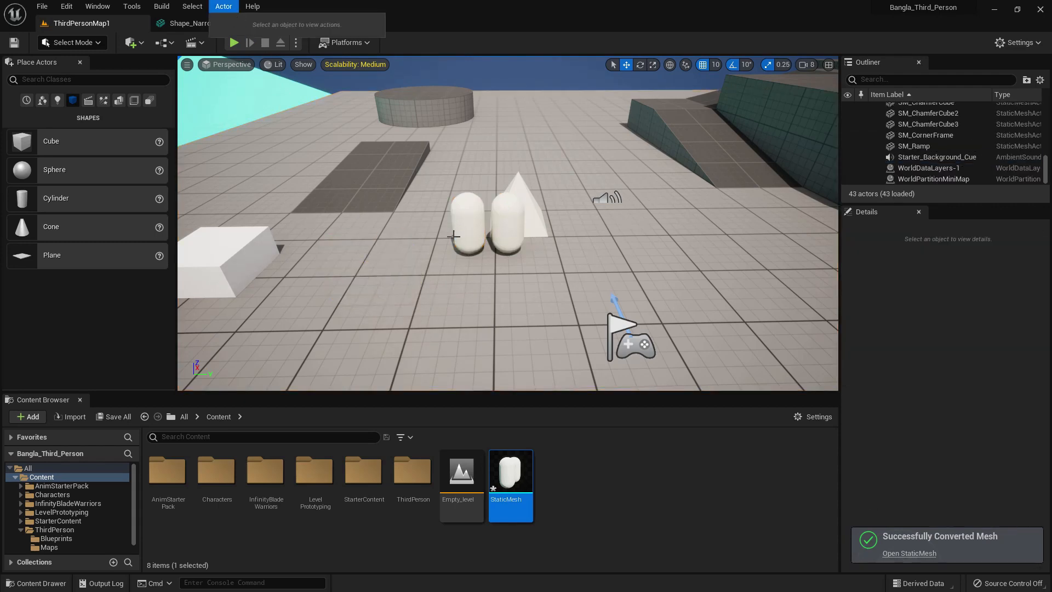
pyautogui.click(222, 7)
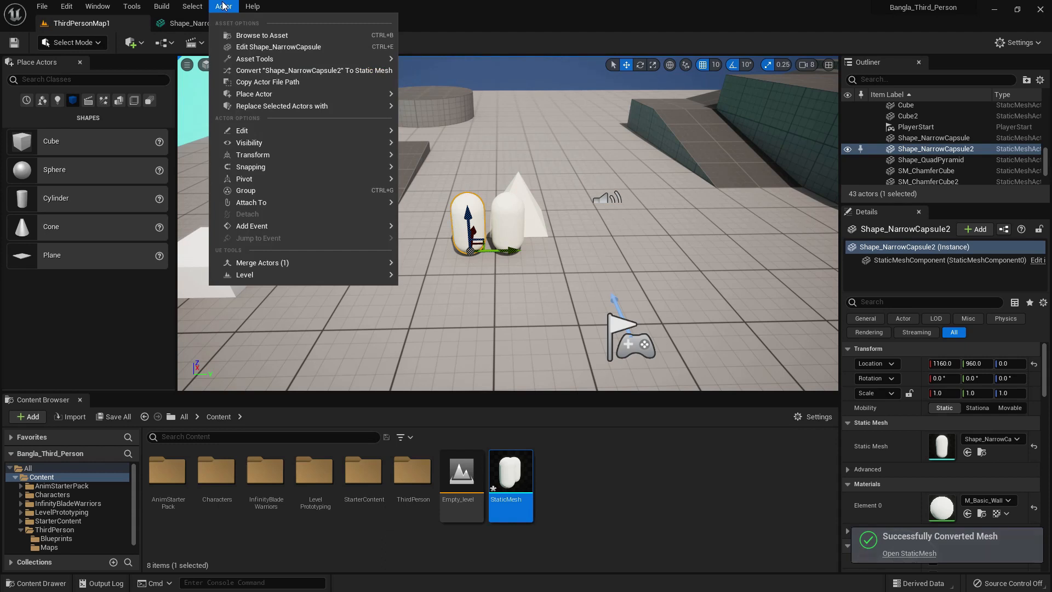
pyautogui.moveTo(241, 131)
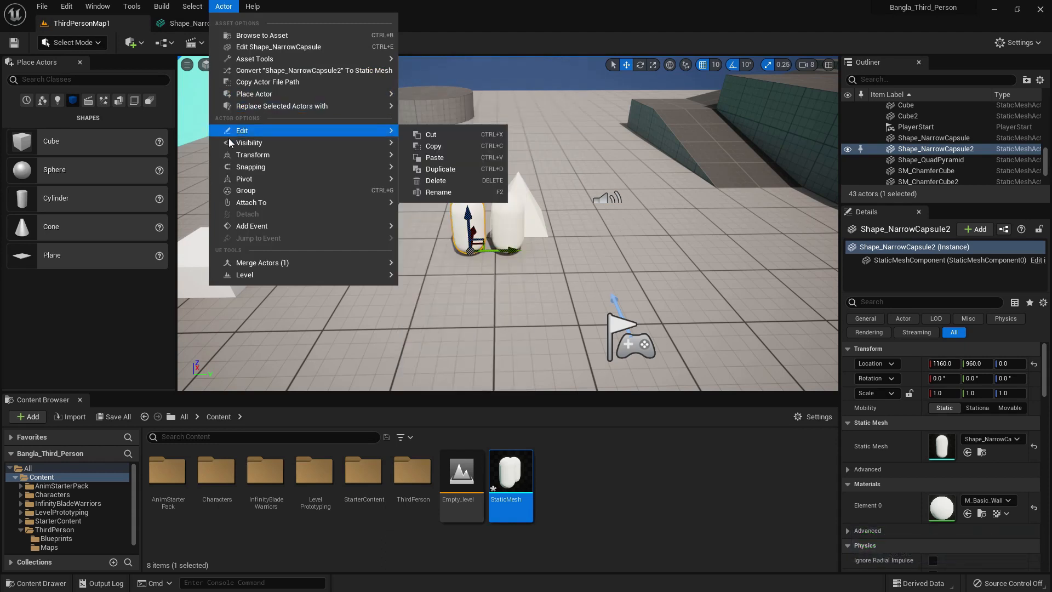
pyautogui.moveTo(249, 142)
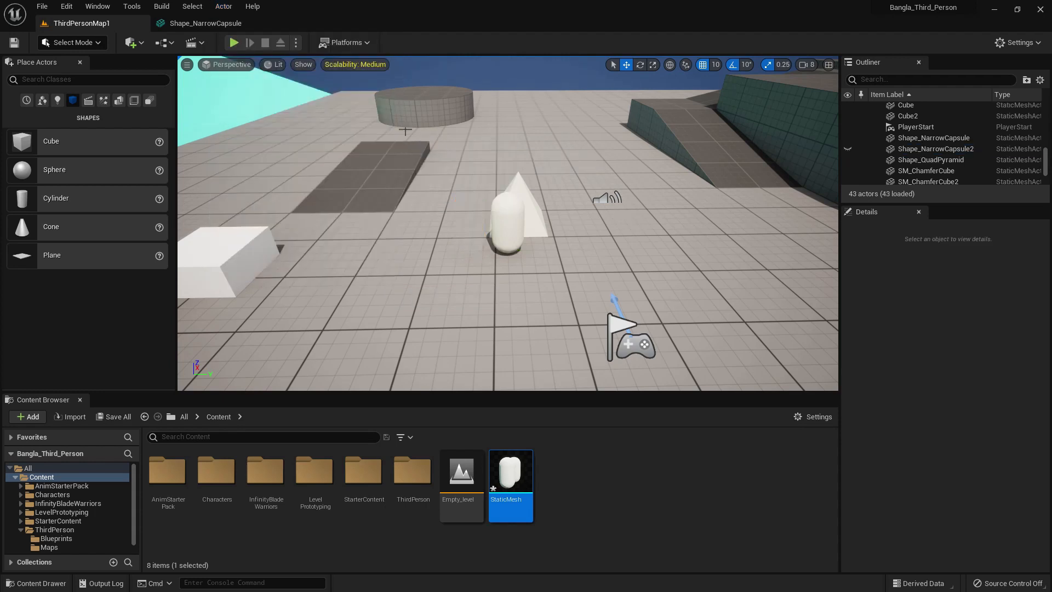
# Step: Show the Select menu, then the Actor menu's Visibility options for the capsule
pyautogui.click(191, 6)
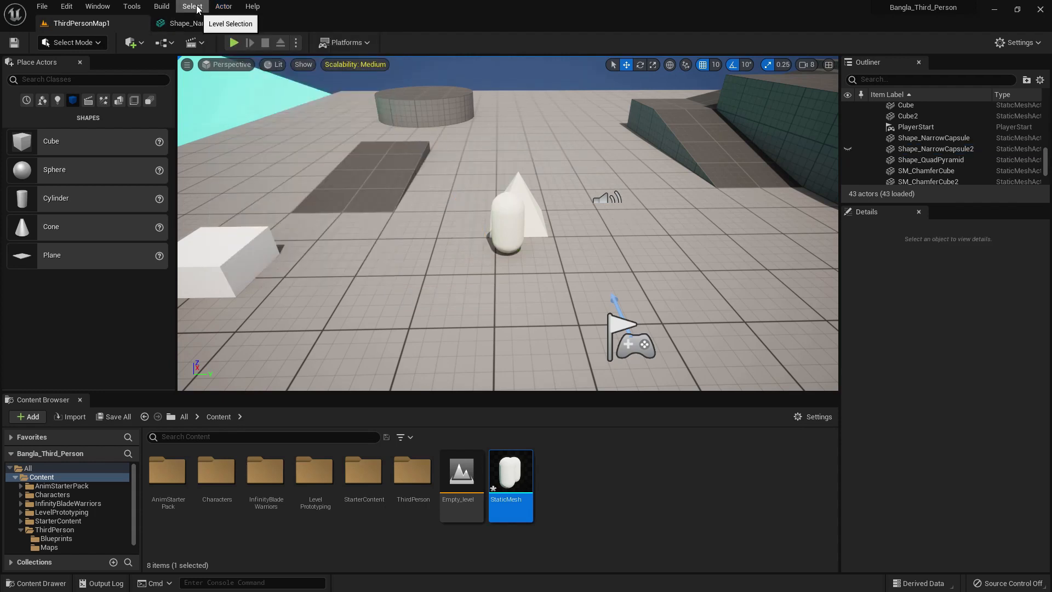
pyautogui.click(192, 7)
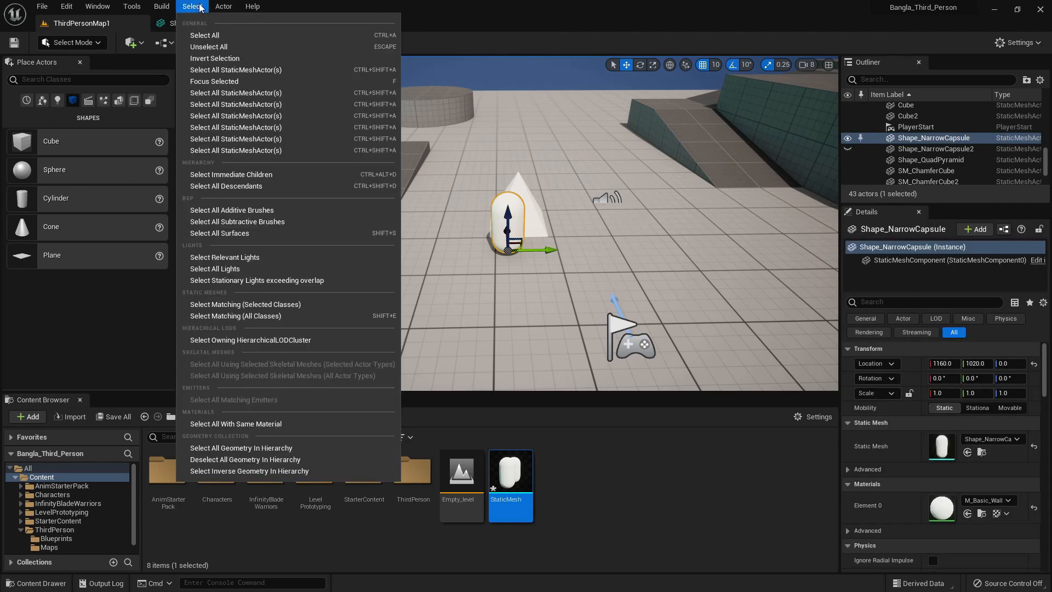
pyautogui.click(223, 7)
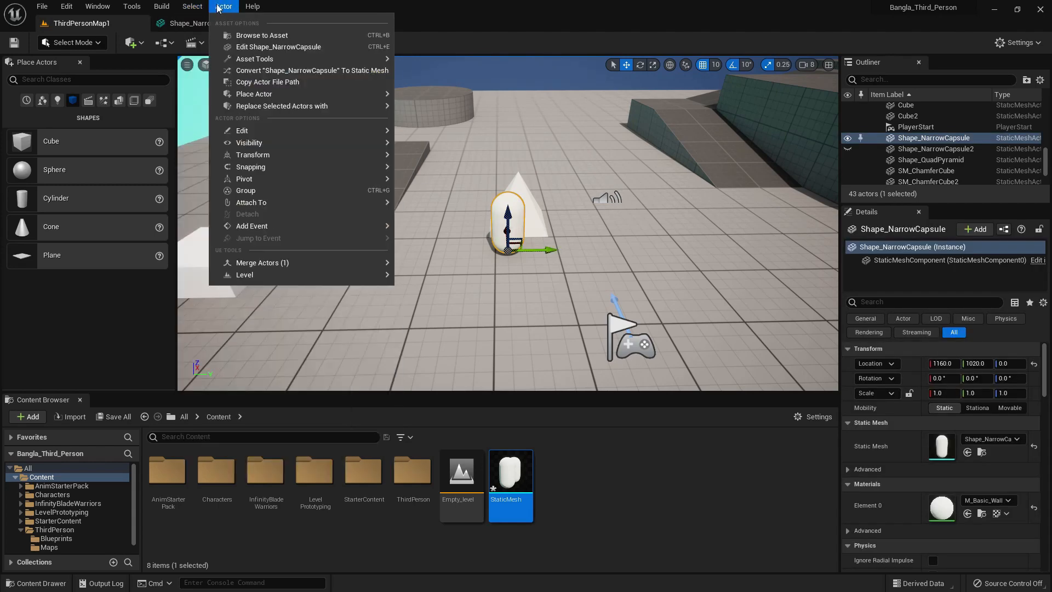
pyautogui.moveTo(249, 143)
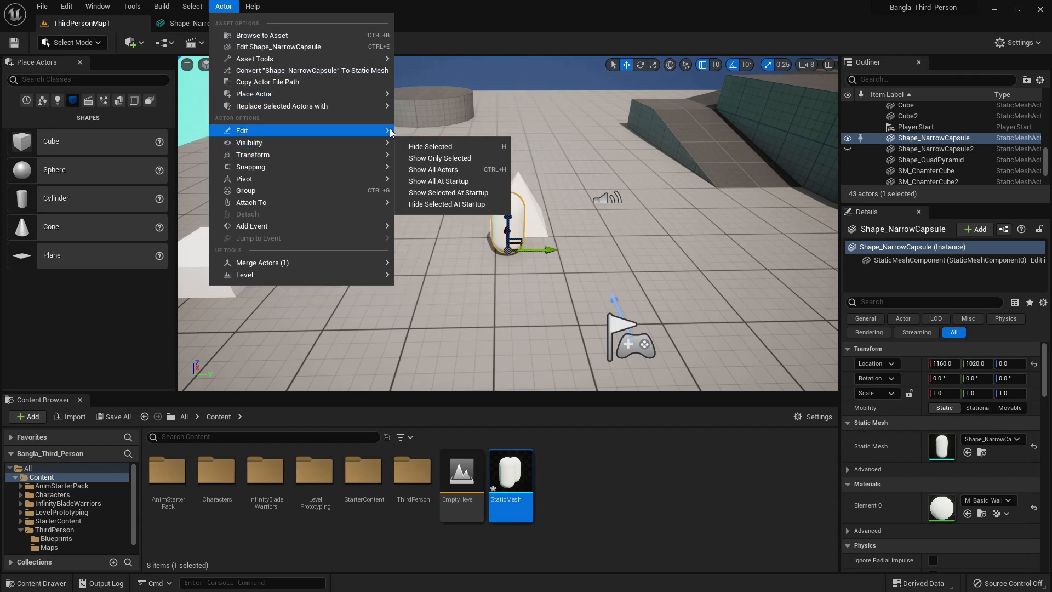
# Step: Show the Help menu with Level Editor Documentation, Viewport Controls and Credits
pyautogui.click(252, 7)
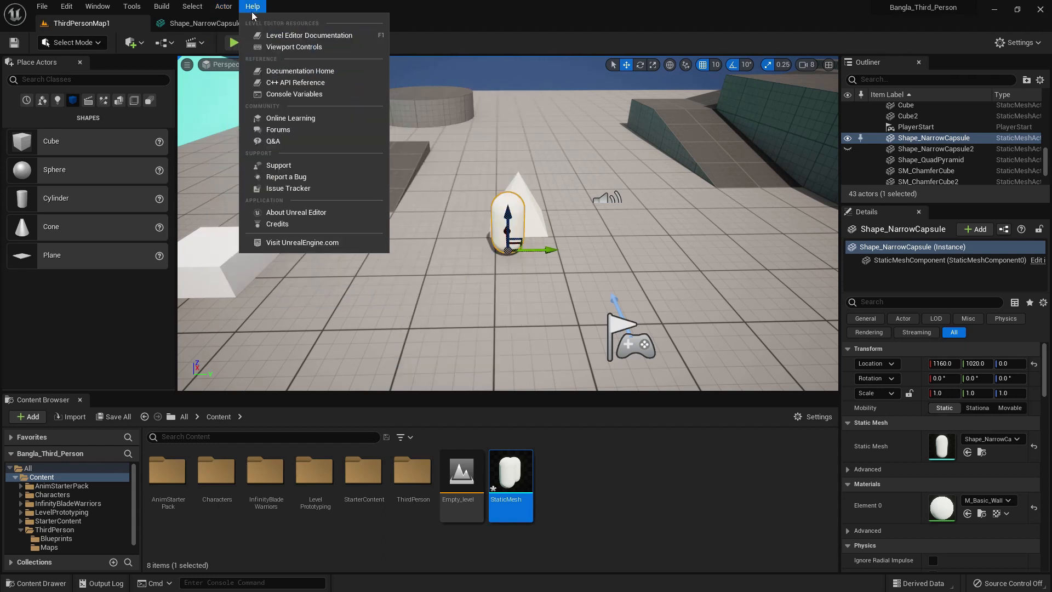
pyautogui.moveTo(309, 35)
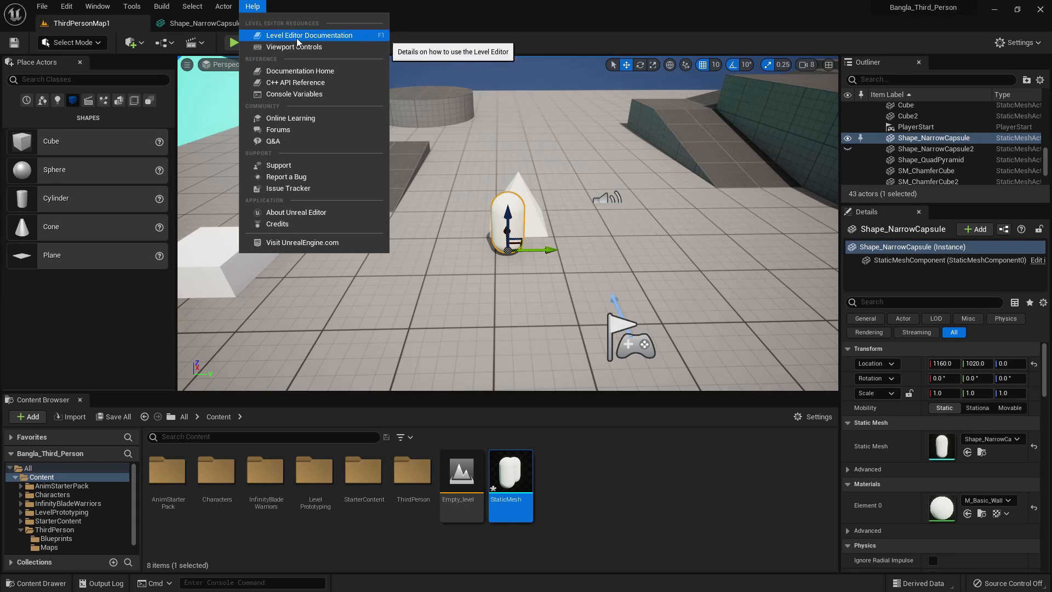
pyautogui.moveTo(294, 46)
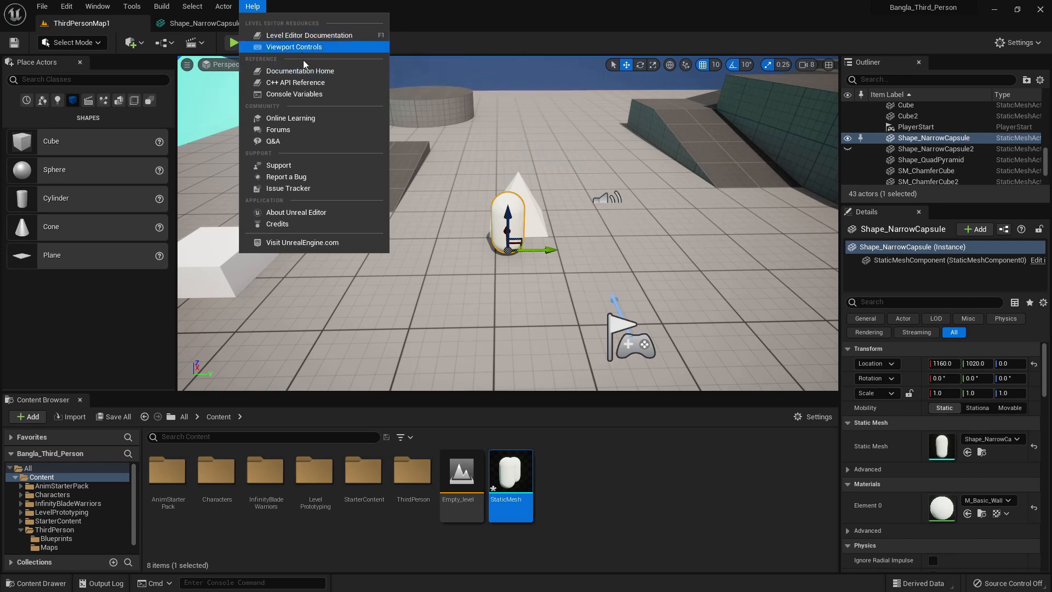
pyautogui.moveTo(298, 141)
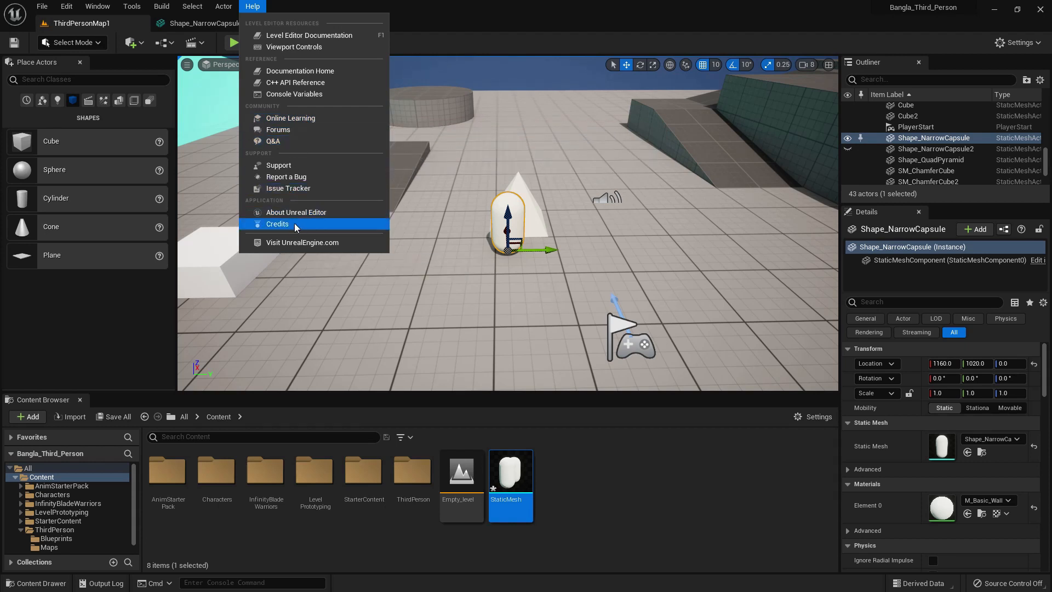
pyautogui.moveTo(303, 242)
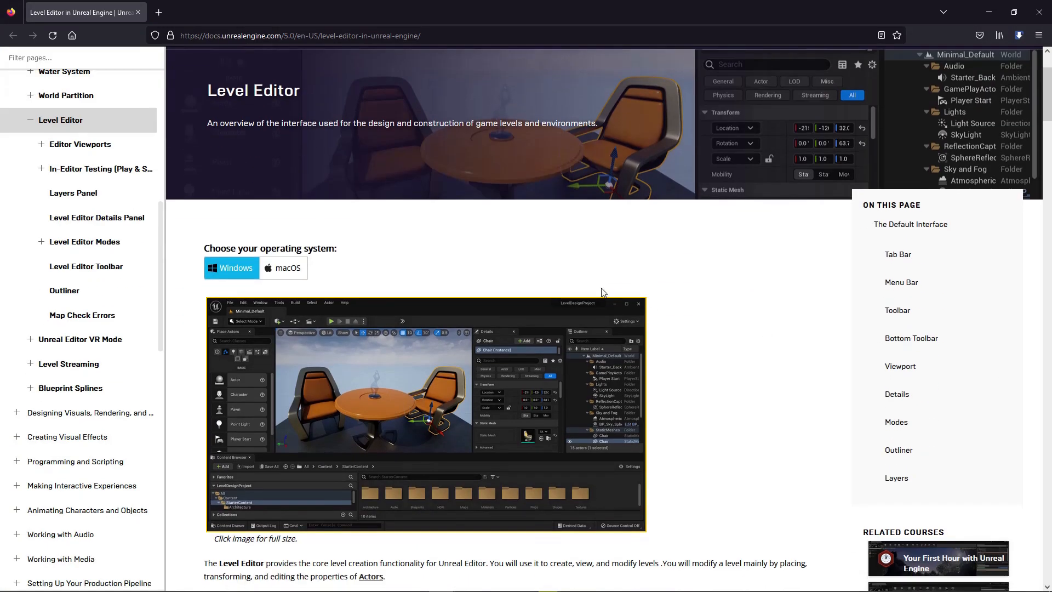
# Step: Jump to The Default Interface section of the Level Editor documentation page
pyautogui.scroll(-3)
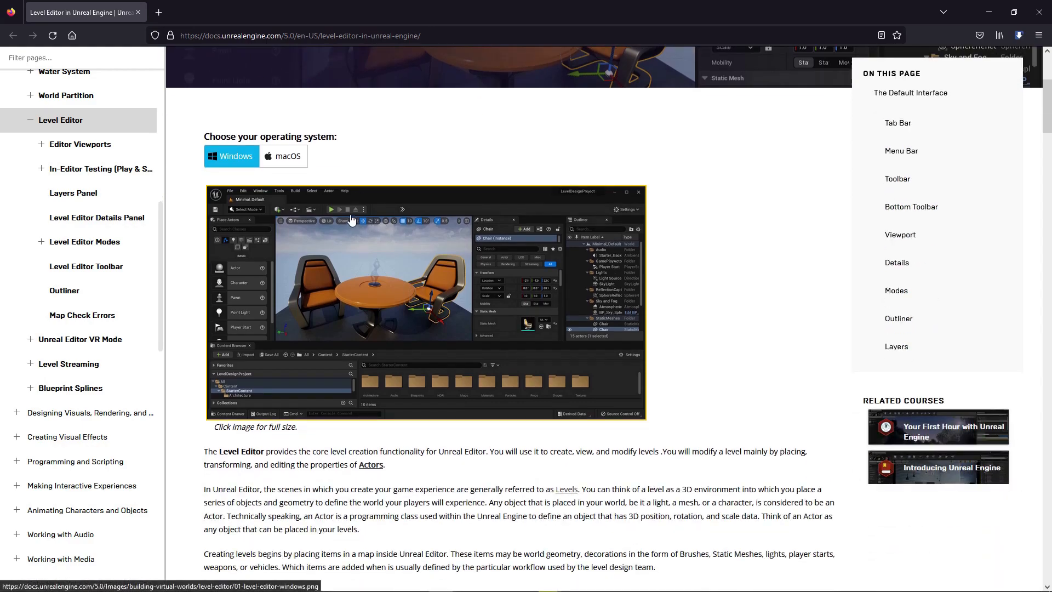
pyautogui.click(301, 35)
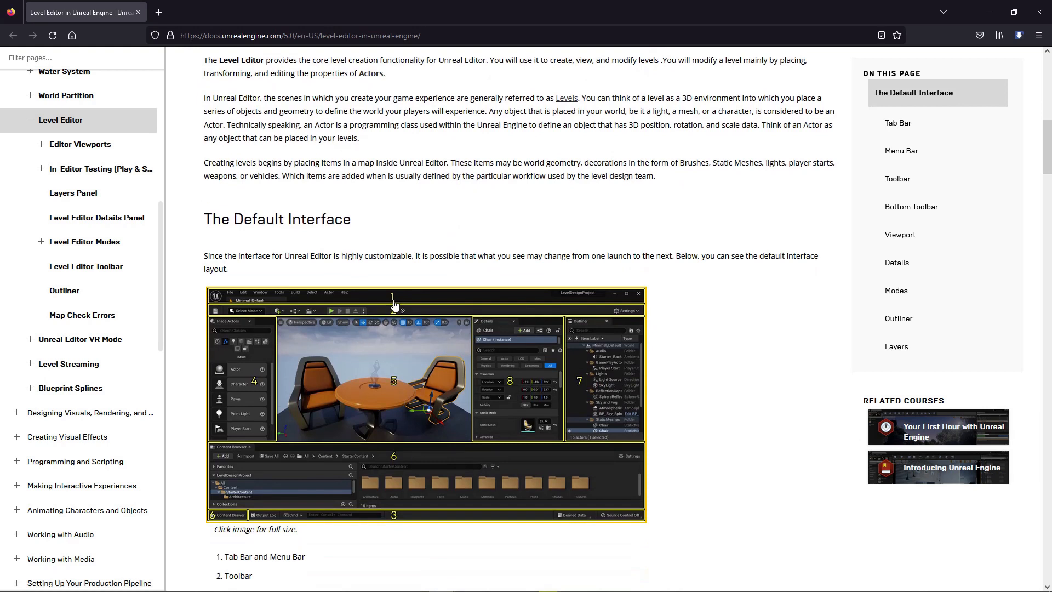
pyautogui.scroll(-3)
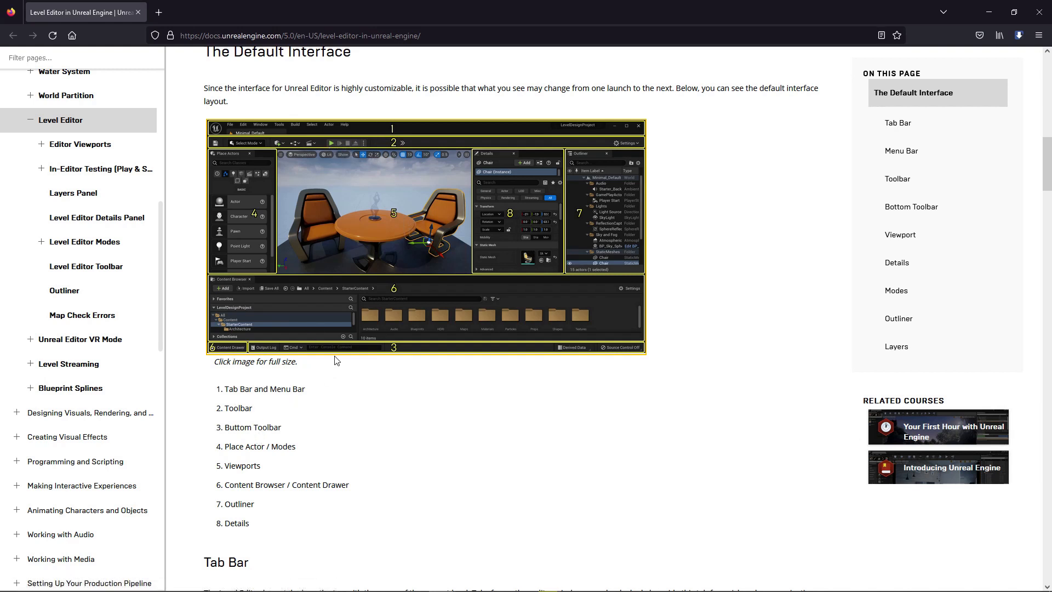
pyautogui.moveTo(265, 227)
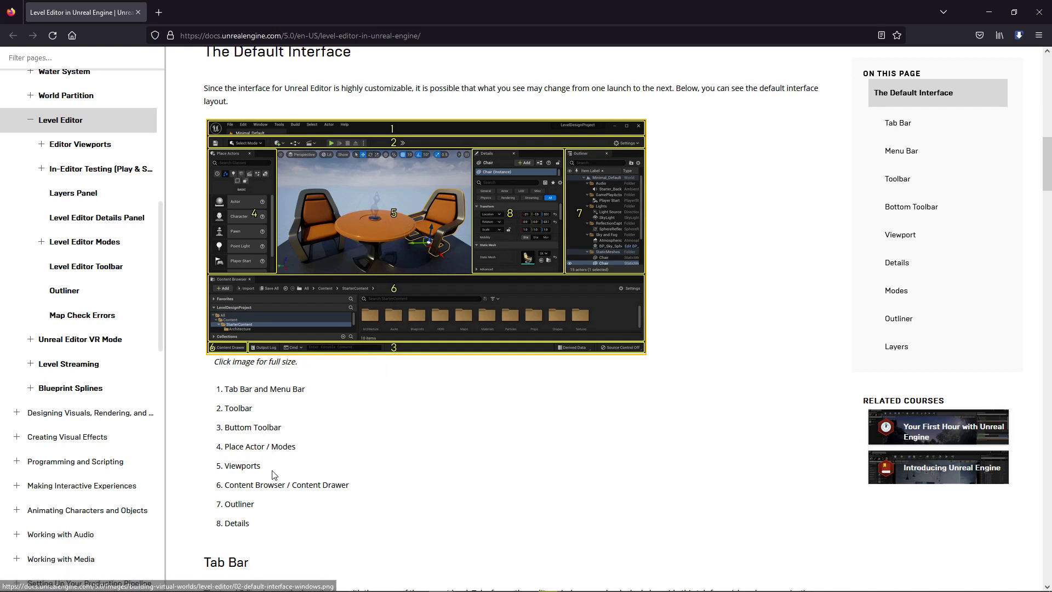
pyautogui.moveTo(310, 460)
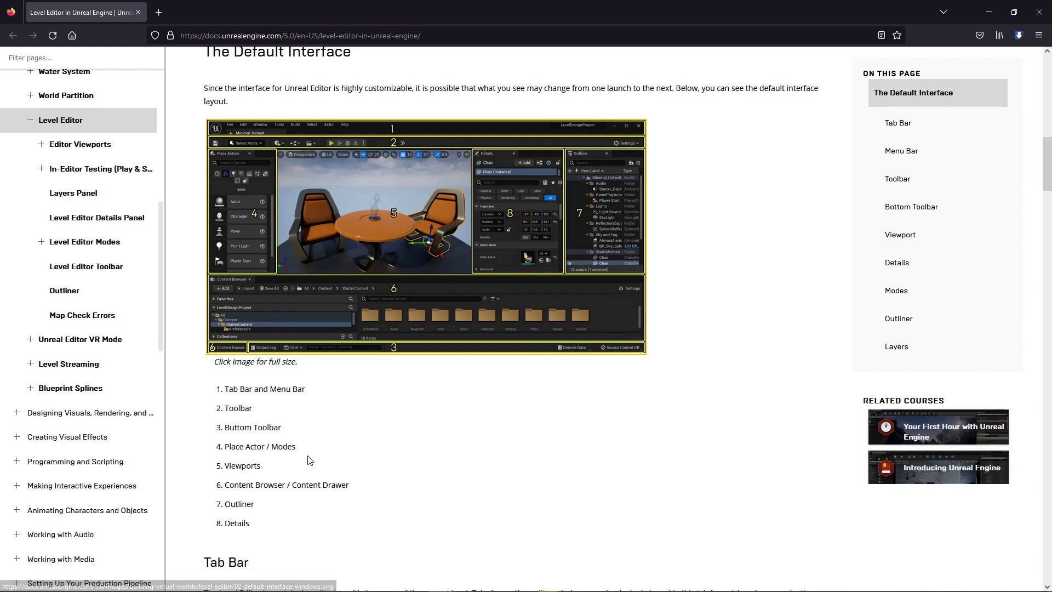